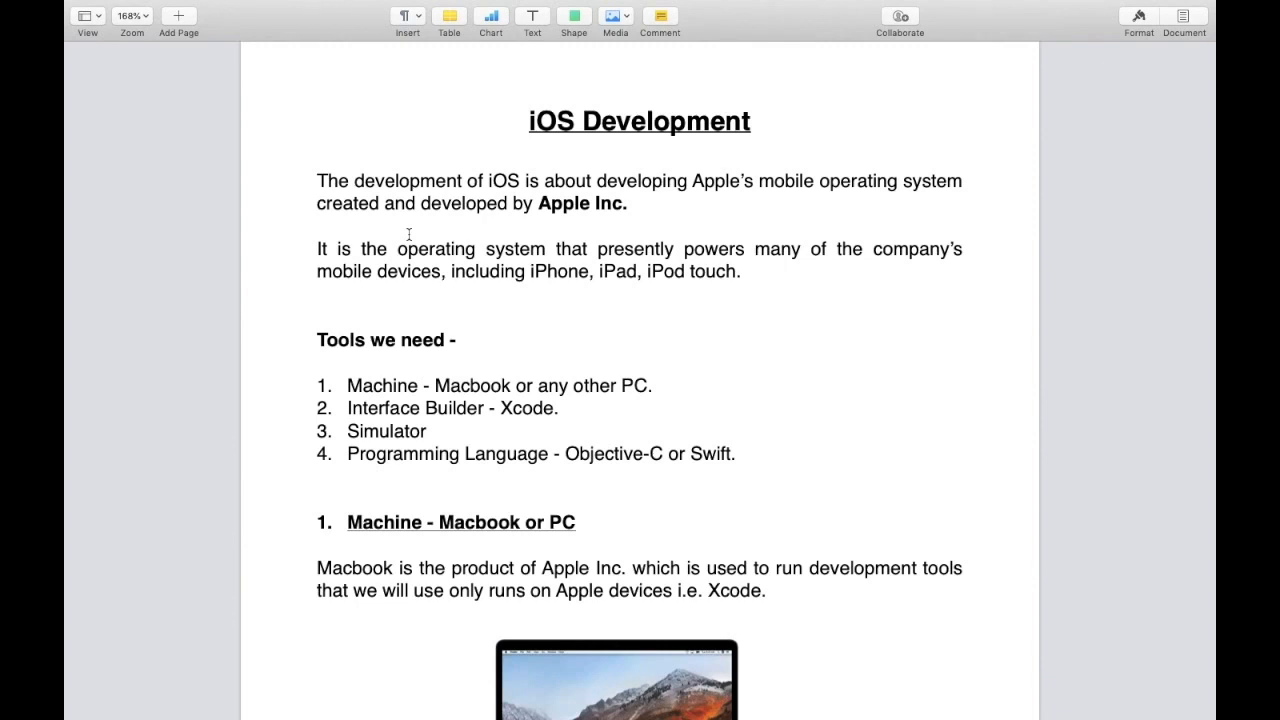
- Scroll down through the page content
scroll(down, 3)
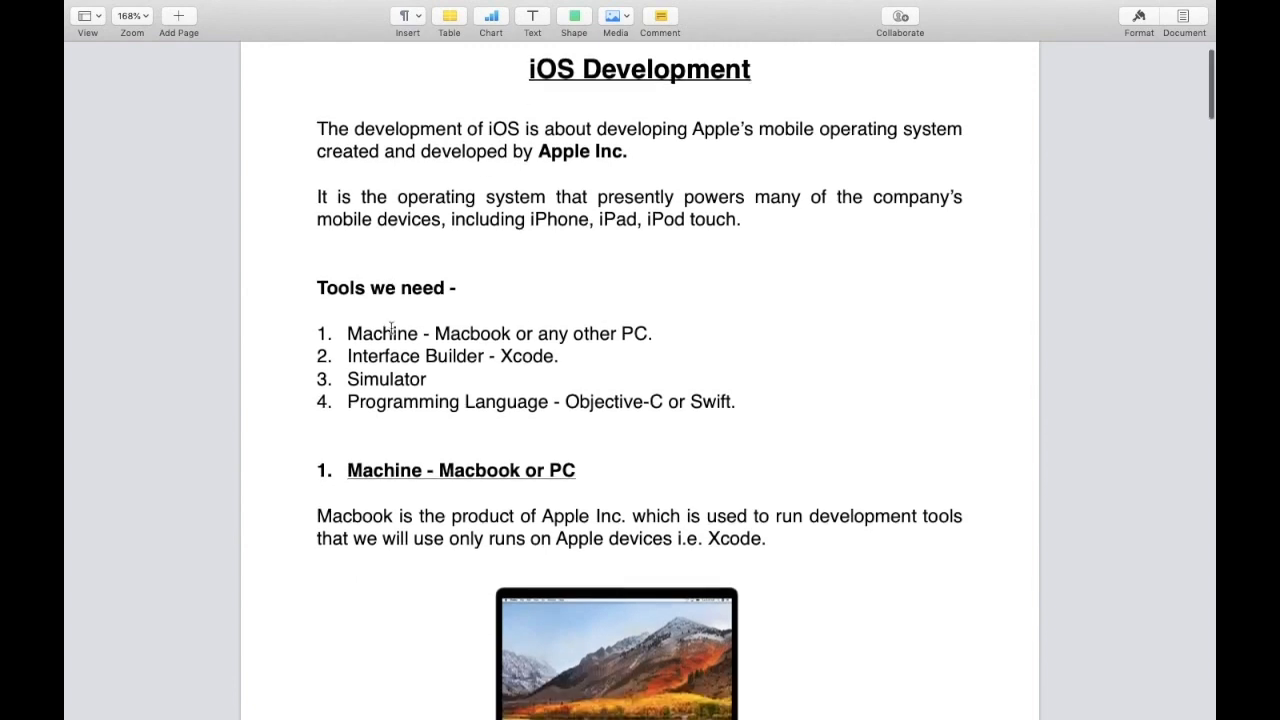
scroll(down, 3)
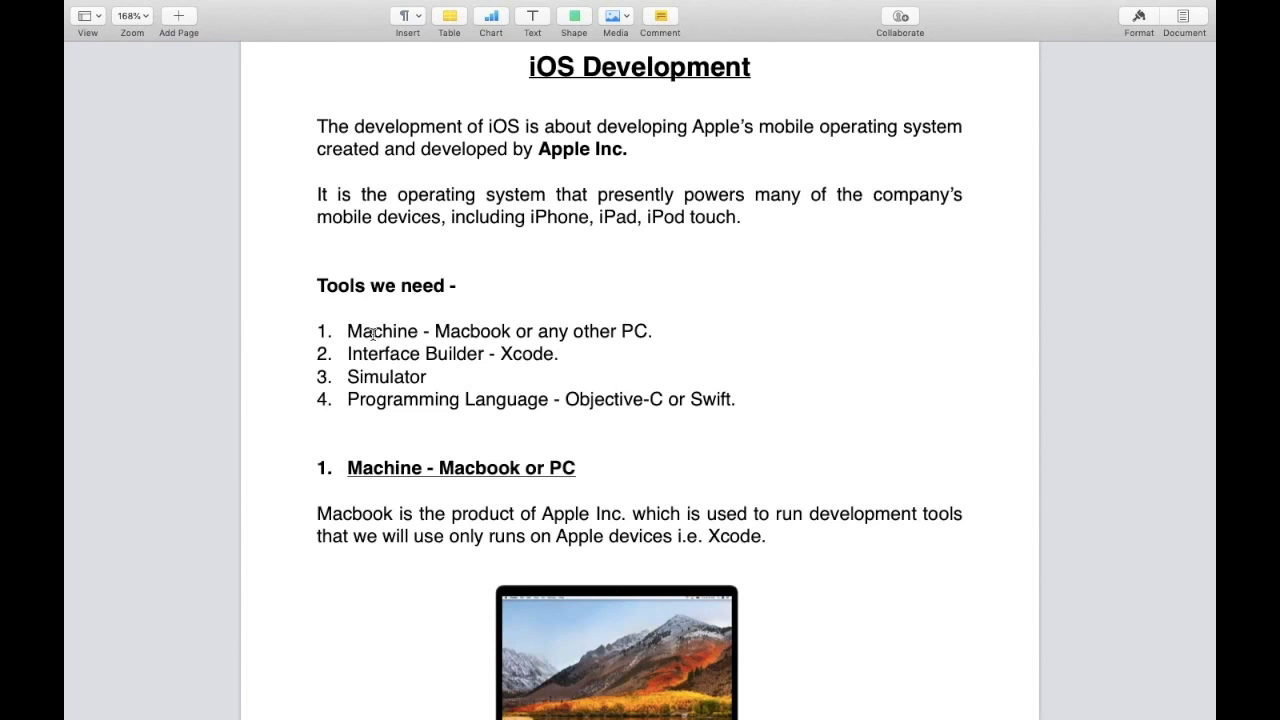
scroll(down, 3)
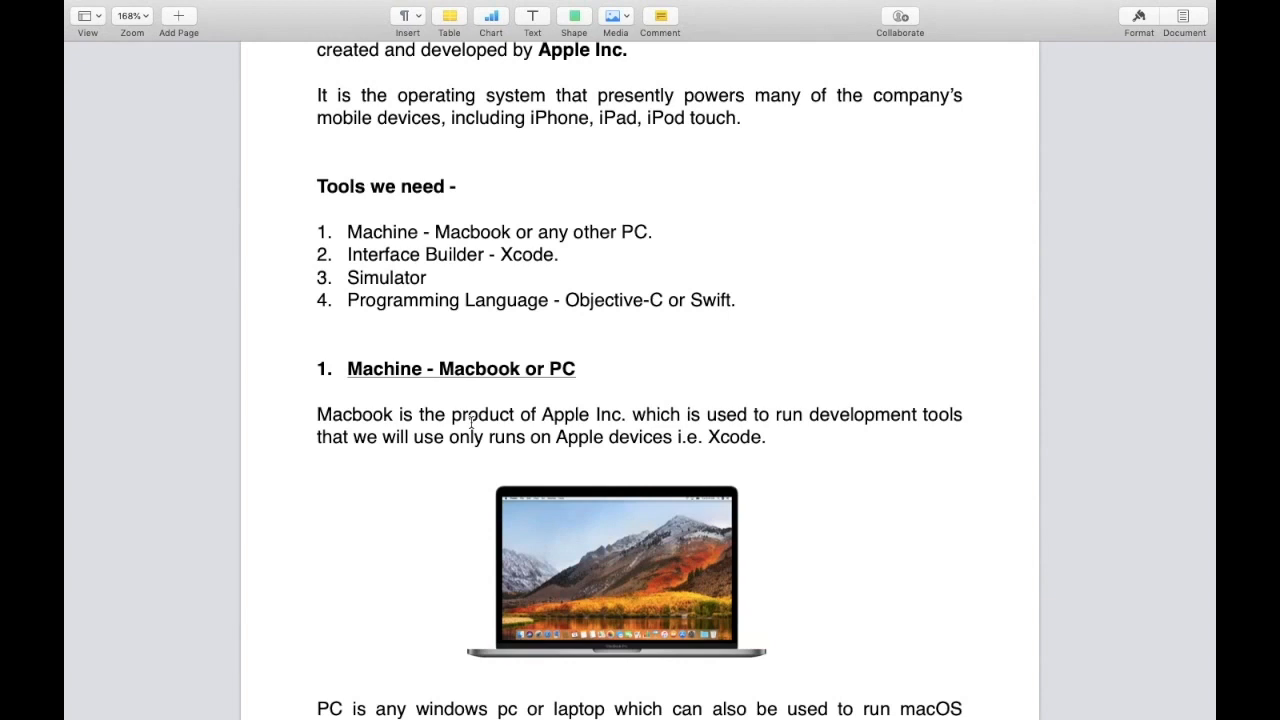
mouse_move(468, 268)
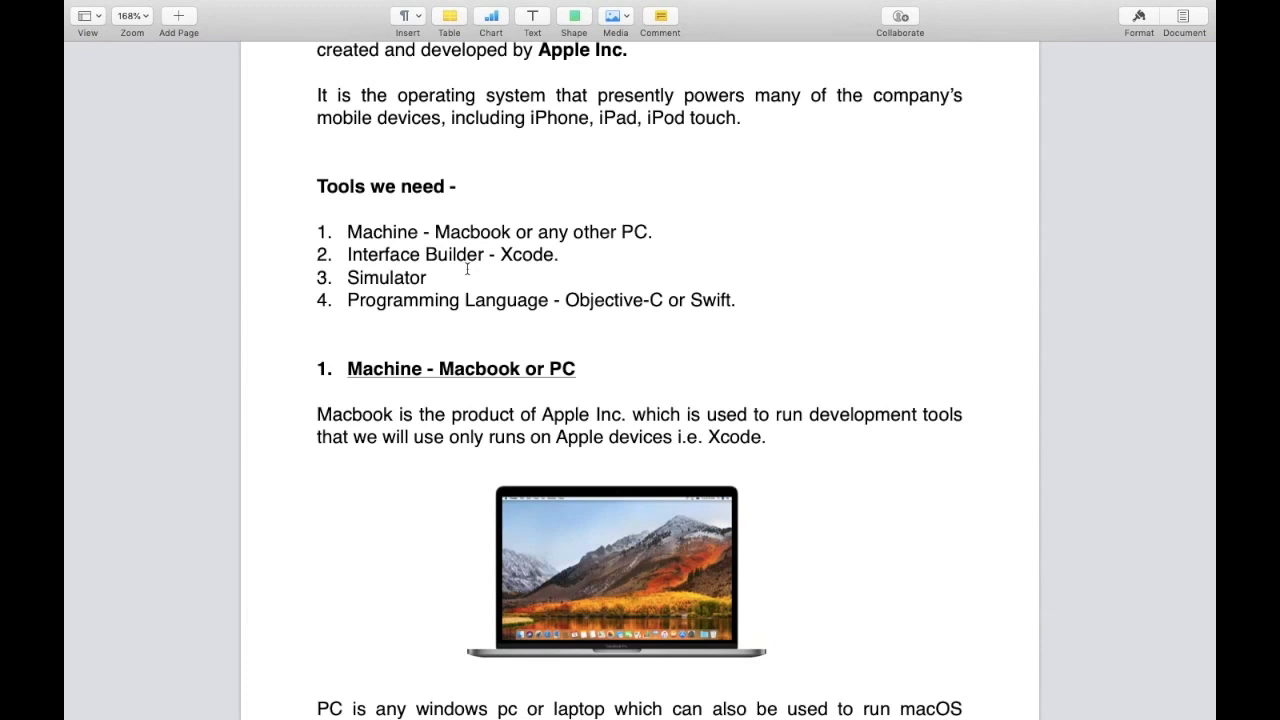
scroll(down, 3)
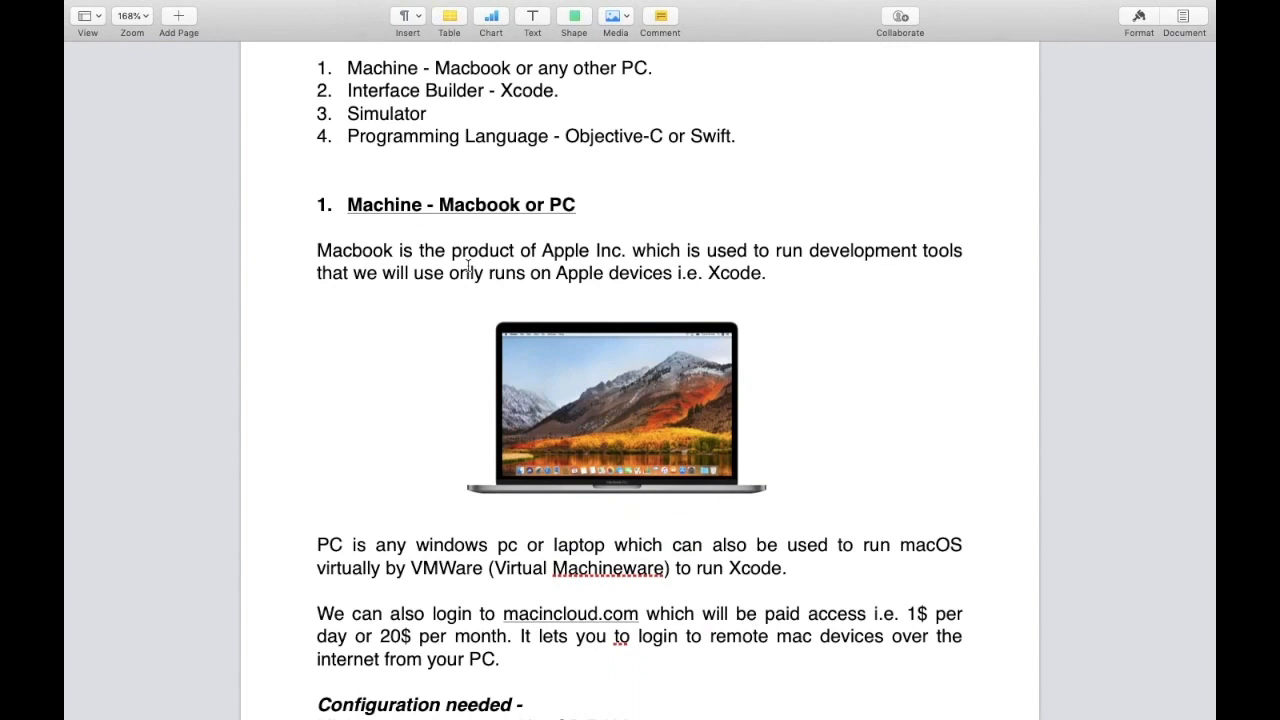
scroll(down, 3)
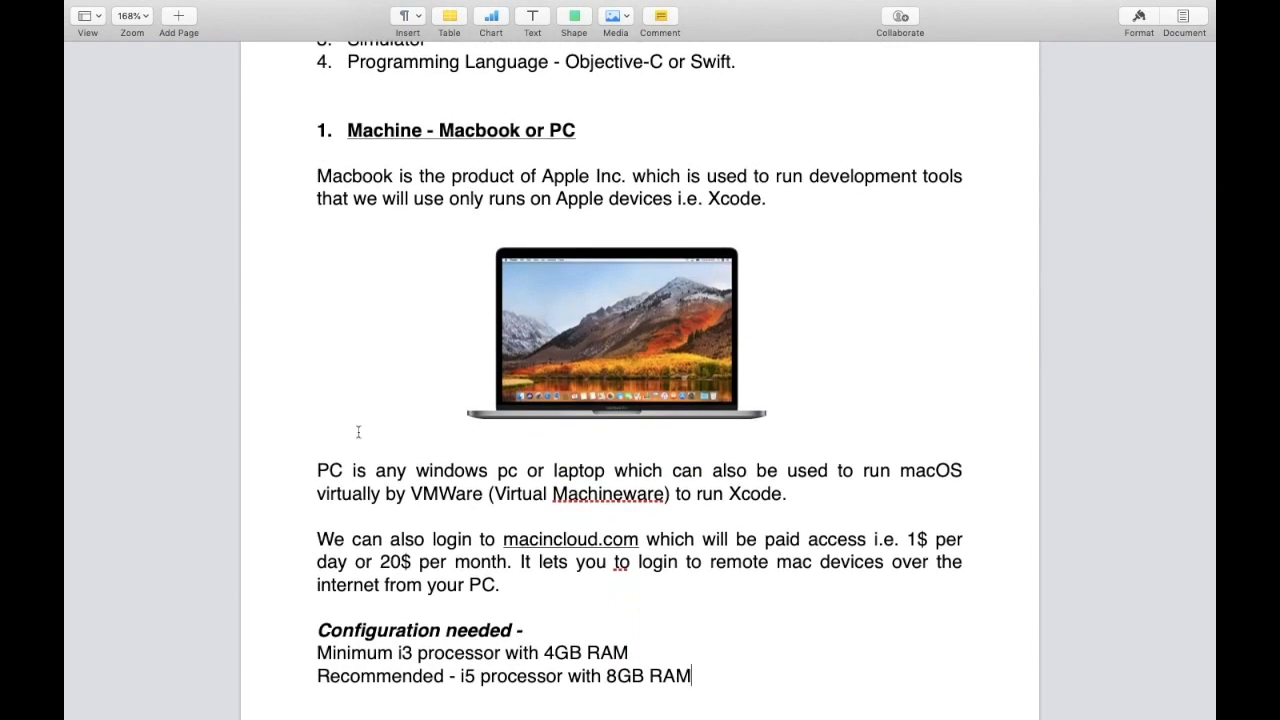
mouse_move(384, 473)
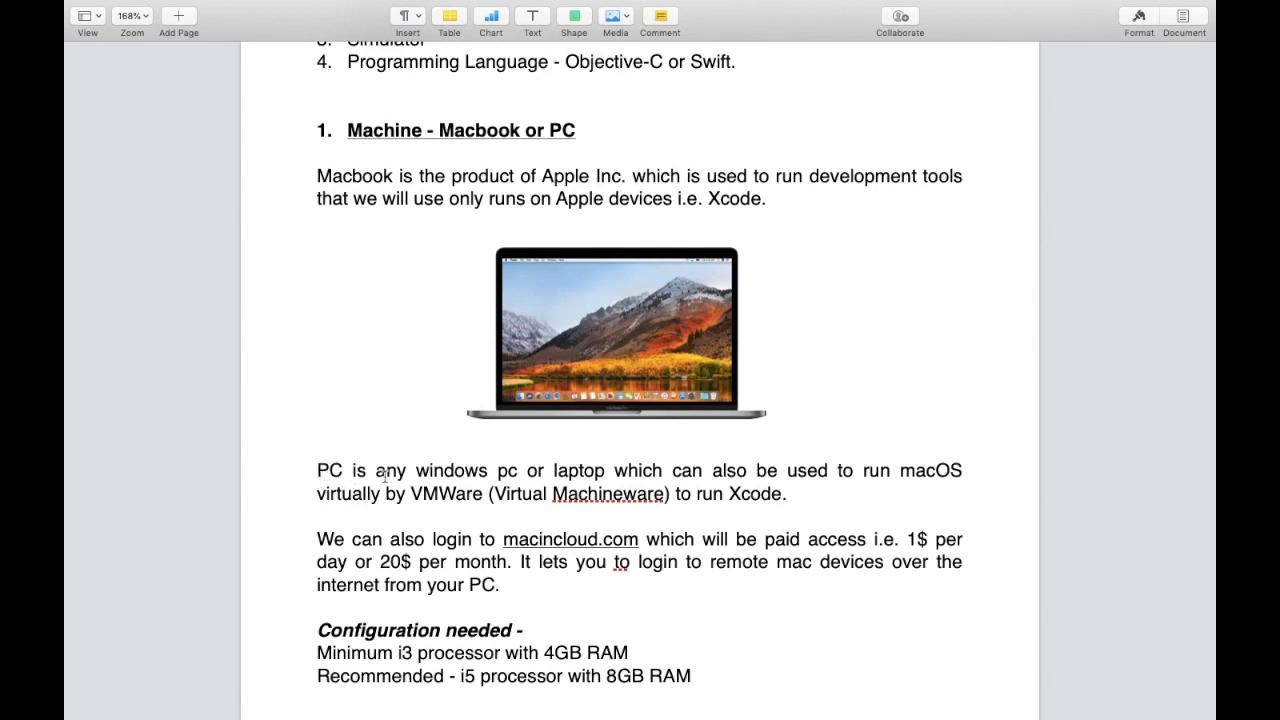
mouse_move(621, 470)
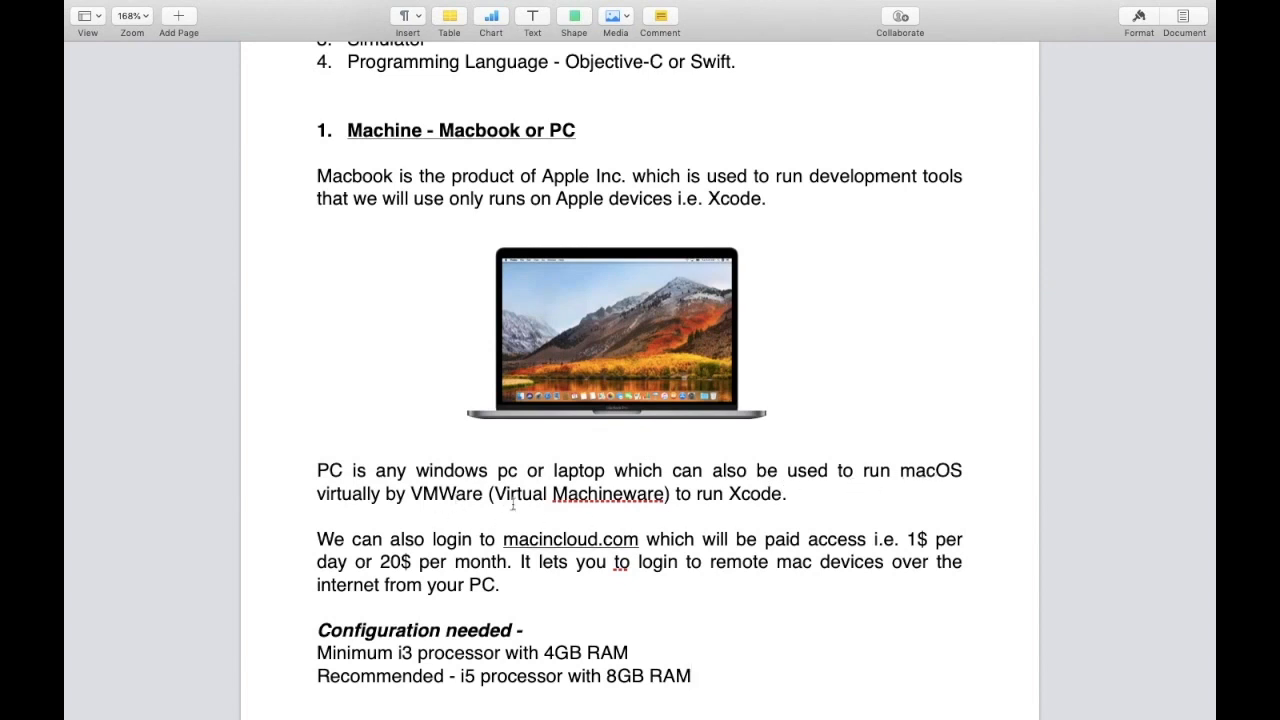
mouse_move(745, 490)
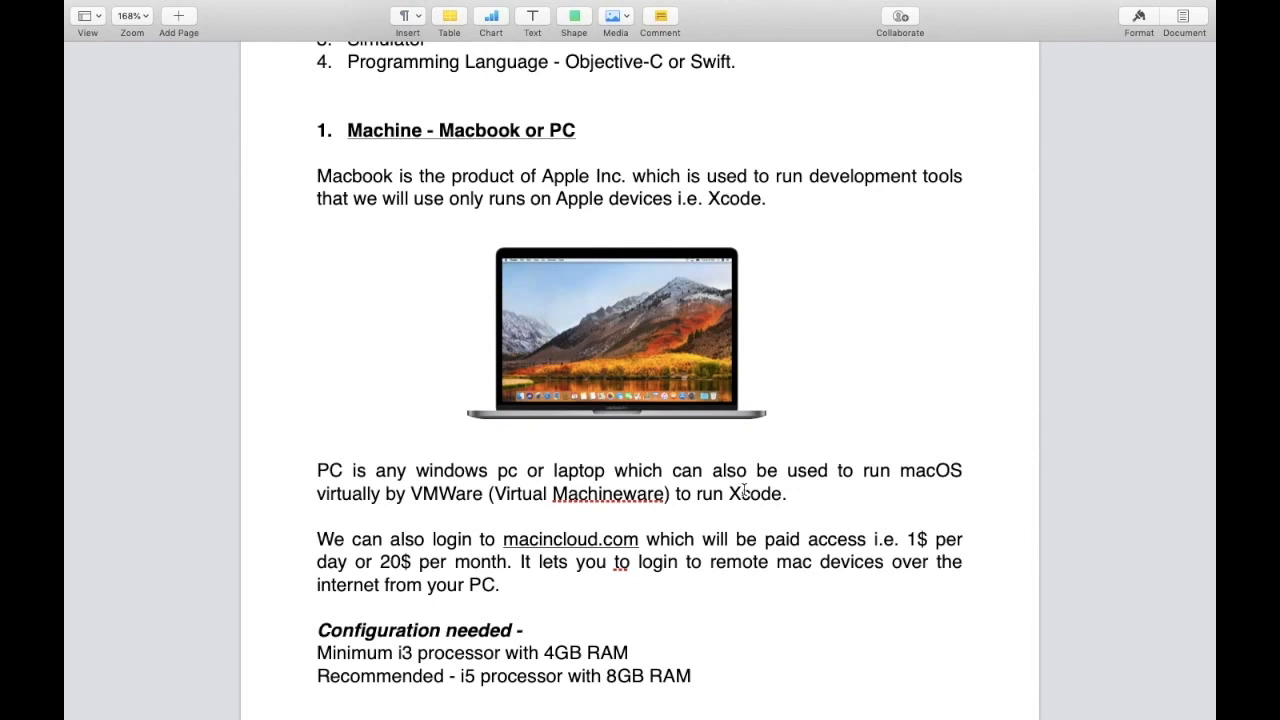
click(690, 675)
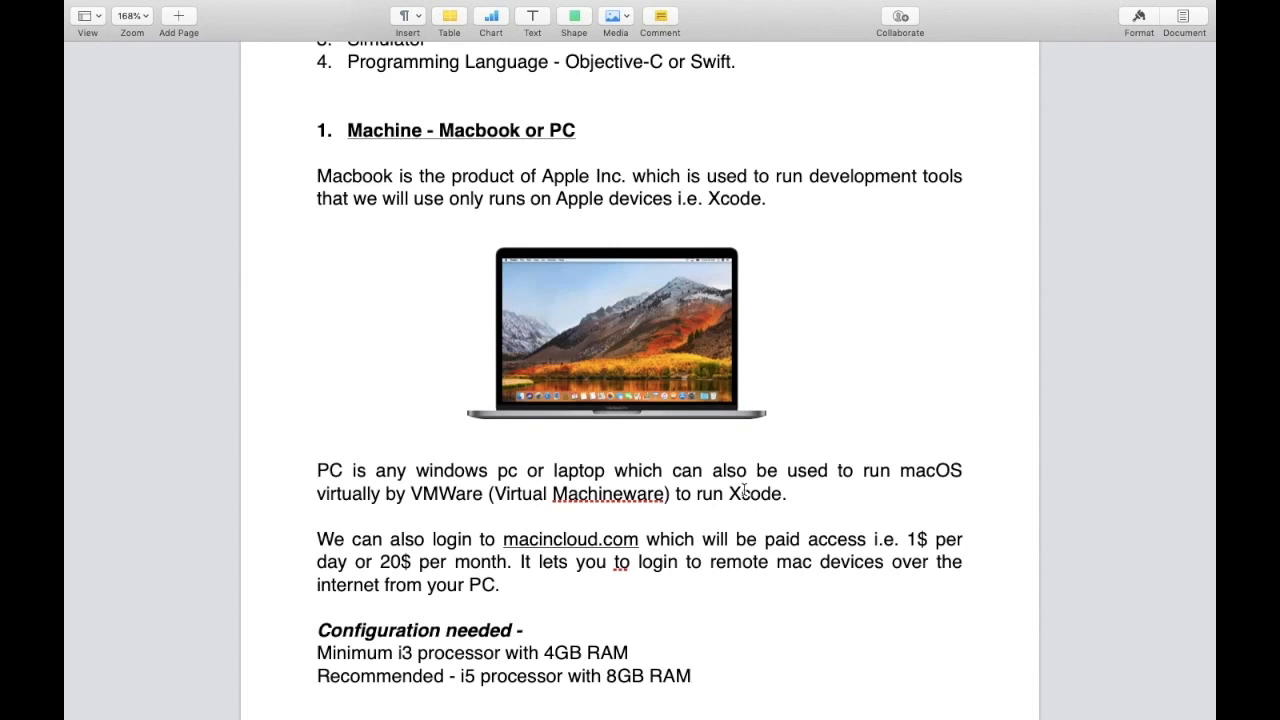
click(690, 675)
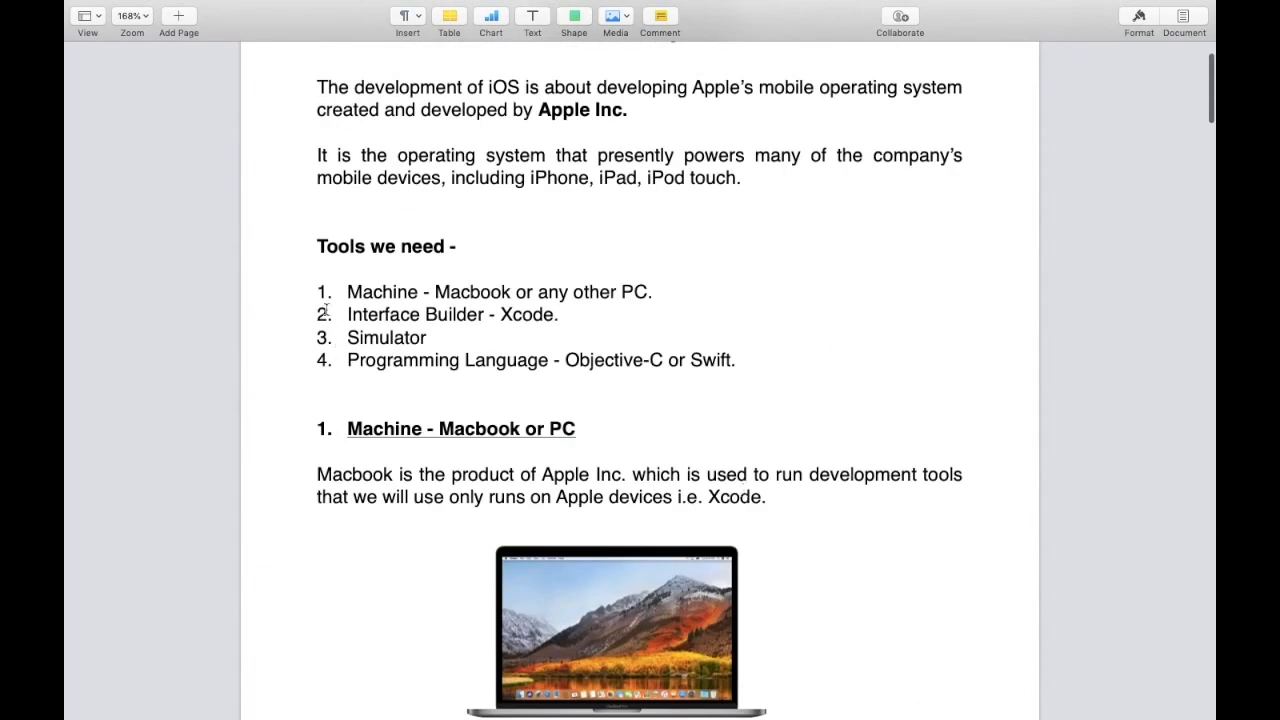
- Select the 'Interface Builder - Xcode' list item and scroll through its content
triple_click(452, 314)
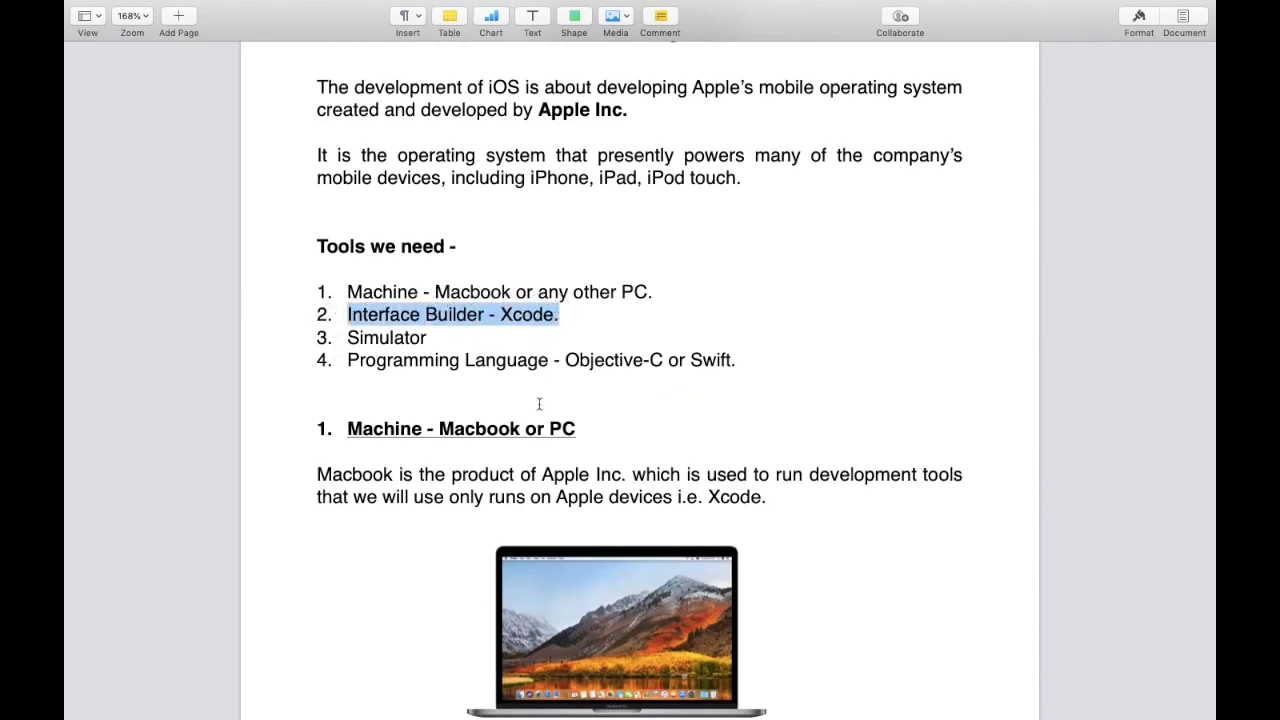
scroll(down, 3)
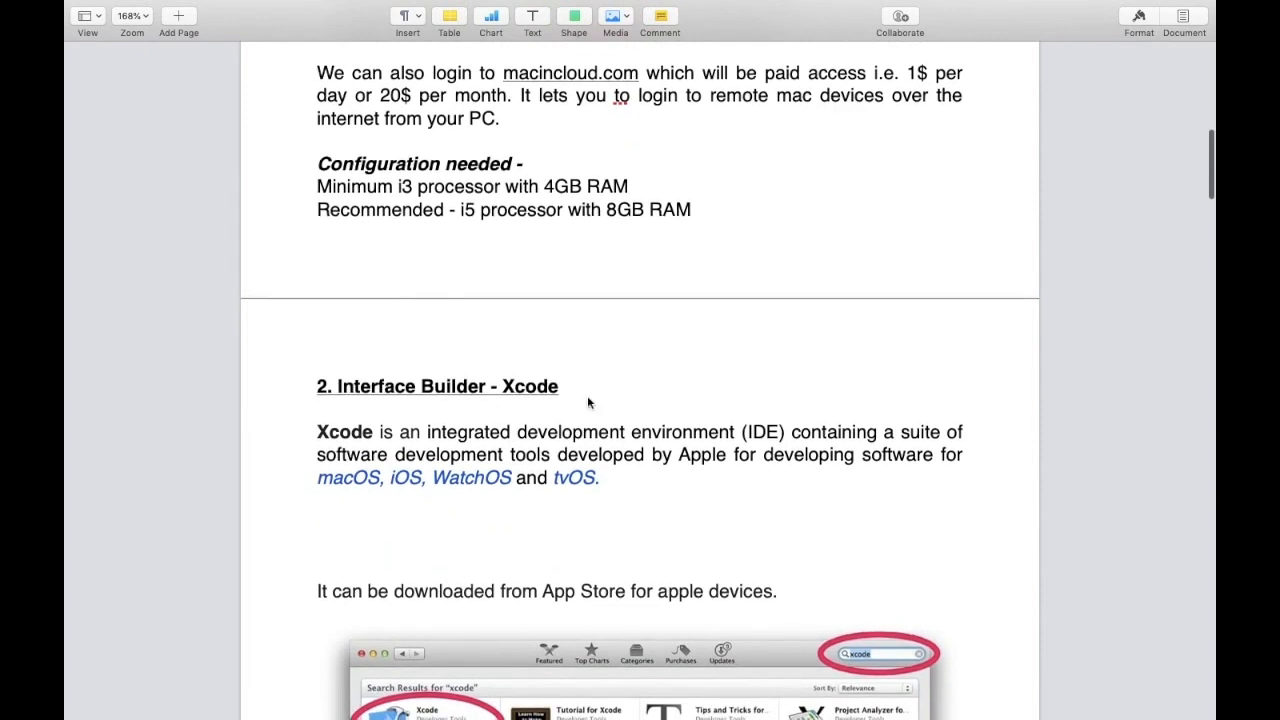
scroll(down, 3)
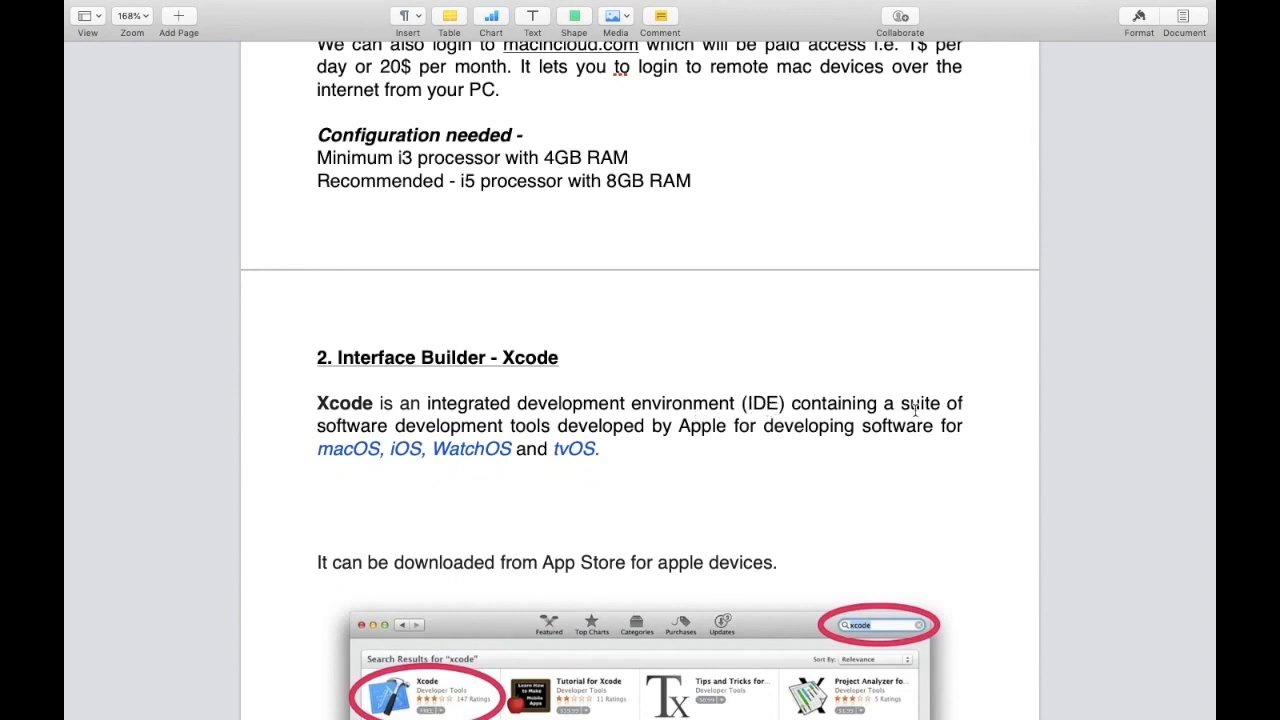
mouse_move(607, 432)
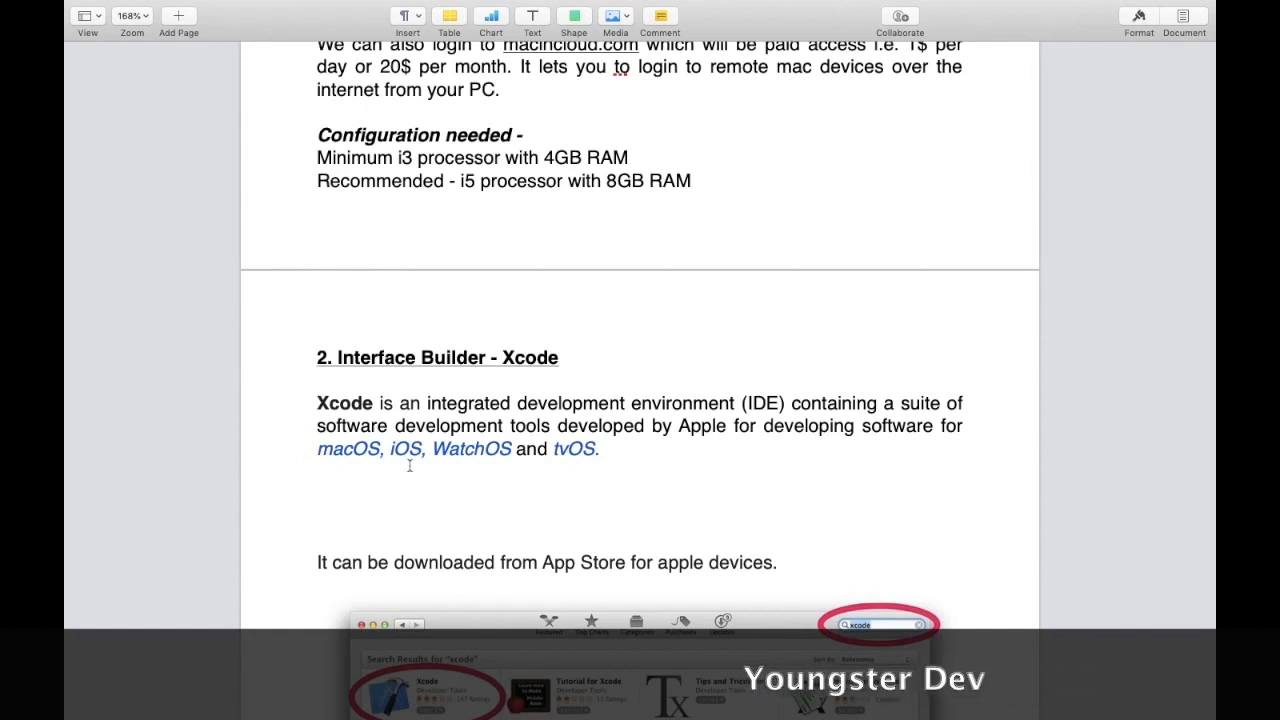
mouse_move(400, 463)
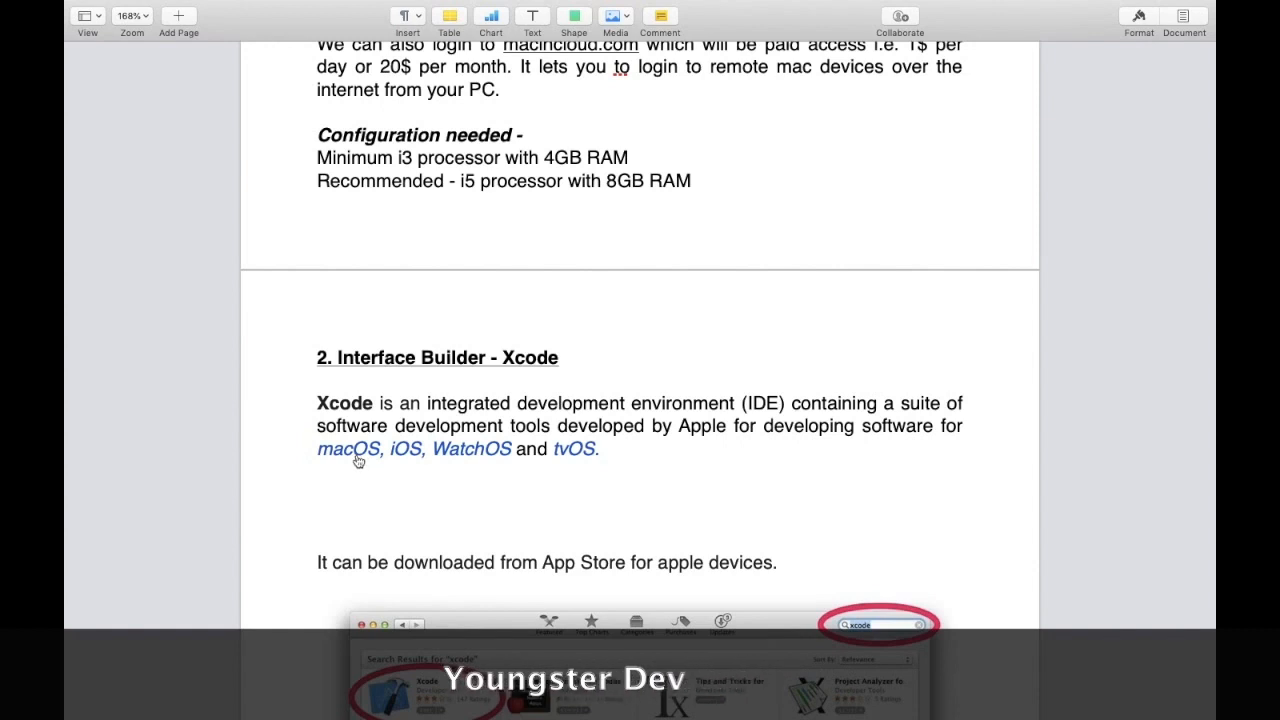
mouse_move(483, 462)
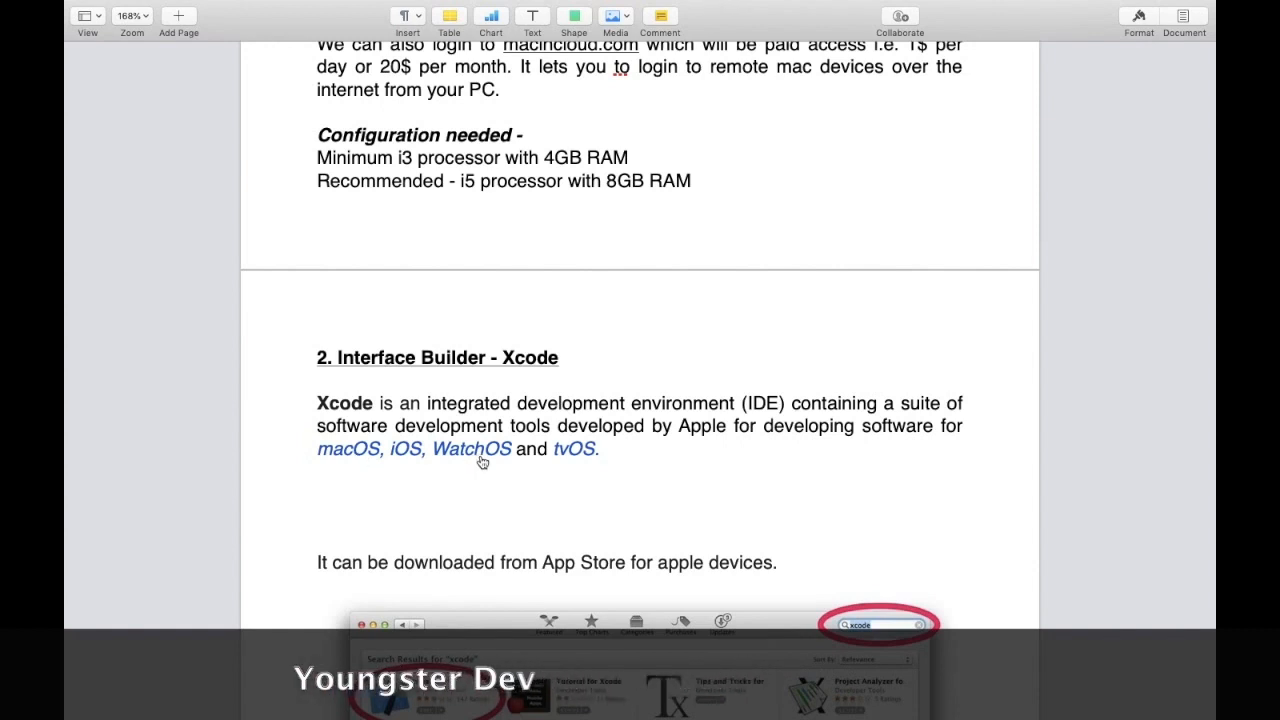
scroll(down, 3)
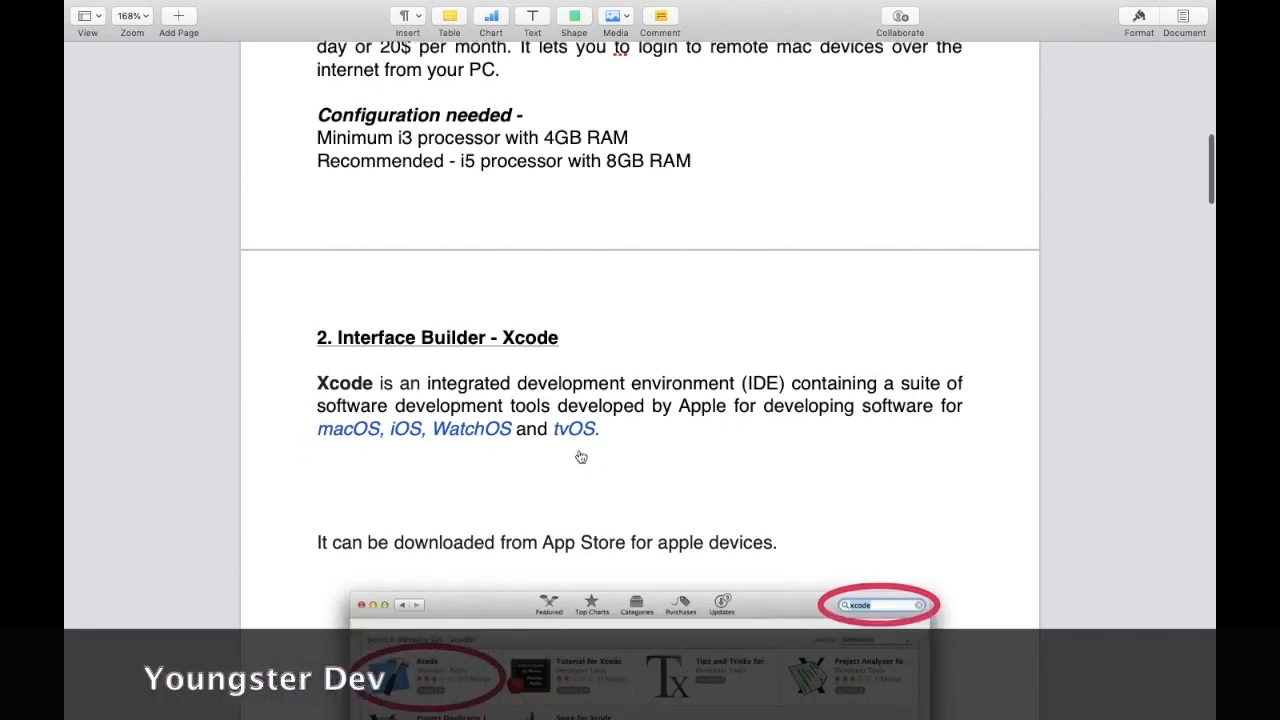
scroll(down, 3)
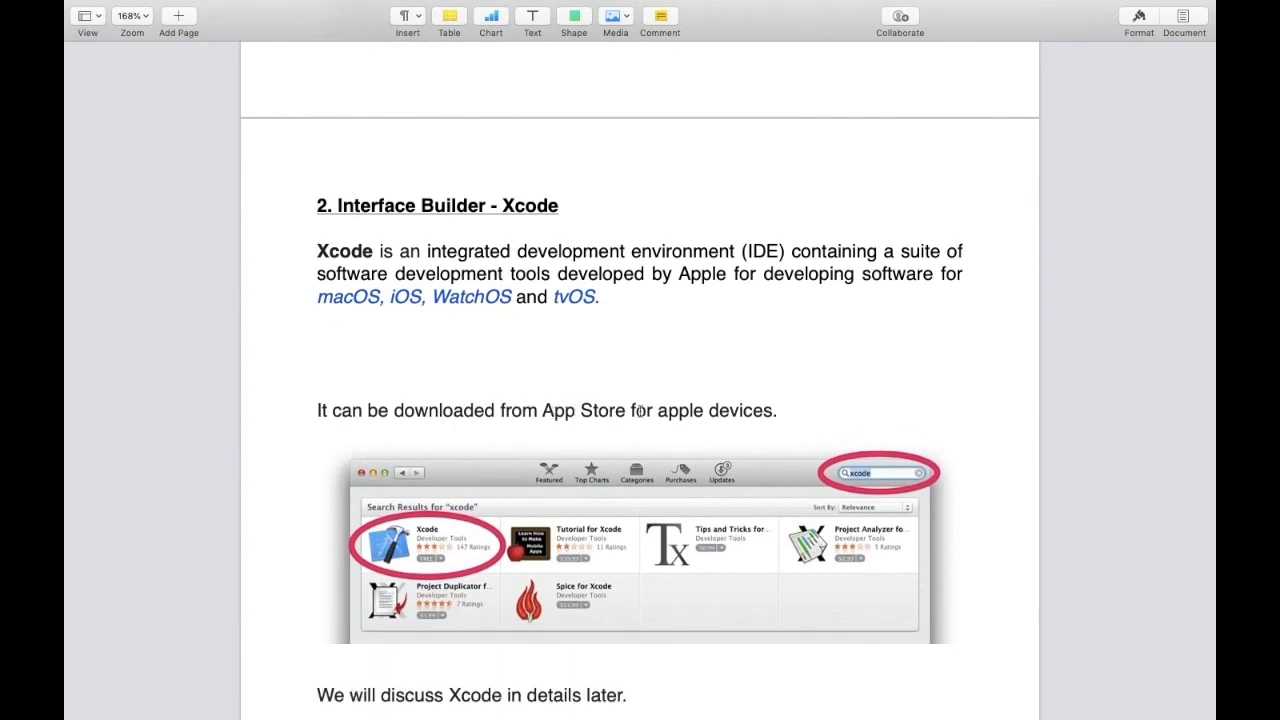
mouse_move(870, 483)
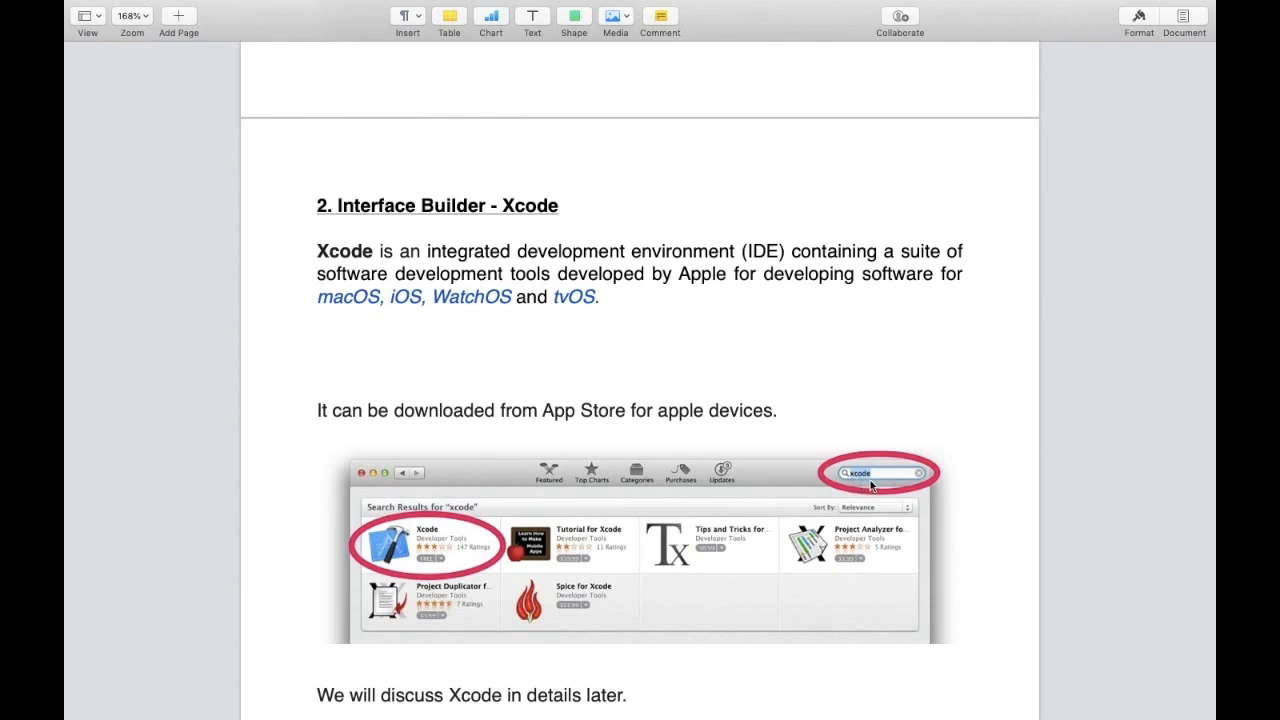
mouse_move(422, 549)
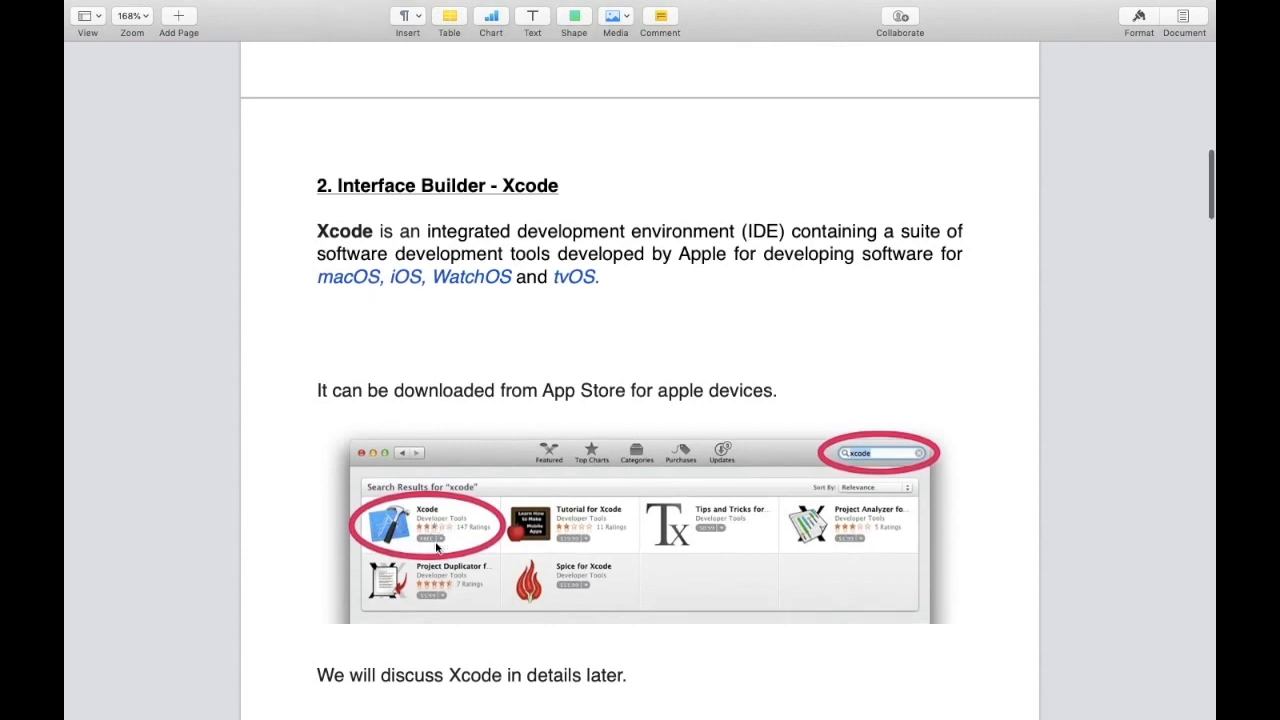
scroll(down, 3)
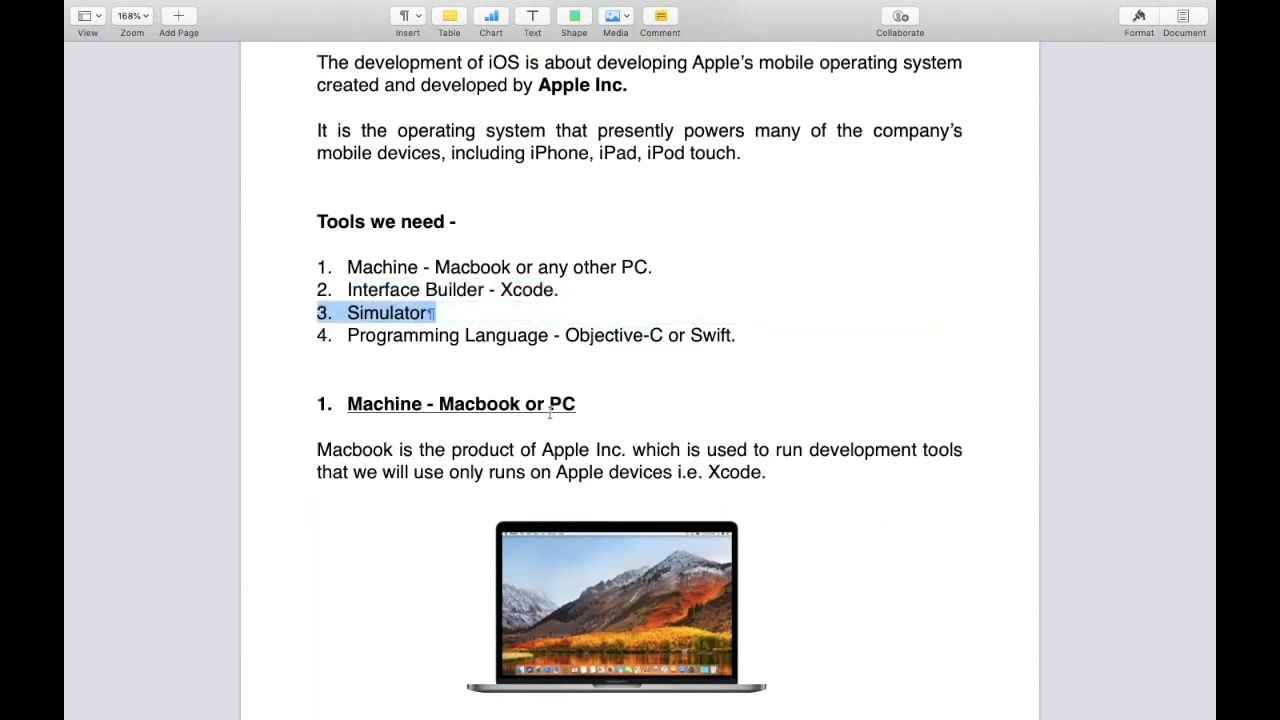
scroll(down, 3)
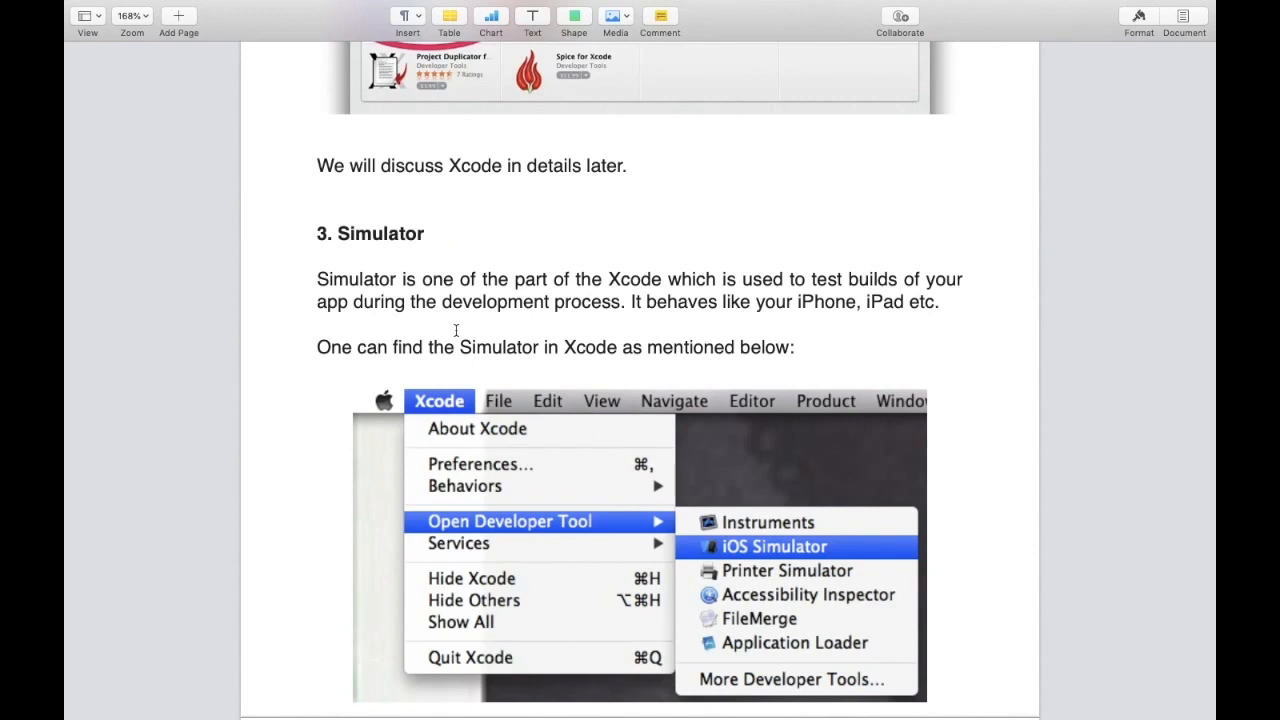
mouse_move(808, 279)
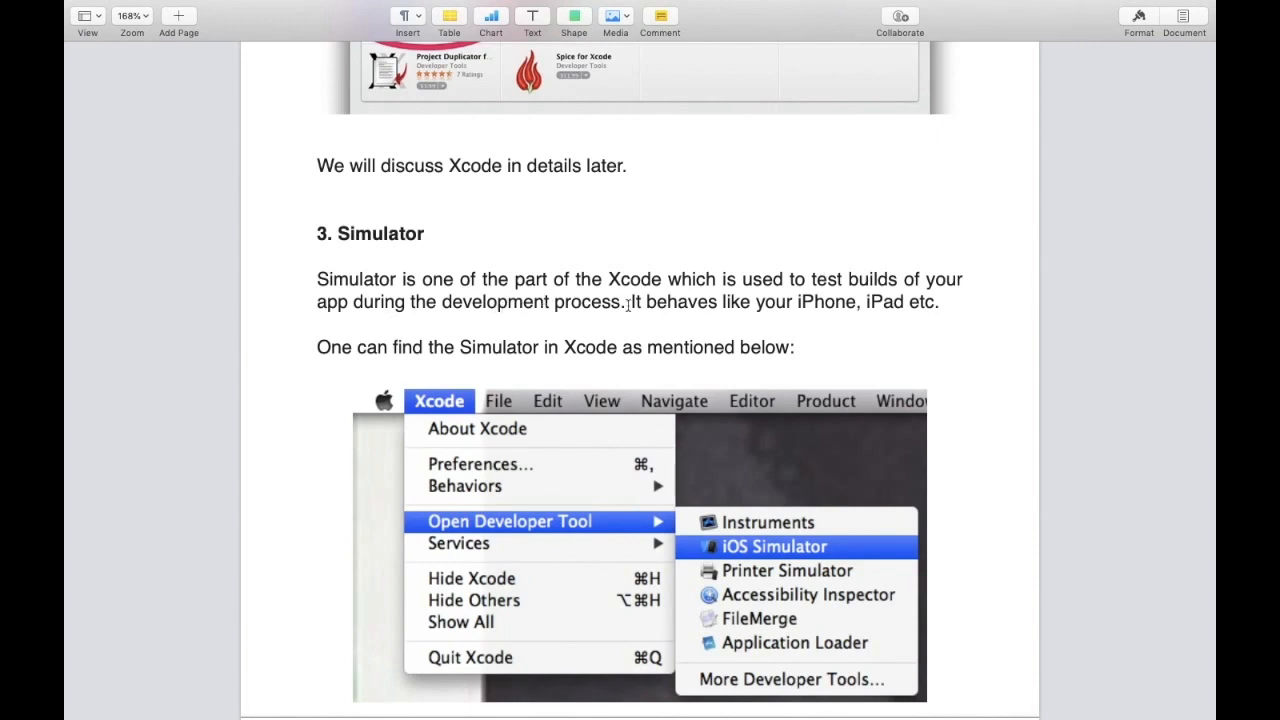
scroll(down, 3)
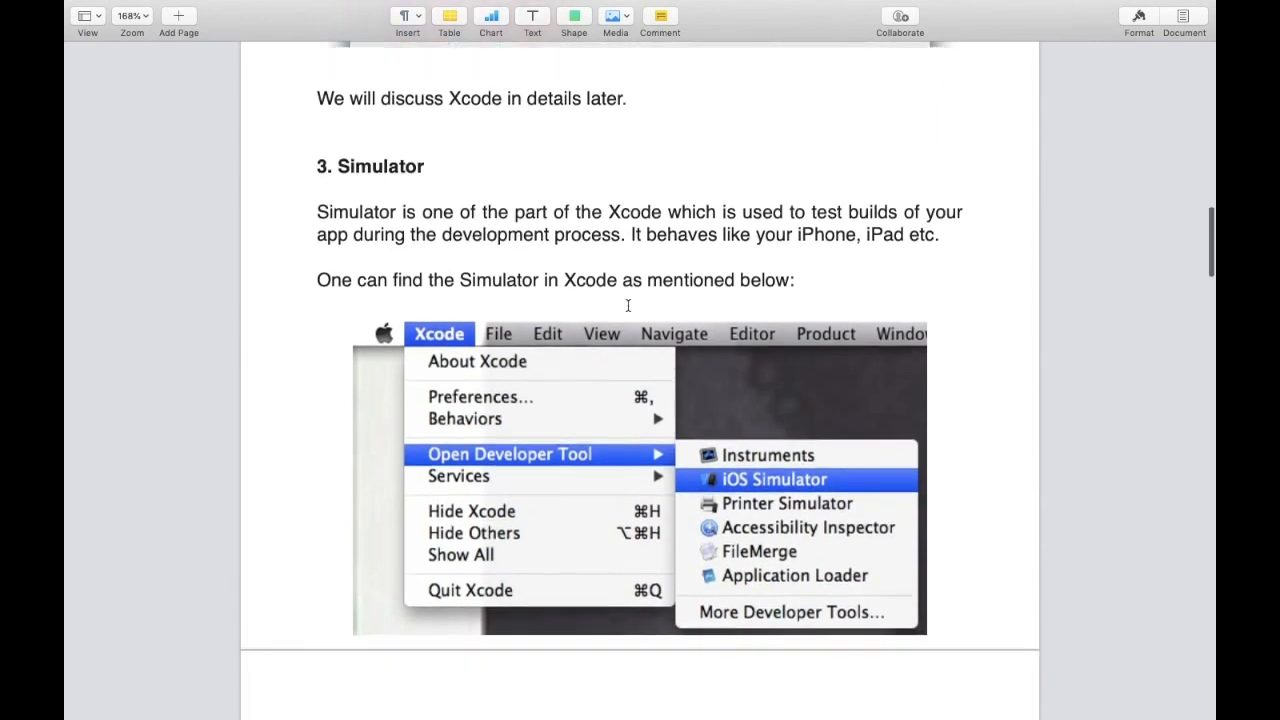
scroll(down, 3)
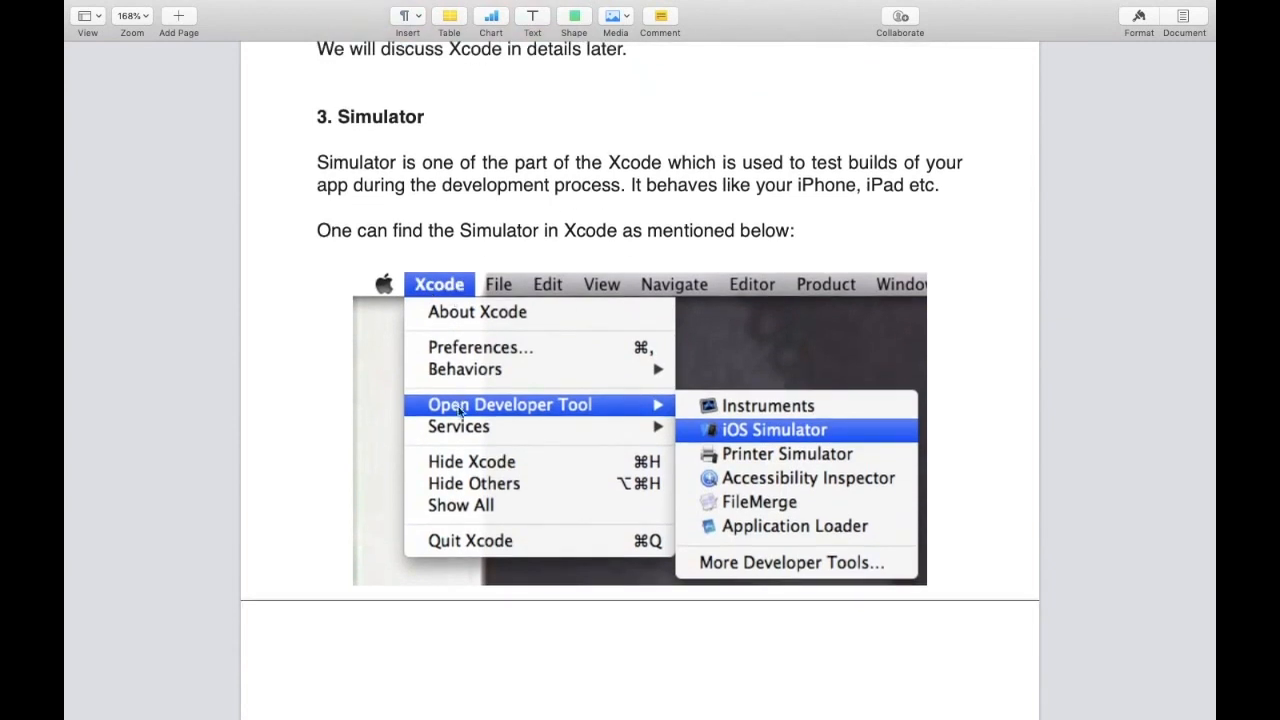
mouse_move(722, 440)
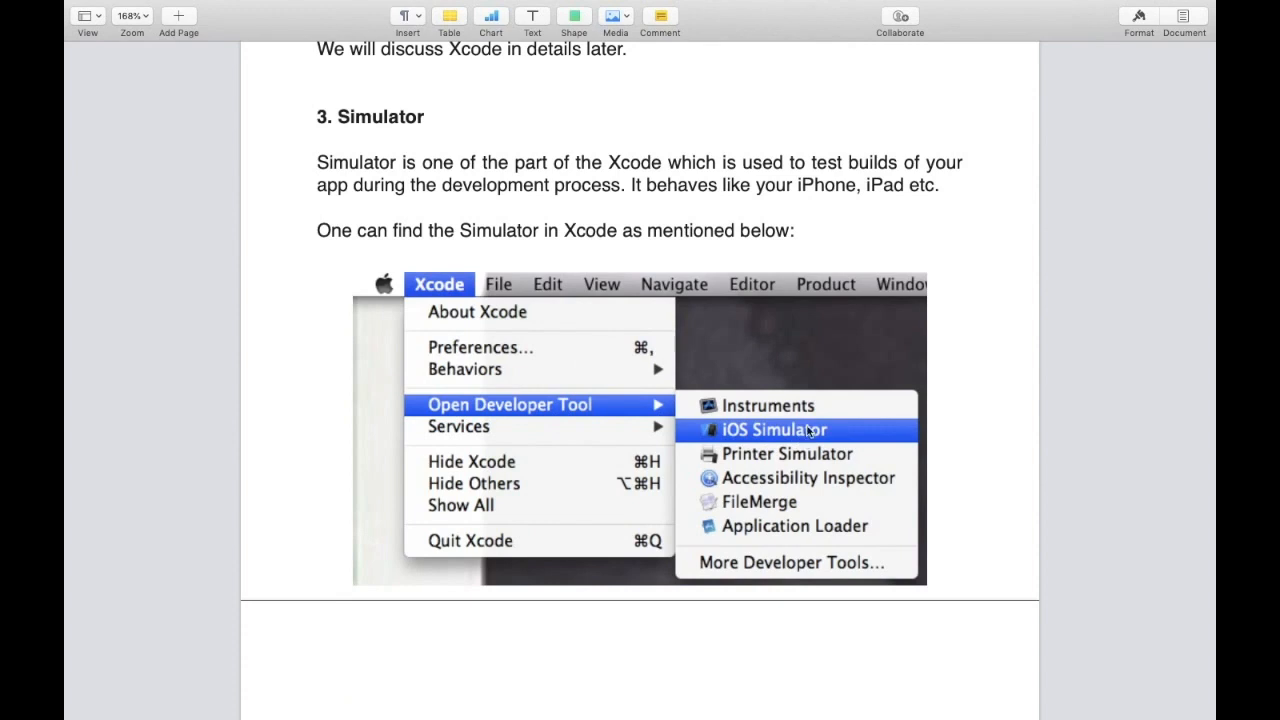
scroll(down, 3)
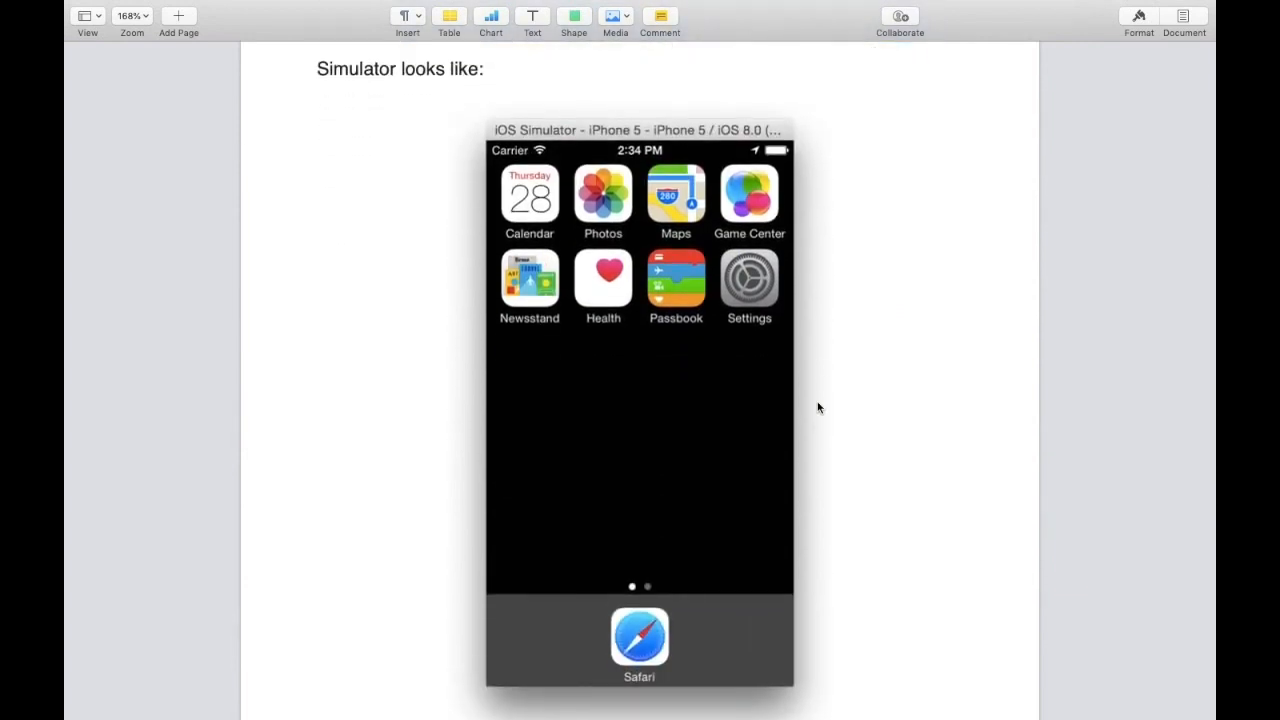
scroll(down, 3)
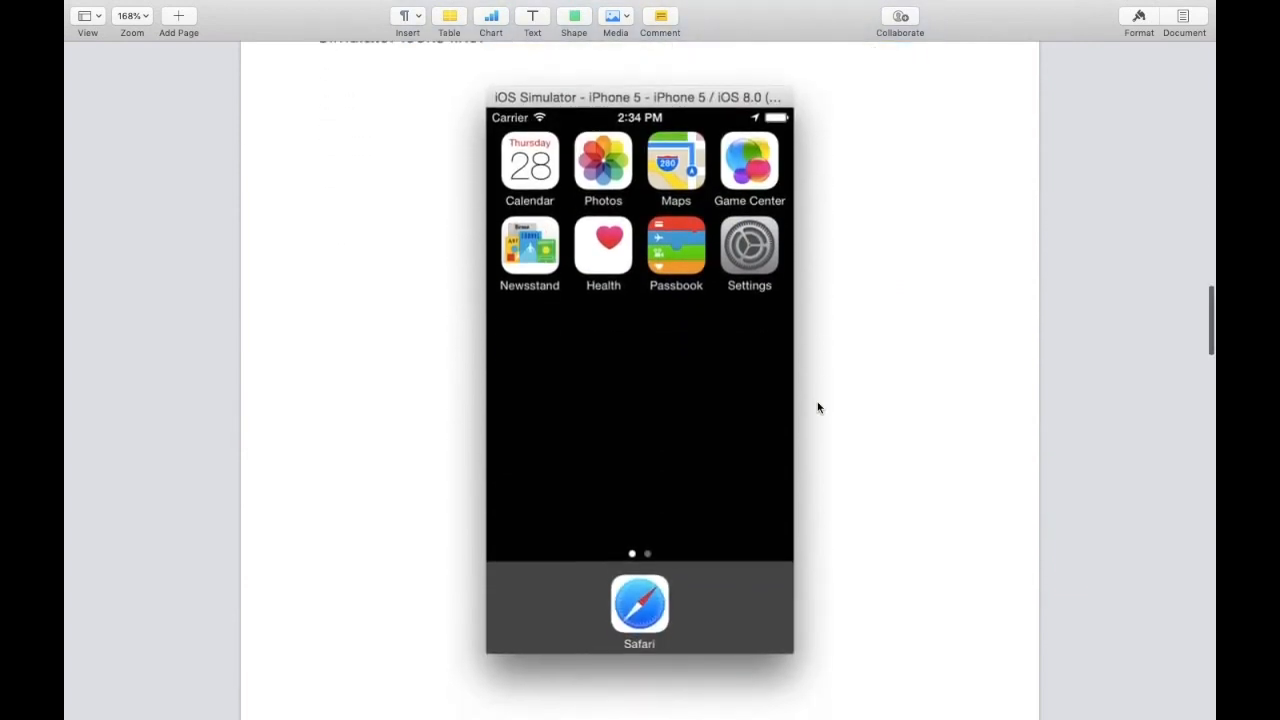
scroll(down, 3)
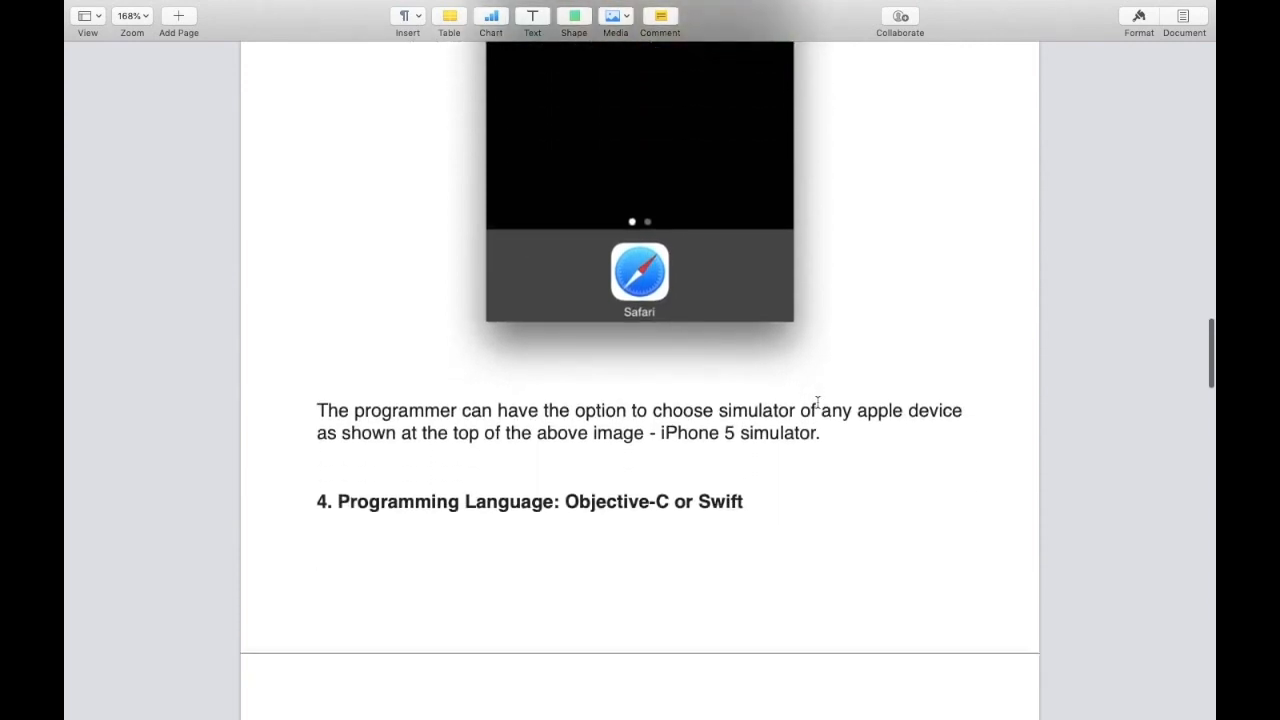
scroll(down, 3)
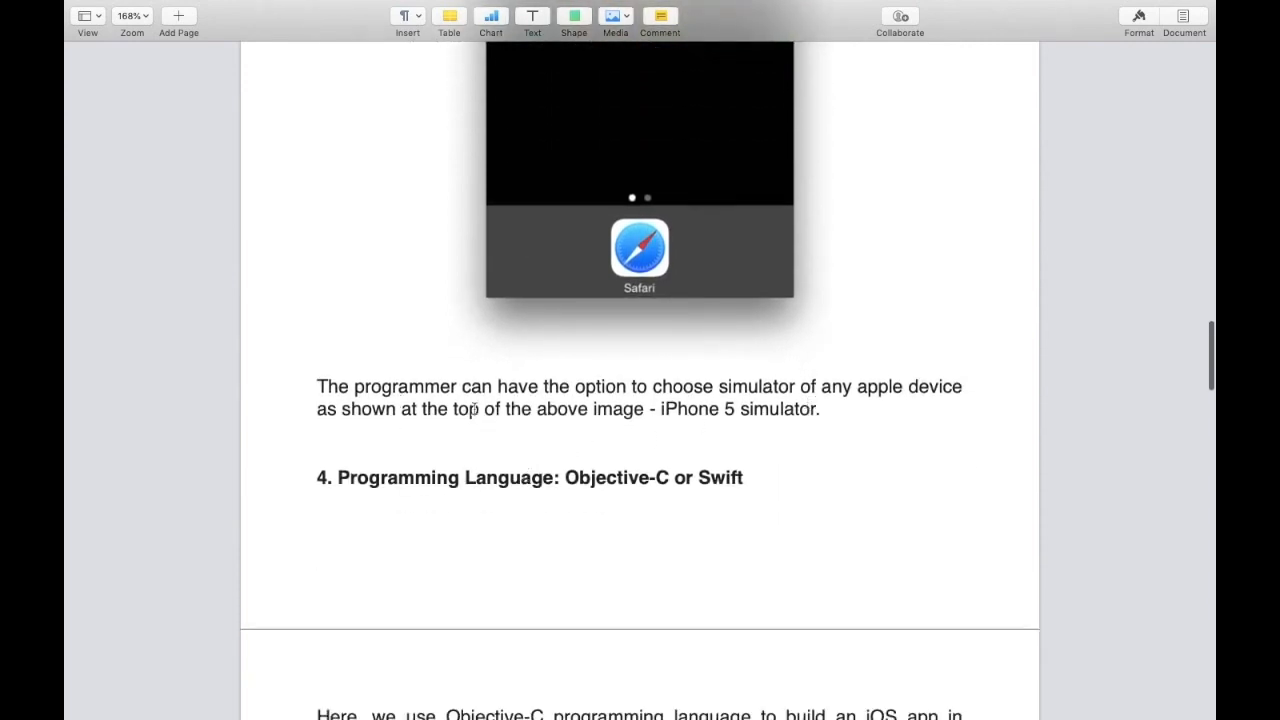
mouse_move(735, 400)
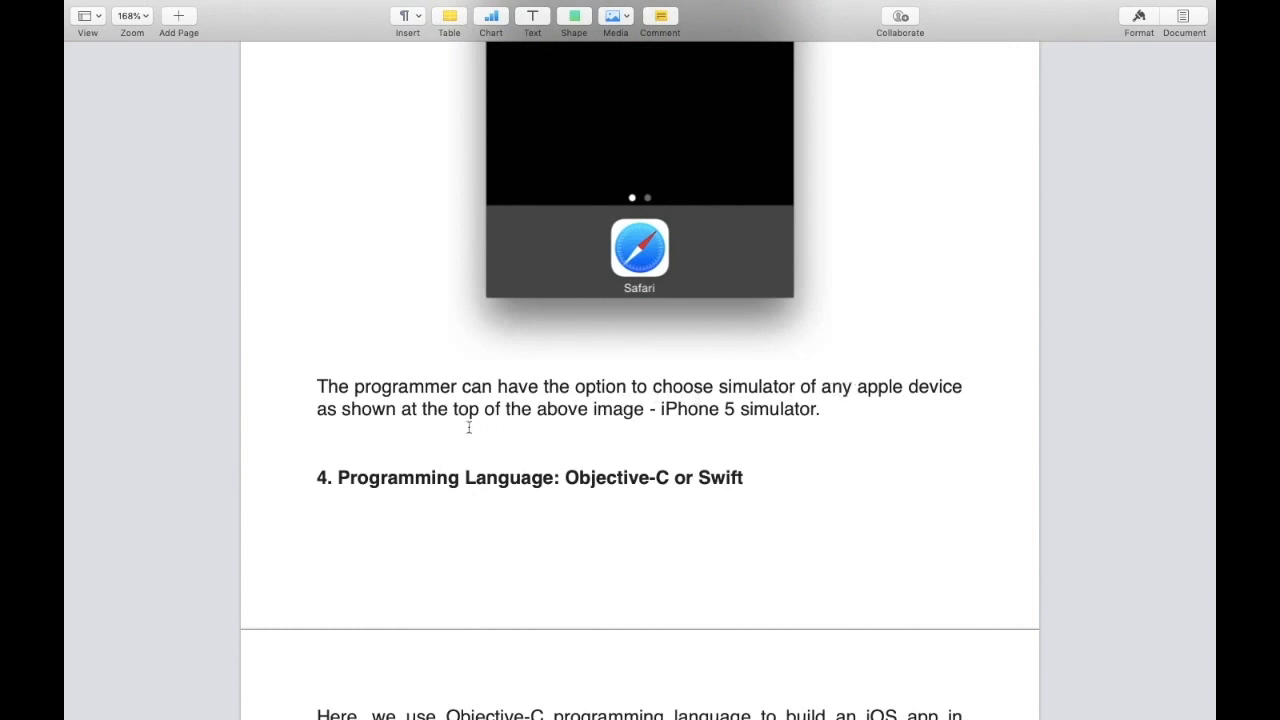
scroll(down, 3)
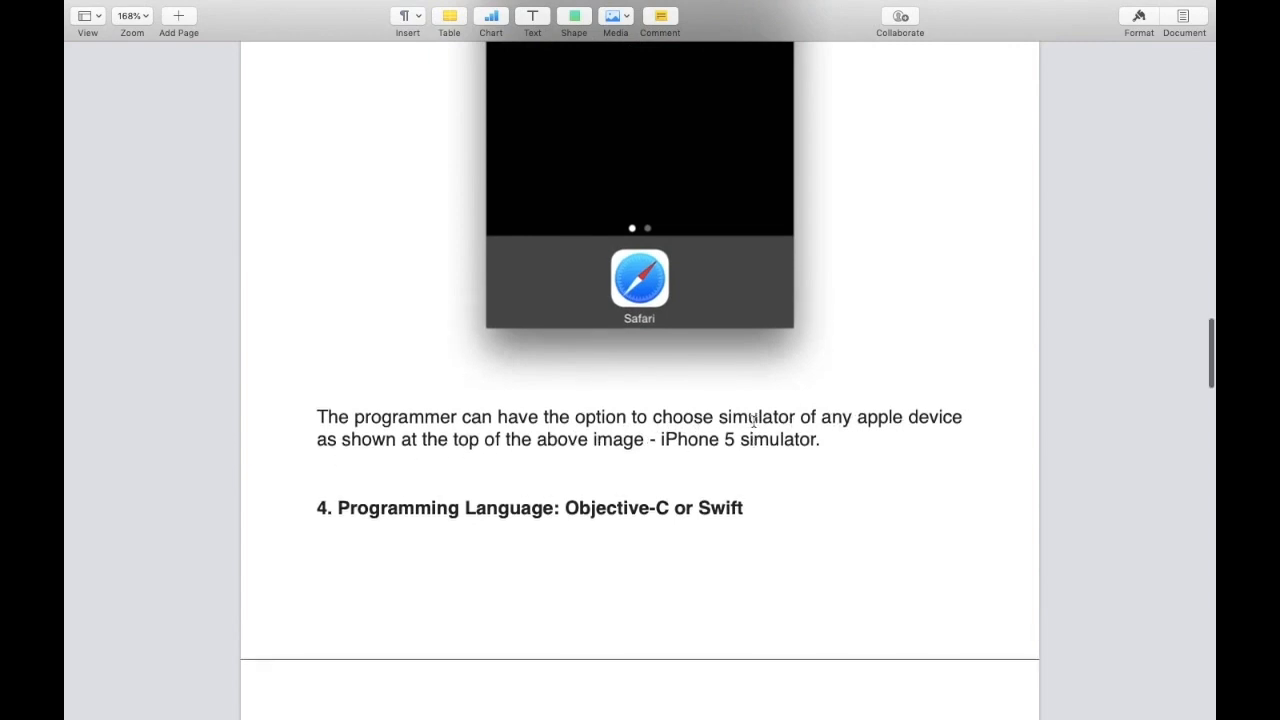
scroll(down, 3)
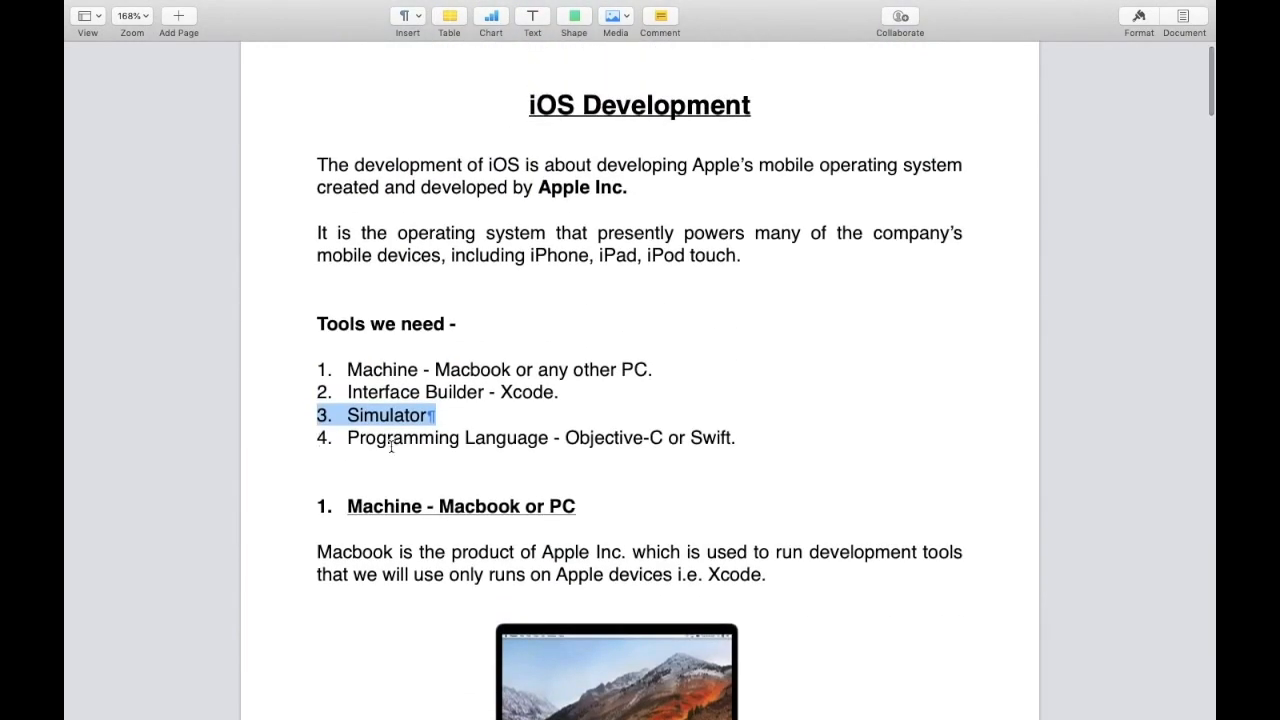
mouse_move(493, 441)
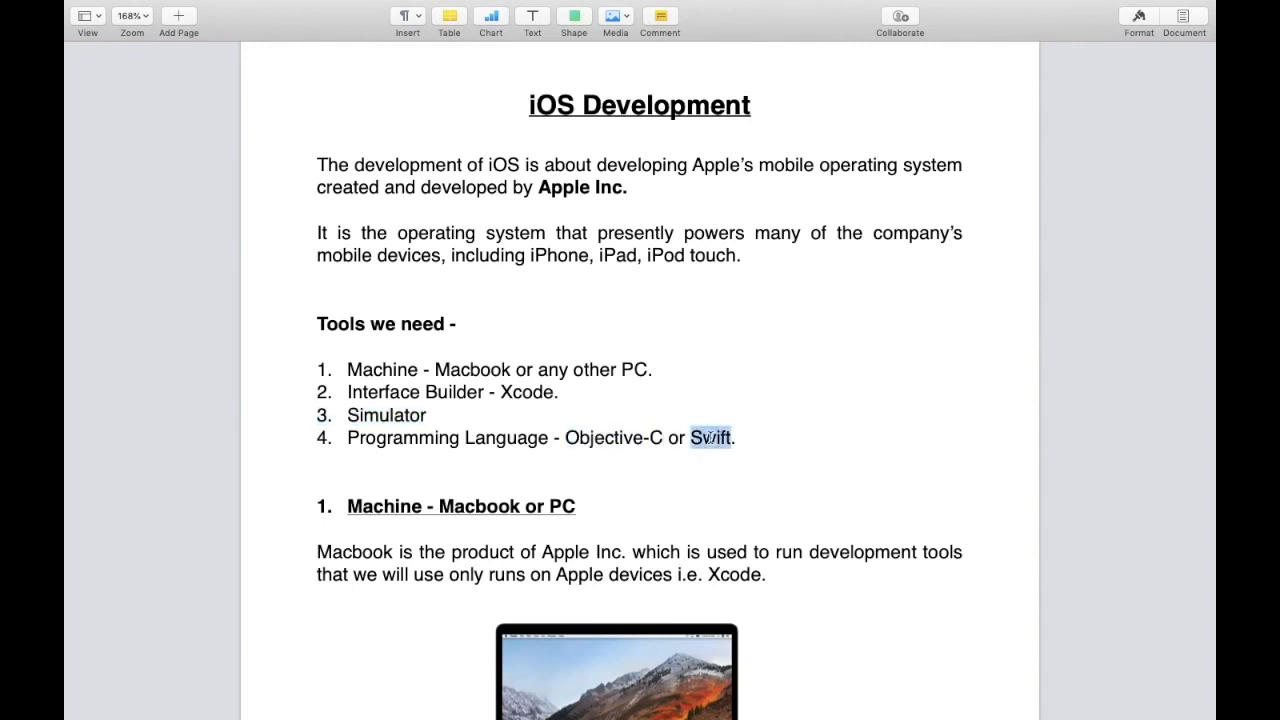
scroll(down, 3)
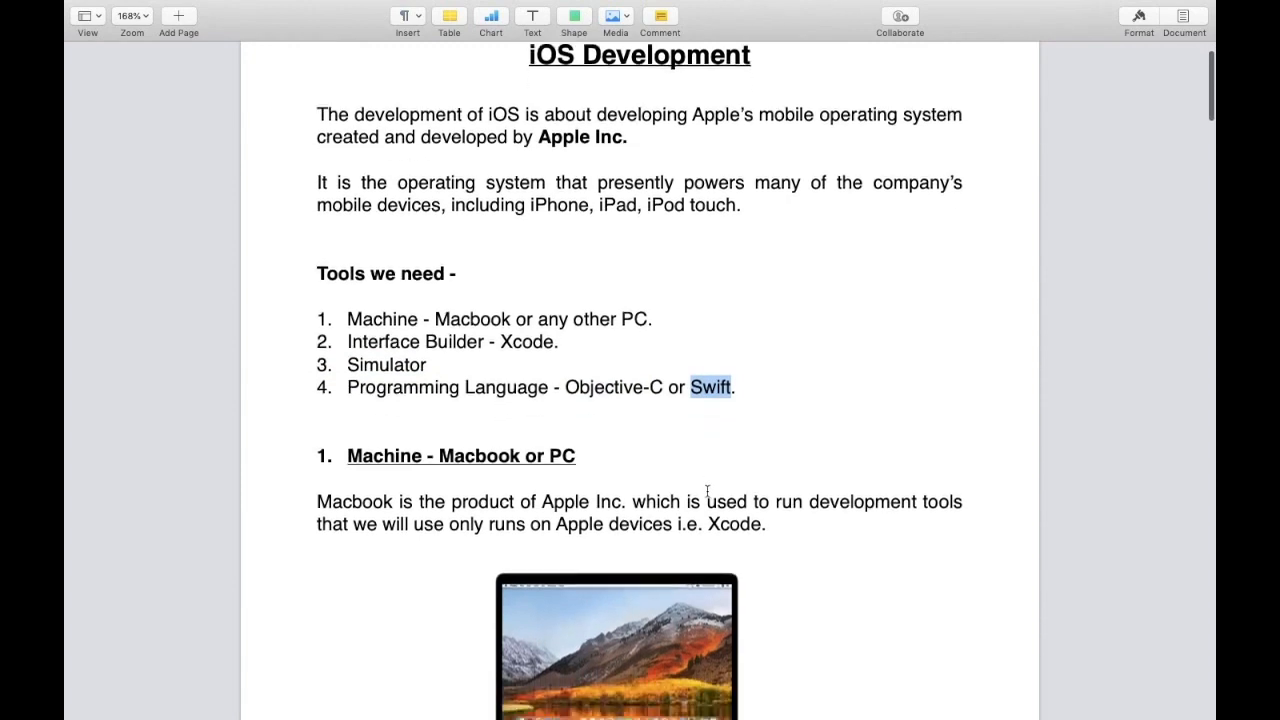
scroll(down, 3)
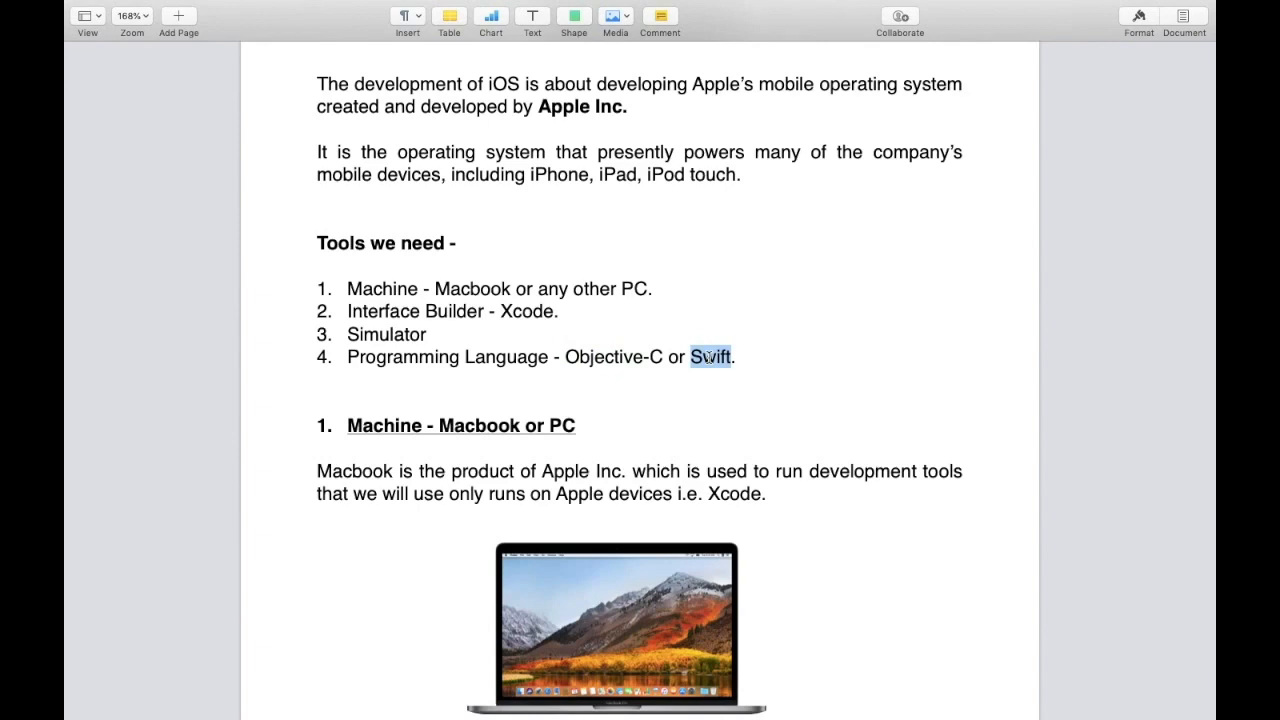
scroll(down, 3)
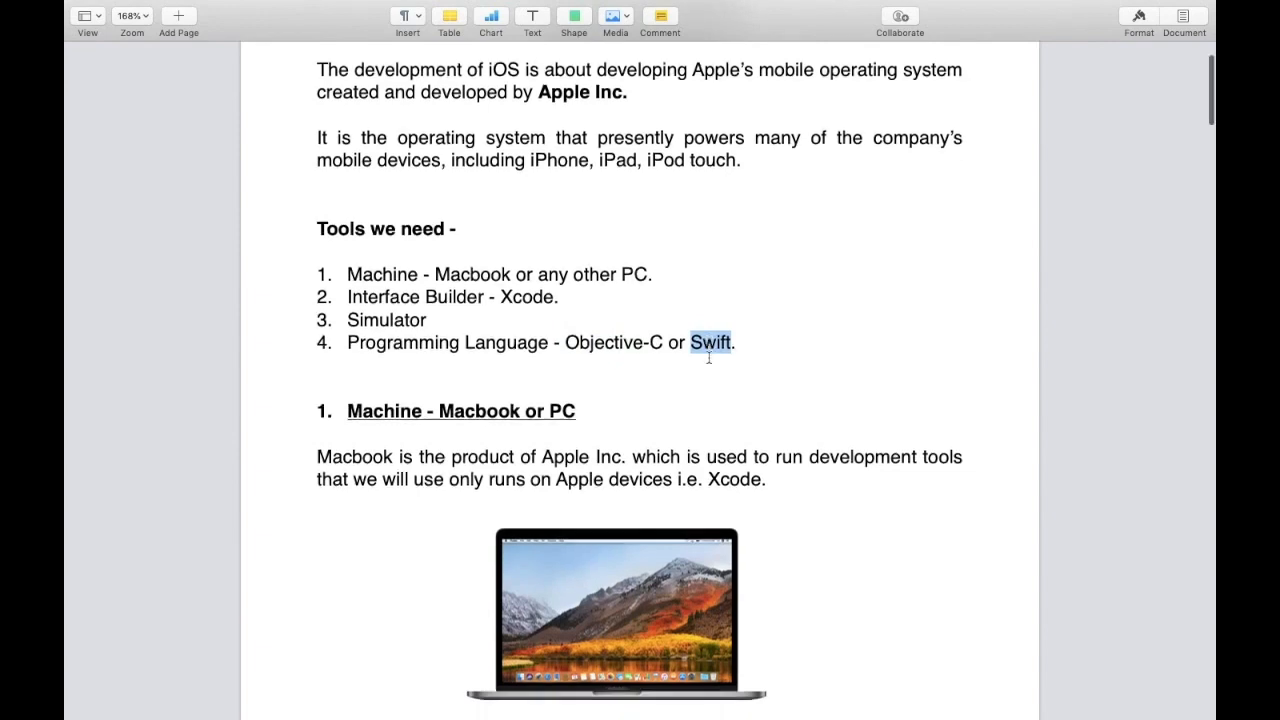
scroll(down, 3)
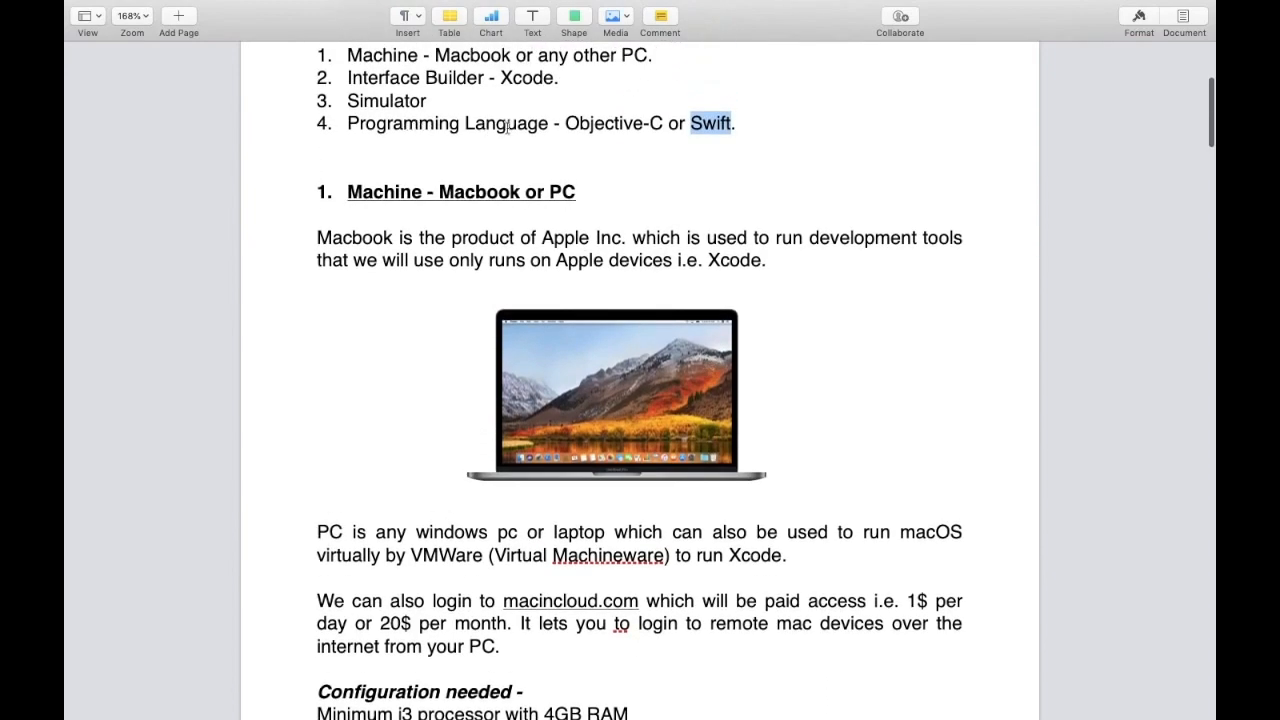
scroll(down, 3)
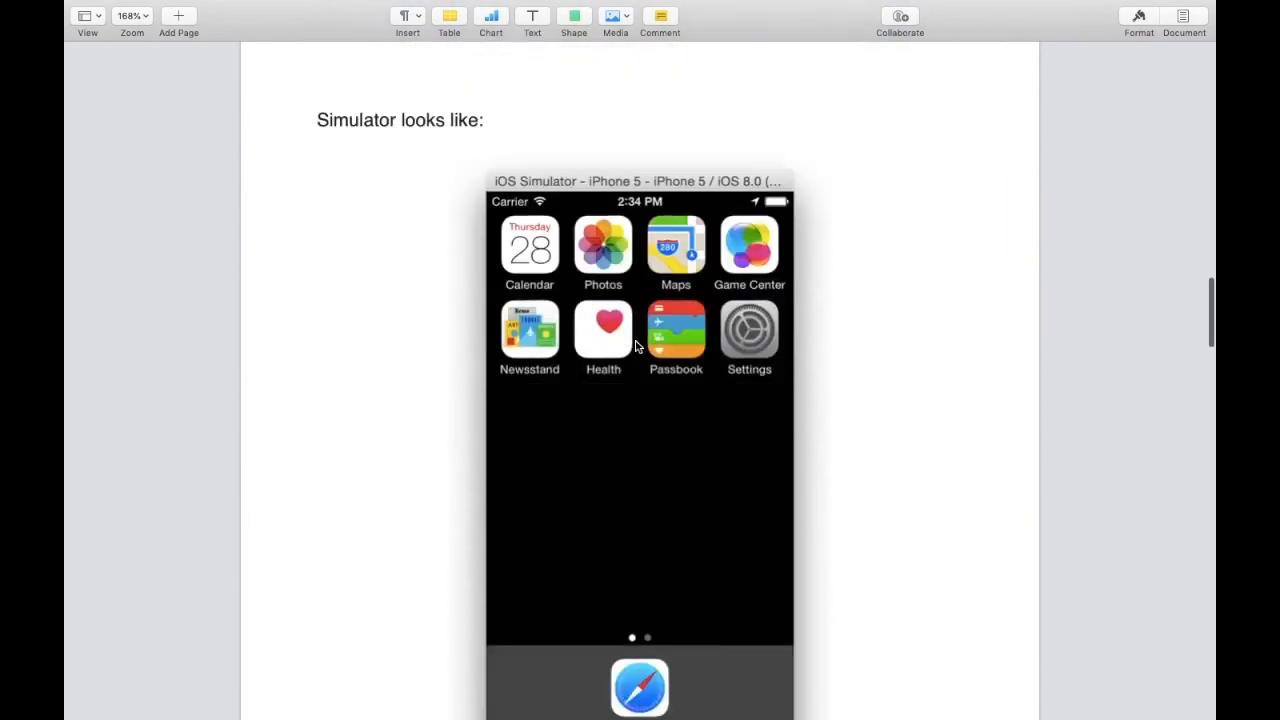
scroll(down, 3)
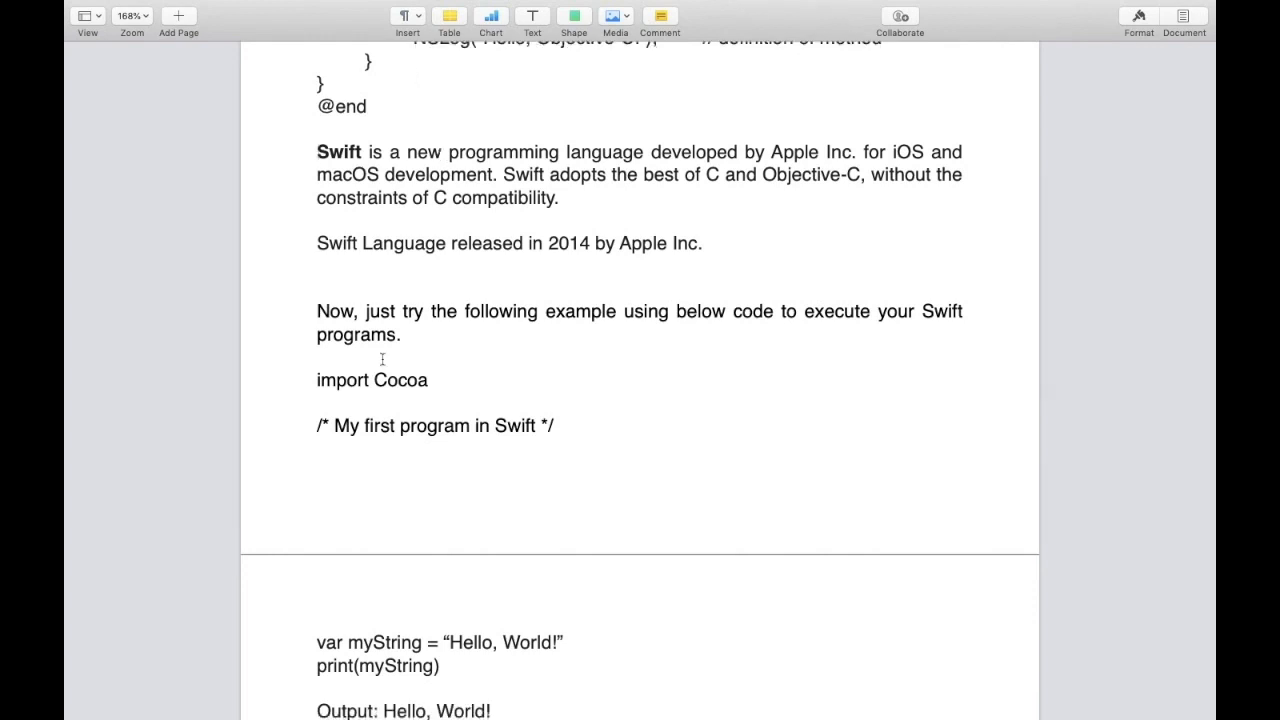
scroll(down, 3)
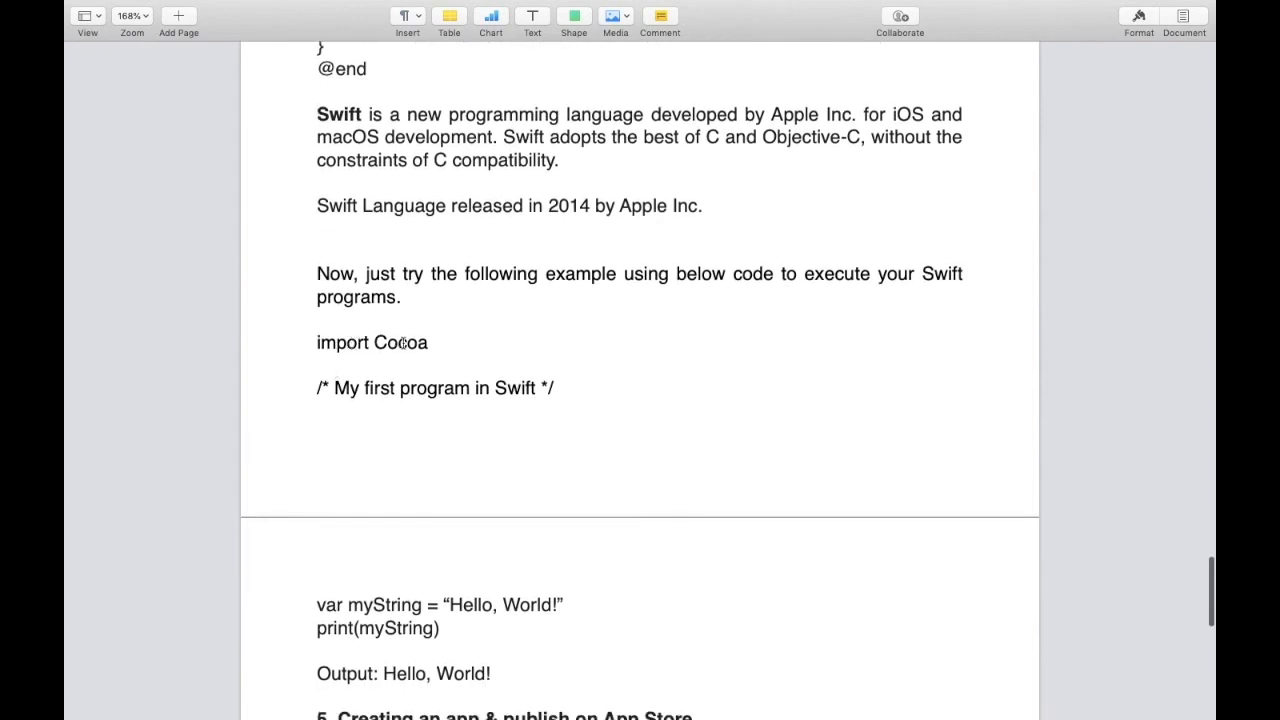
- Highlight the import Cocoa line and the words Cocoa and var in the code
click(399, 342)
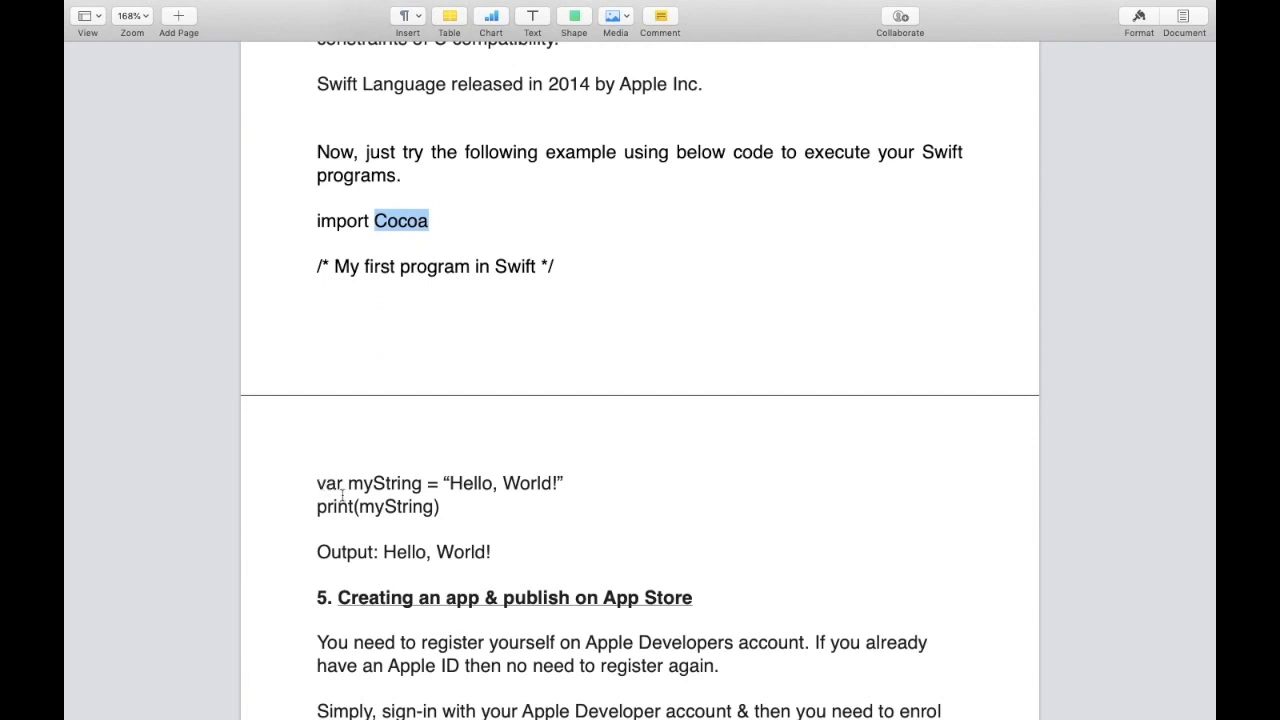
double_click(327, 483)
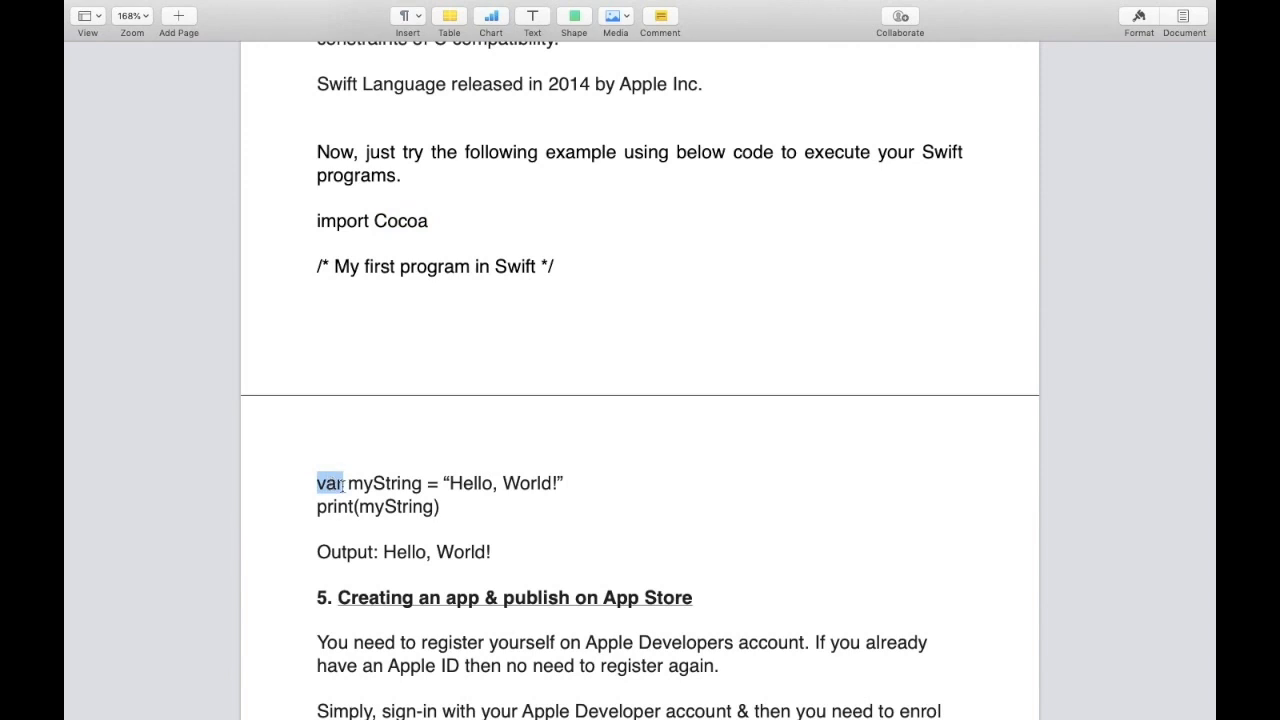
double_click(386, 483)
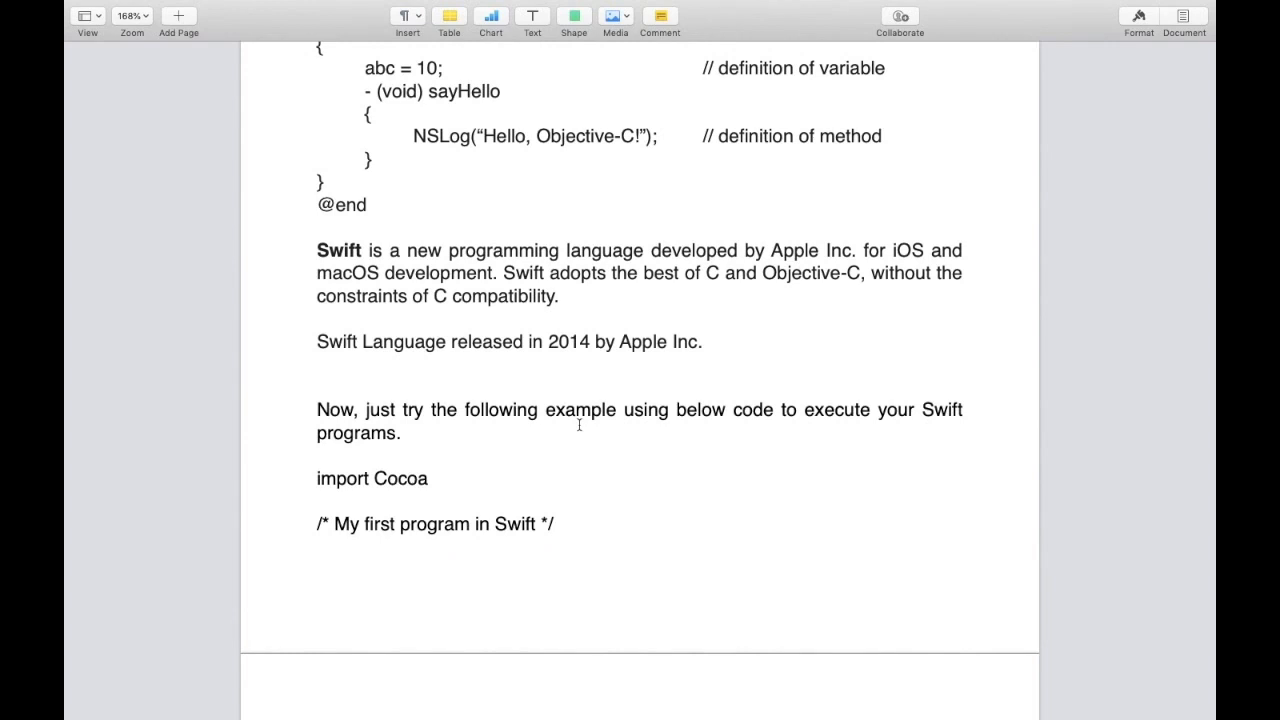
mouse_move(380, 275)
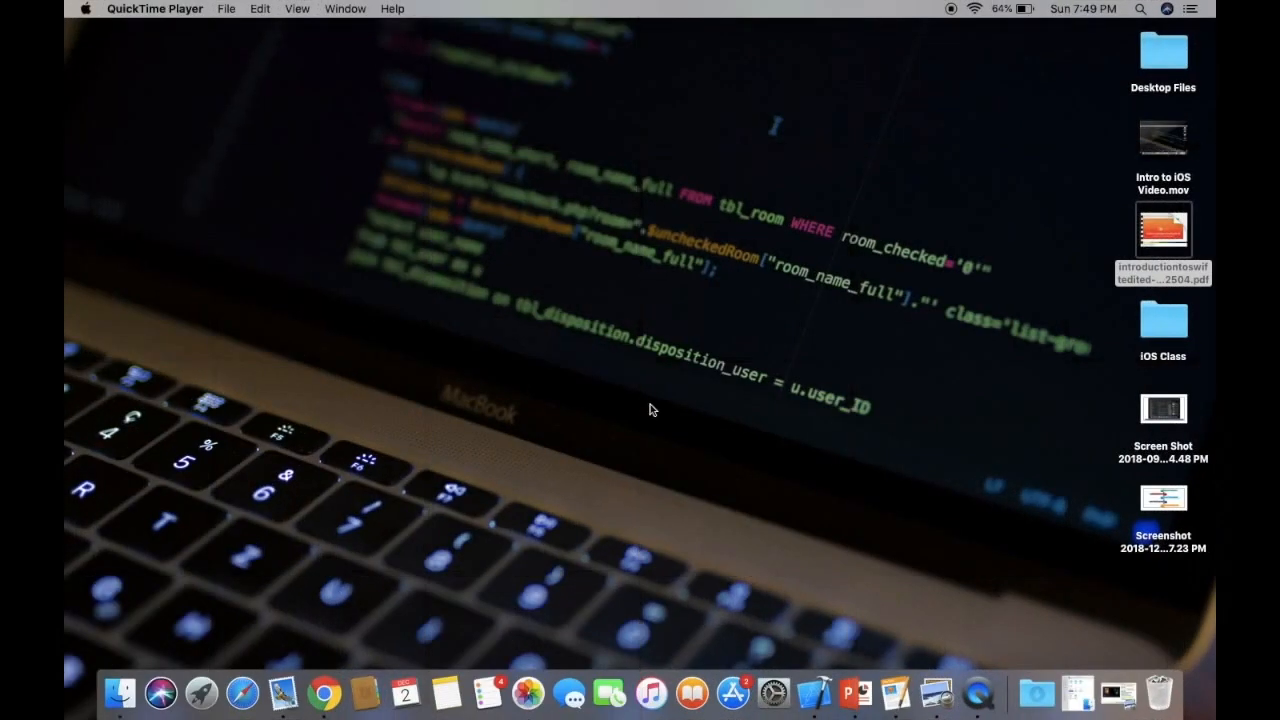
mouse_move(630, 618)
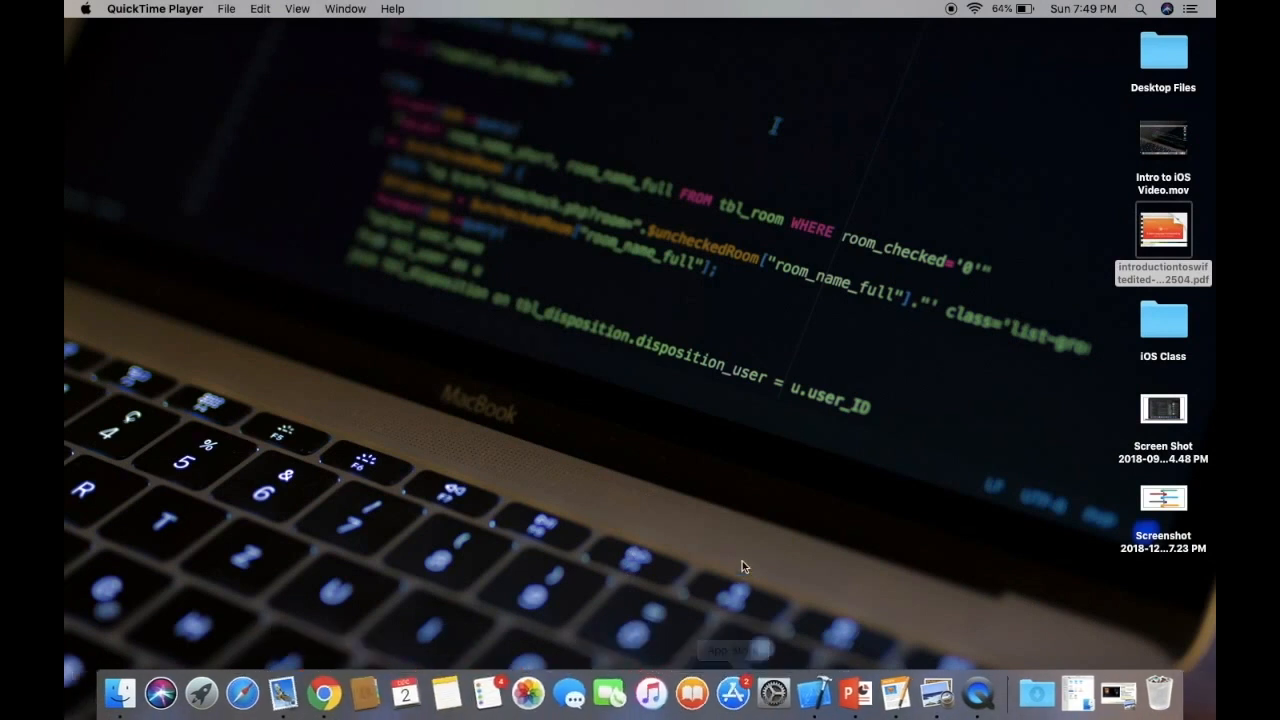
mouse_move(734, 691)
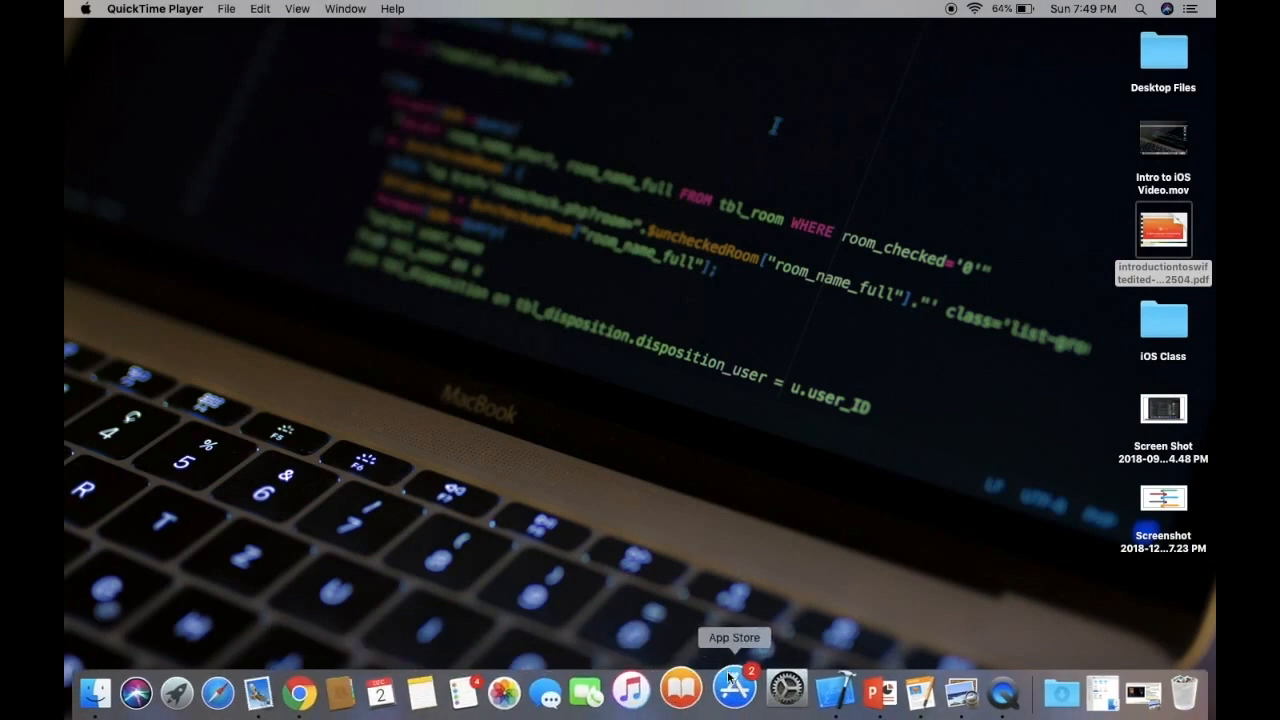
- Search the App Store for 'xcode' and open the installed Xcode
click(734, 690)
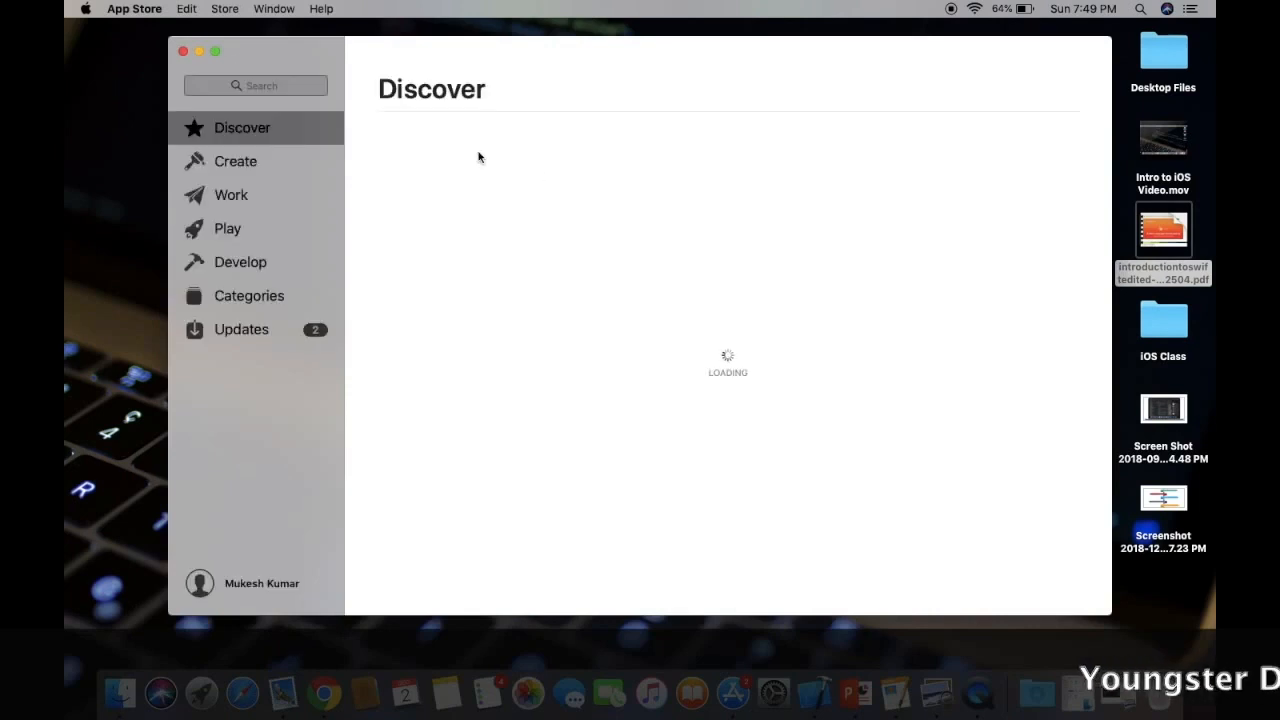
click(256, 85)
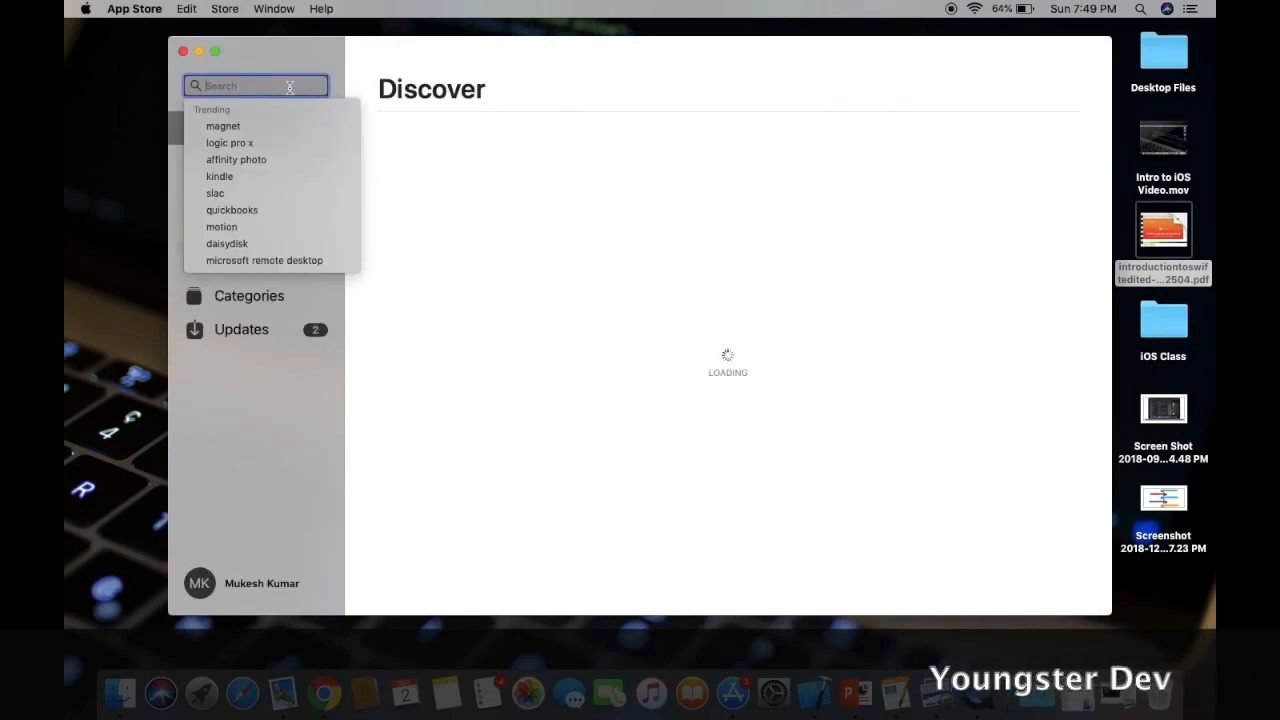
text(xcd)
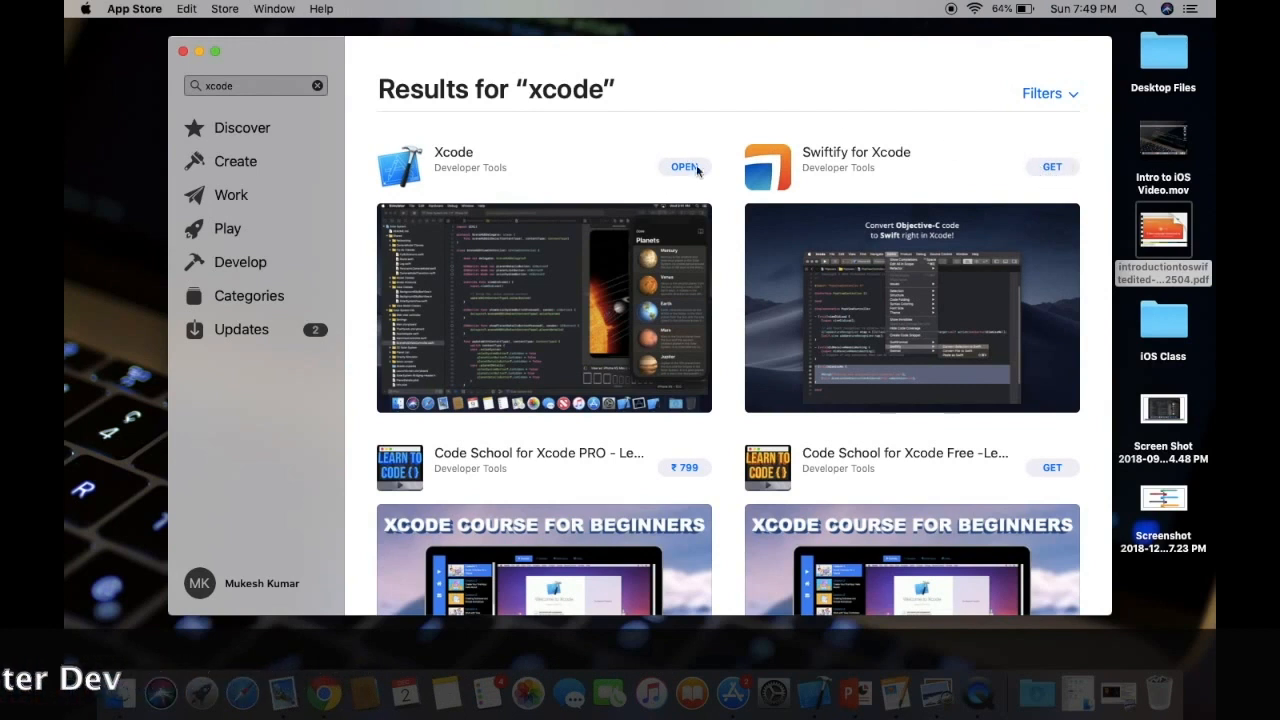
click(684, 166)
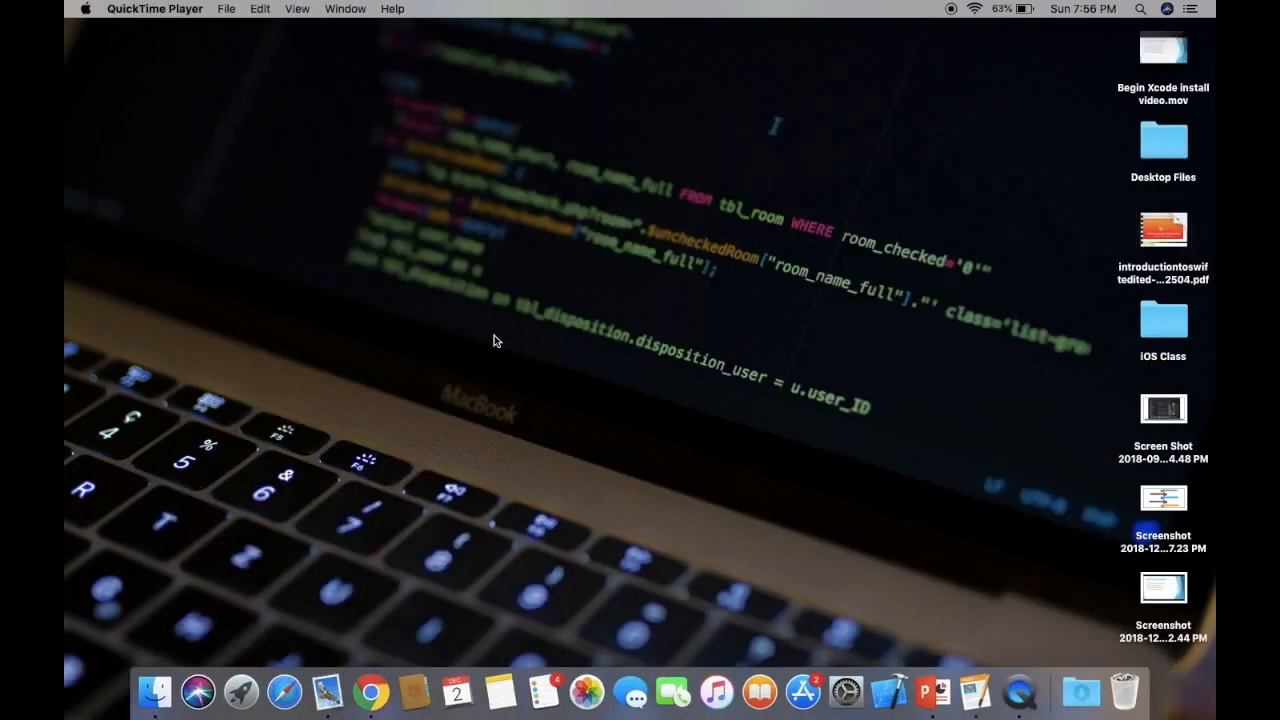
mouse_move(240, 691)
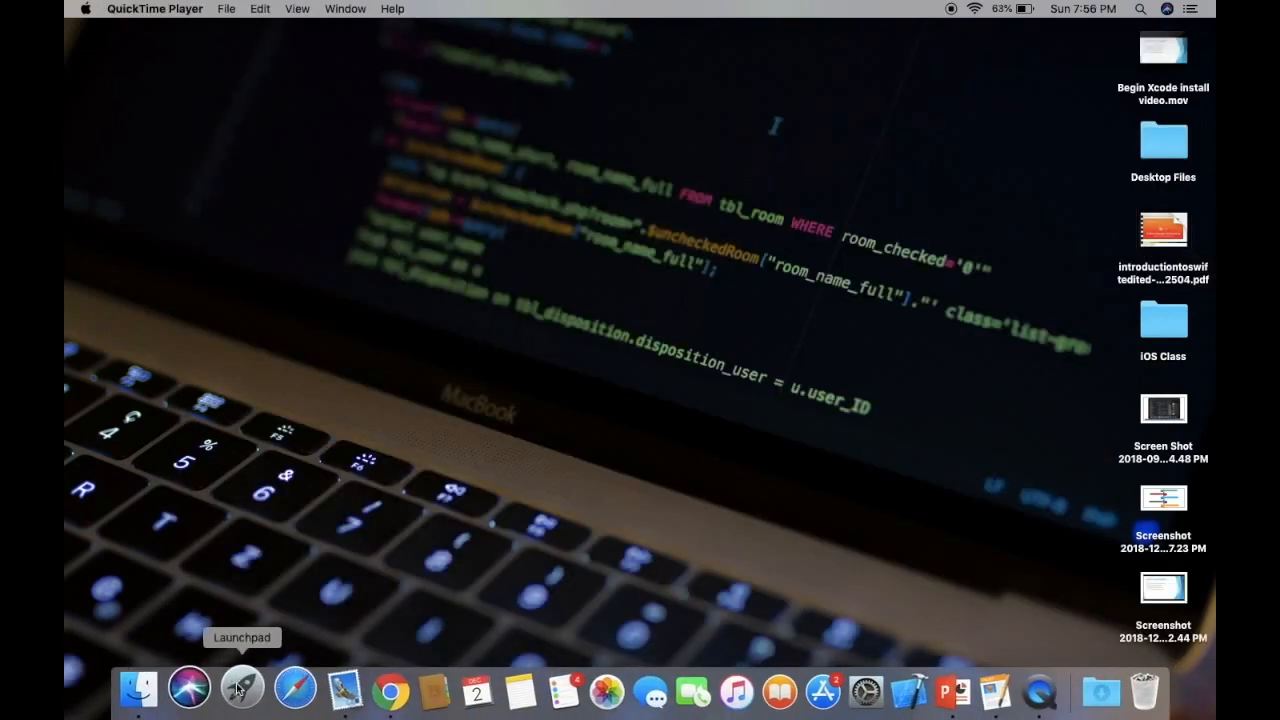
- Show the full grid of installed apps from the Dock to launch Xcode
click(241, 688)
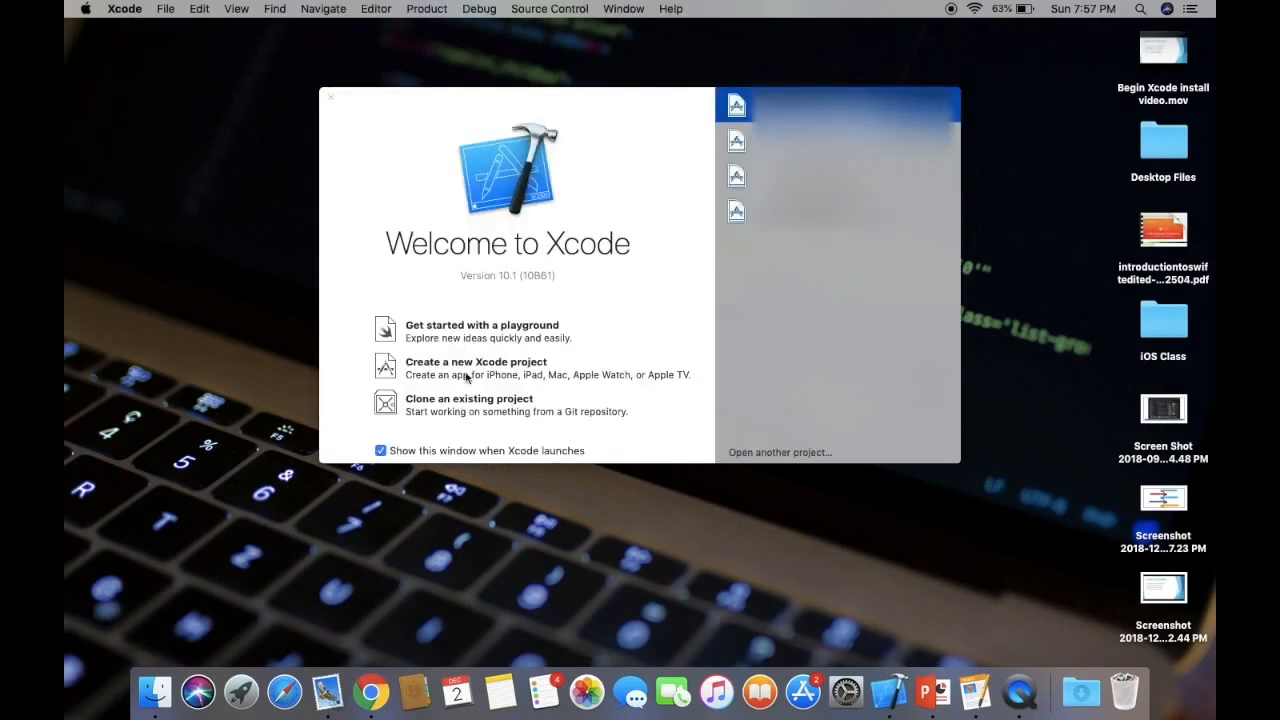
mouse_move(495, 285)
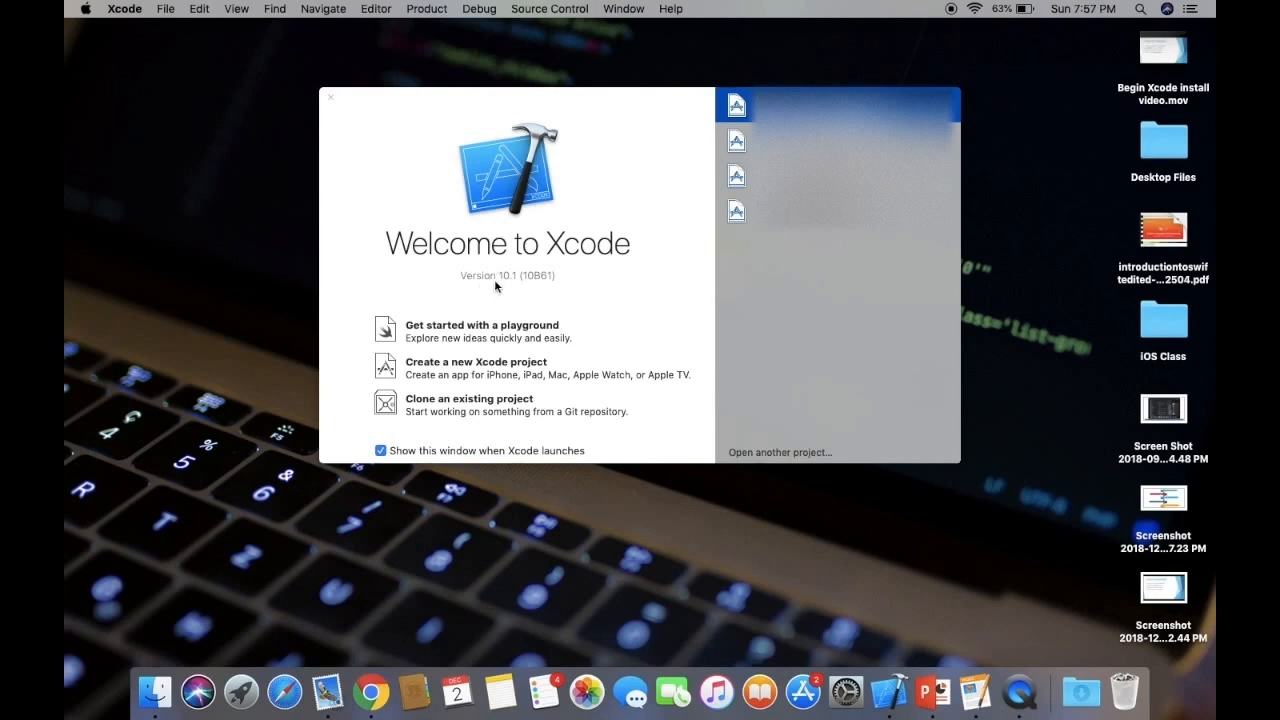
mouse_move(500, 287)
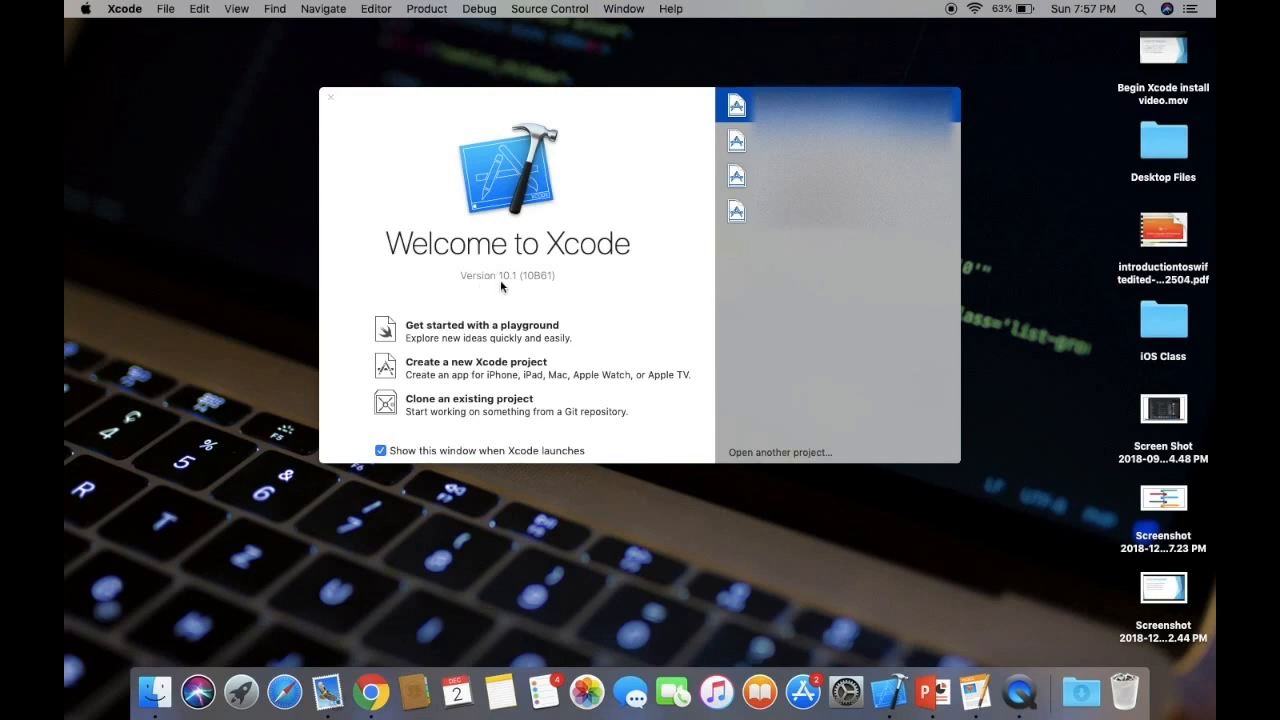
mouse_move(515, 288)
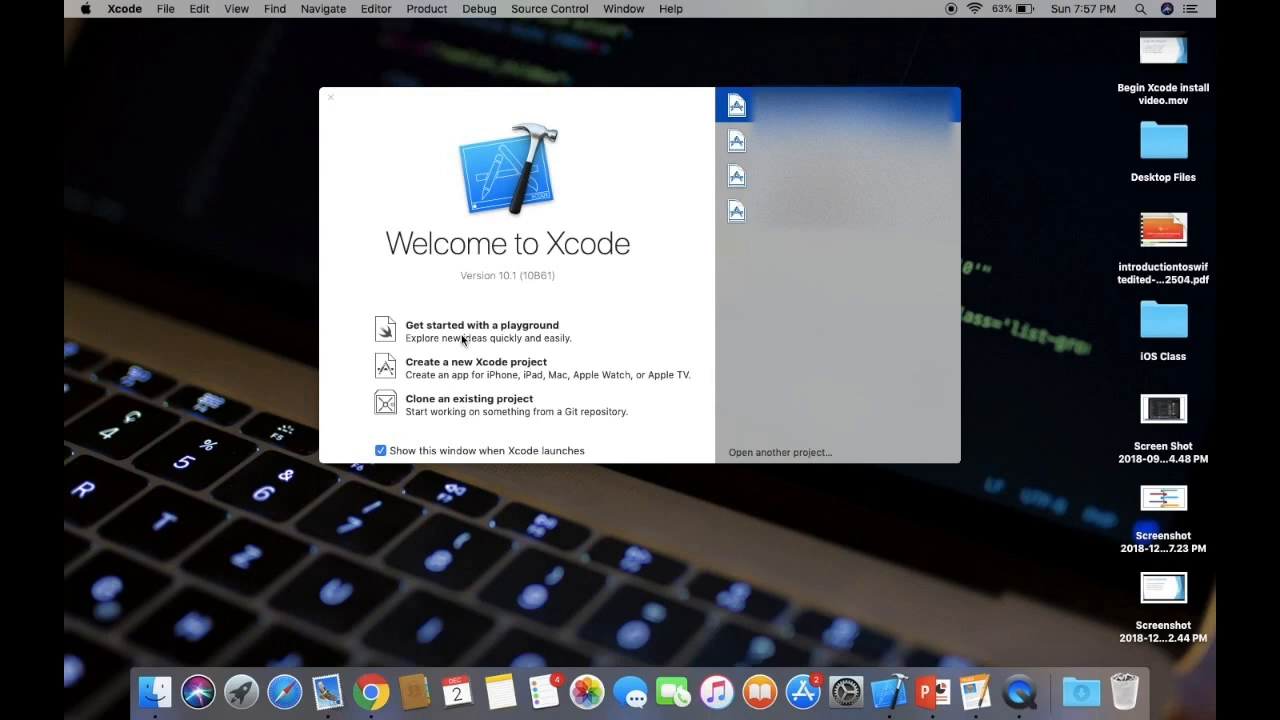
mouse_move(460, 362)
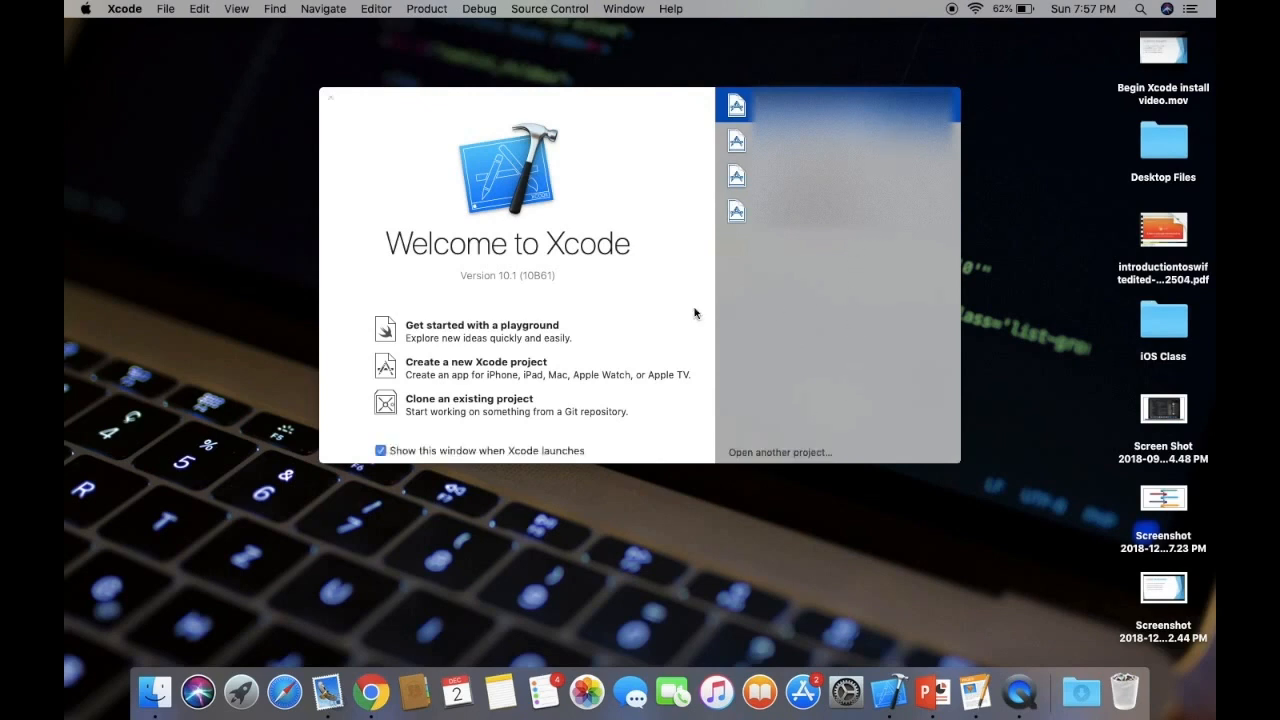
mouse_move(433, 378)
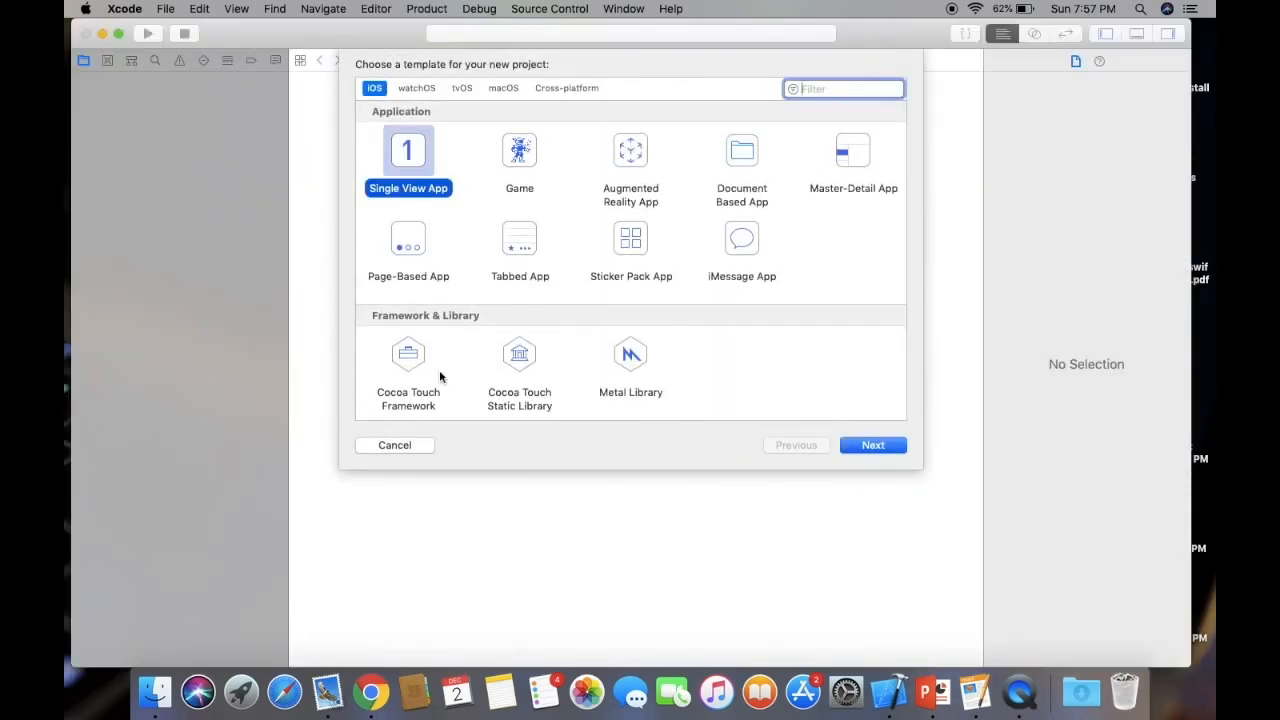
mouse_move(517, 218)
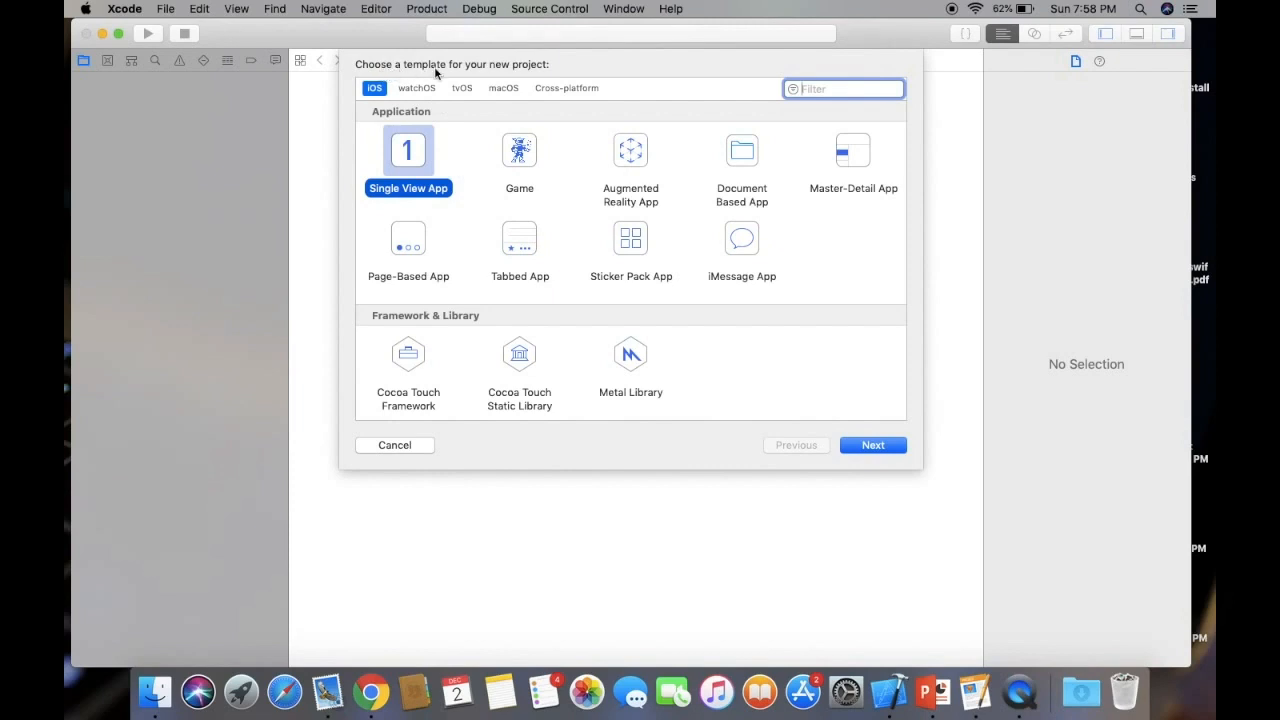
mouse_move(465, 147)
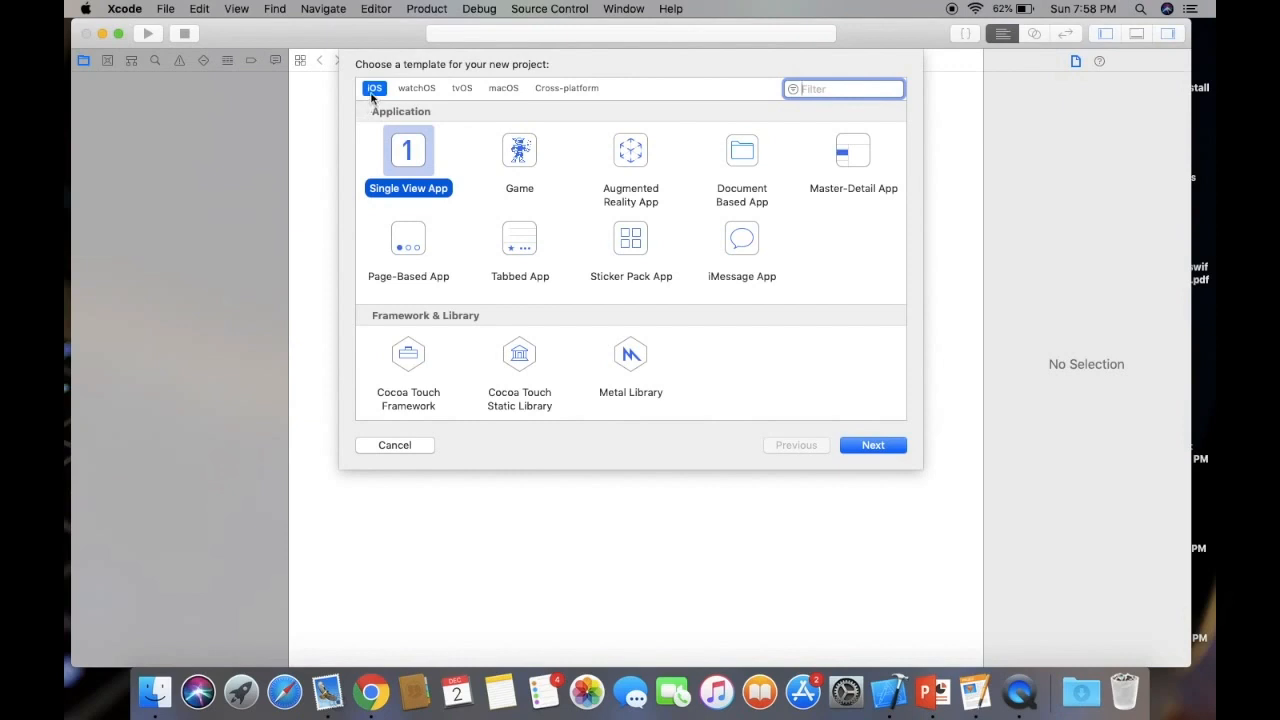
mouse_move(515, 417)
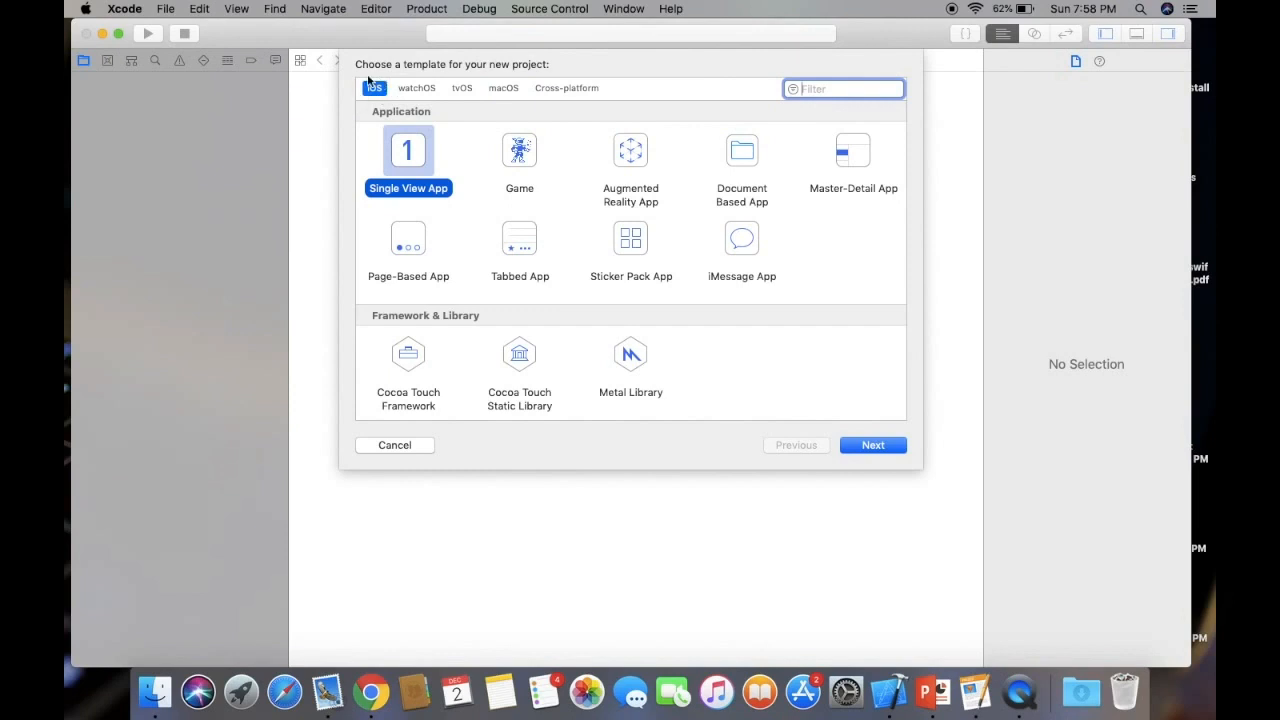
mouse_move(371, 111)
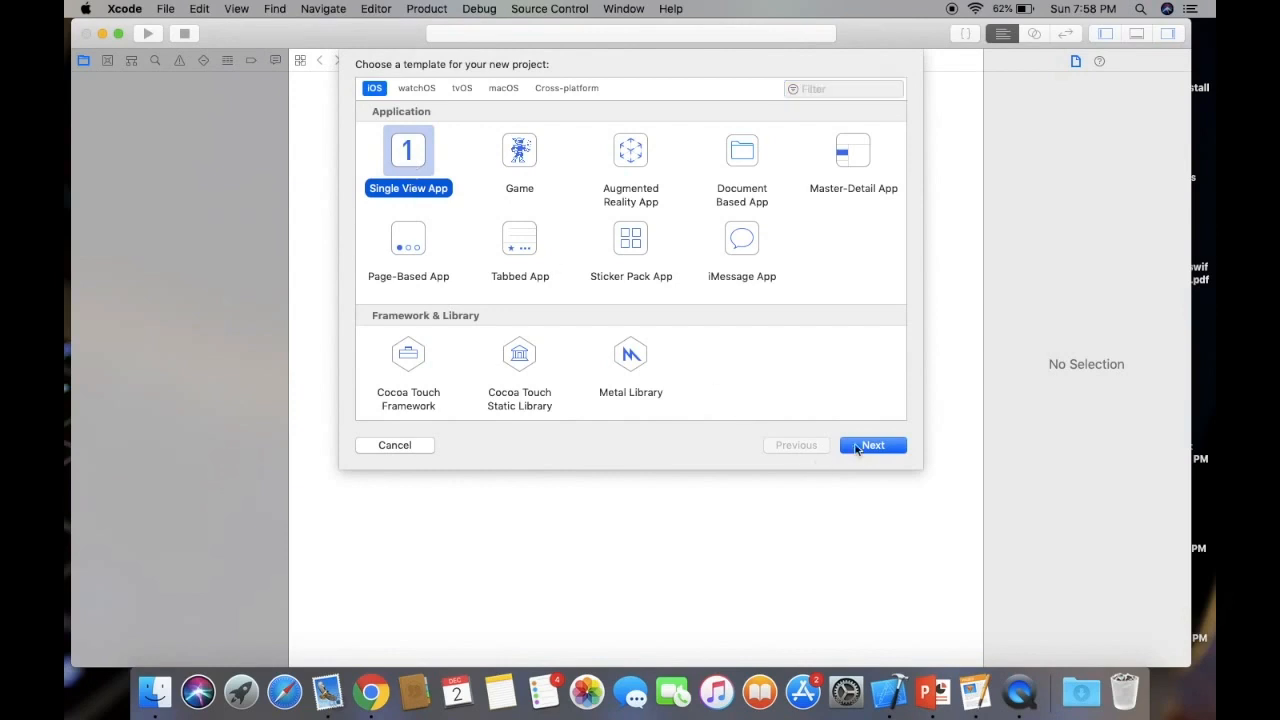
- Enter MyFirstDemo as the product name
click(872, 445)
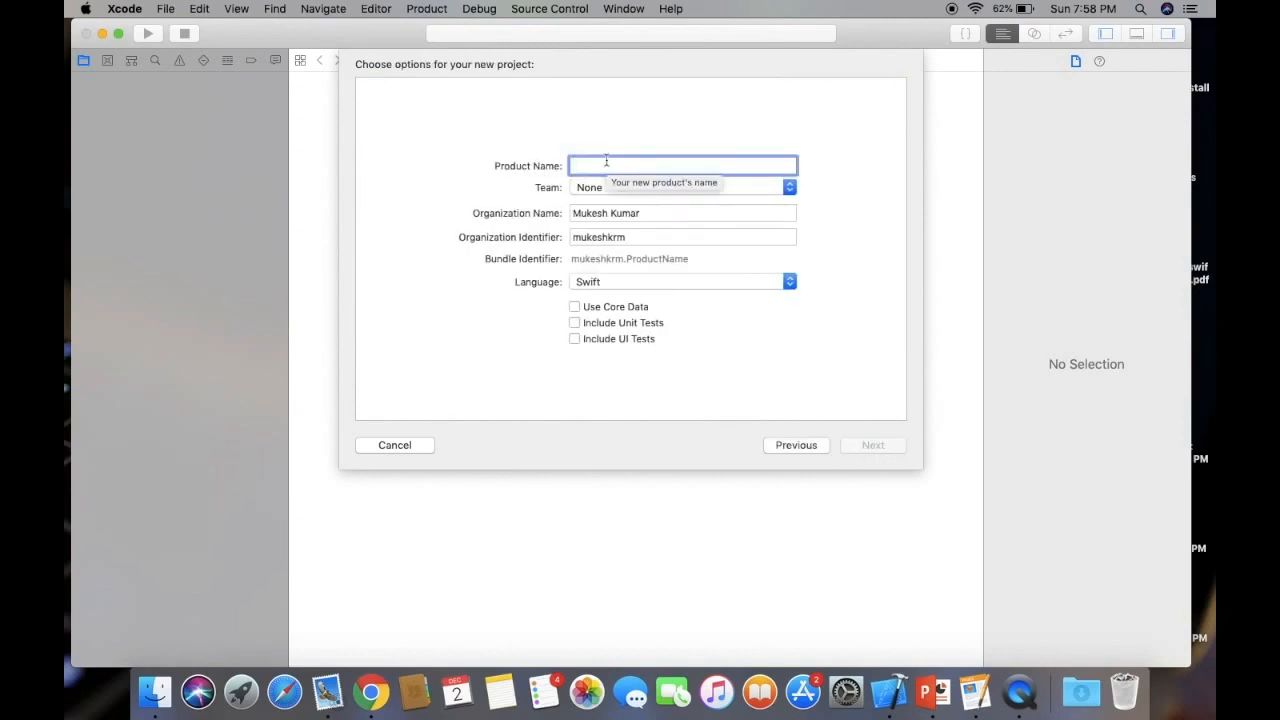
text(MyFirstPro)
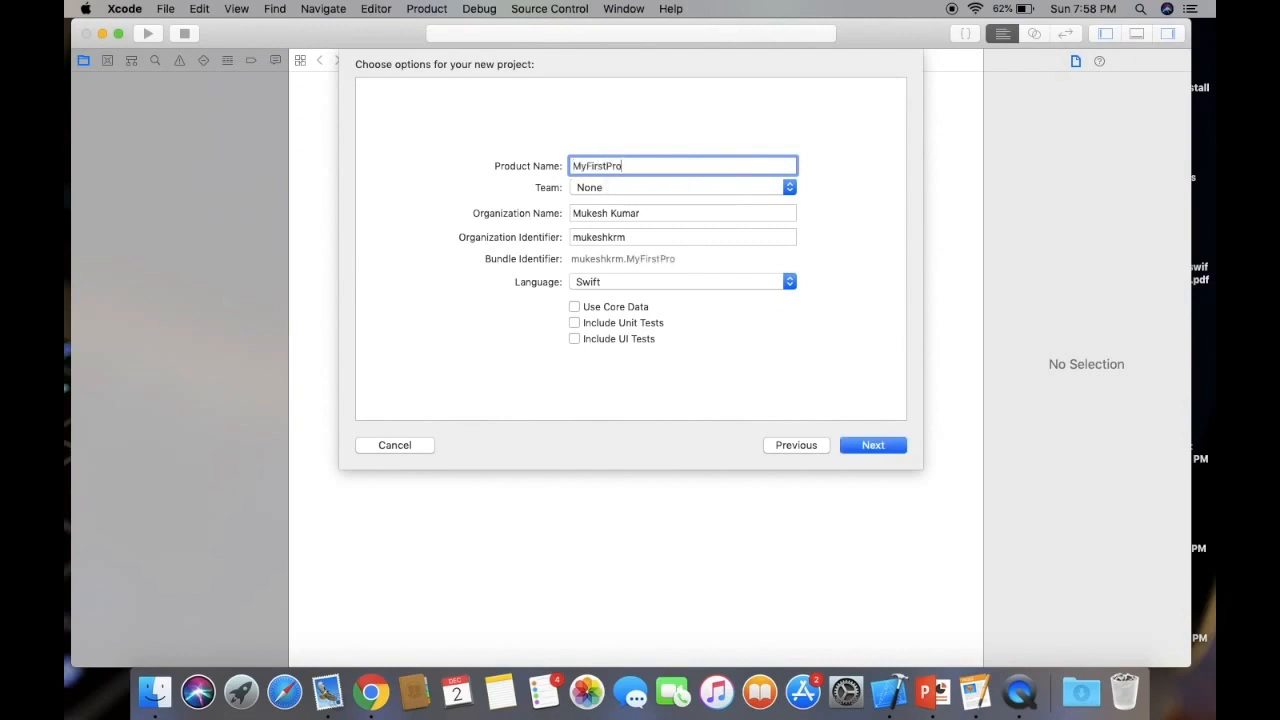
key(backspace)
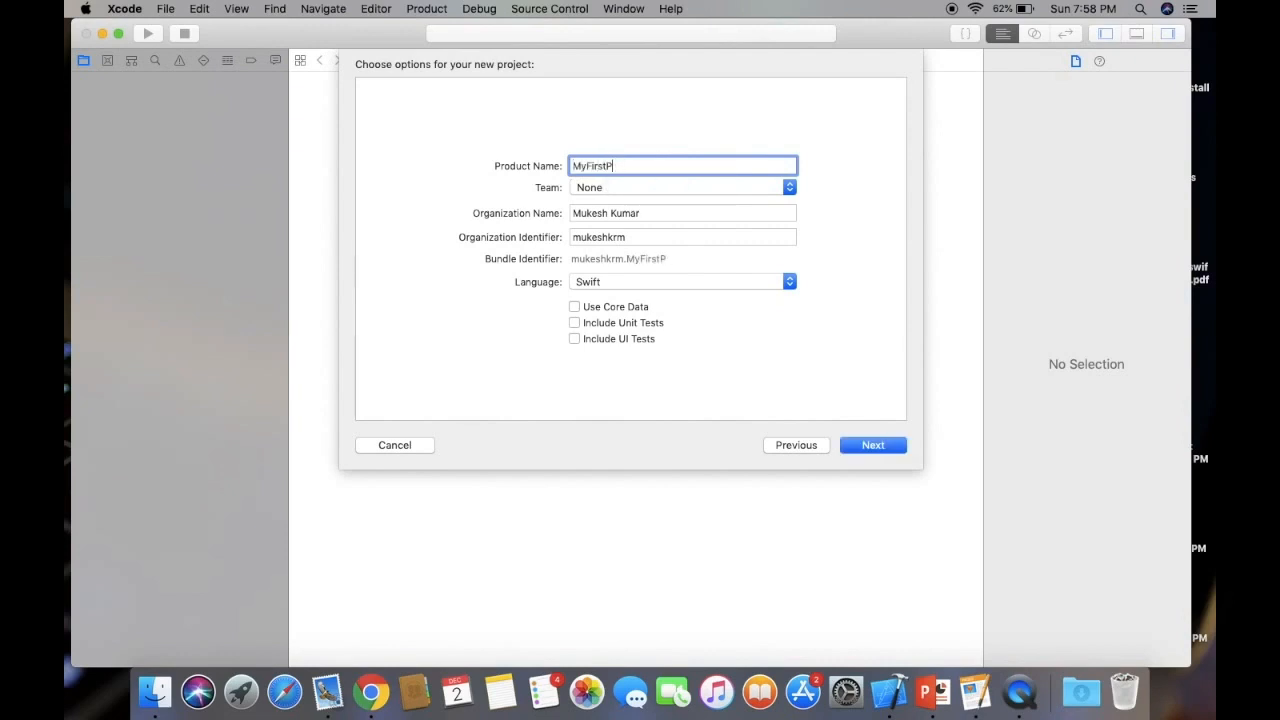
key(backspace)
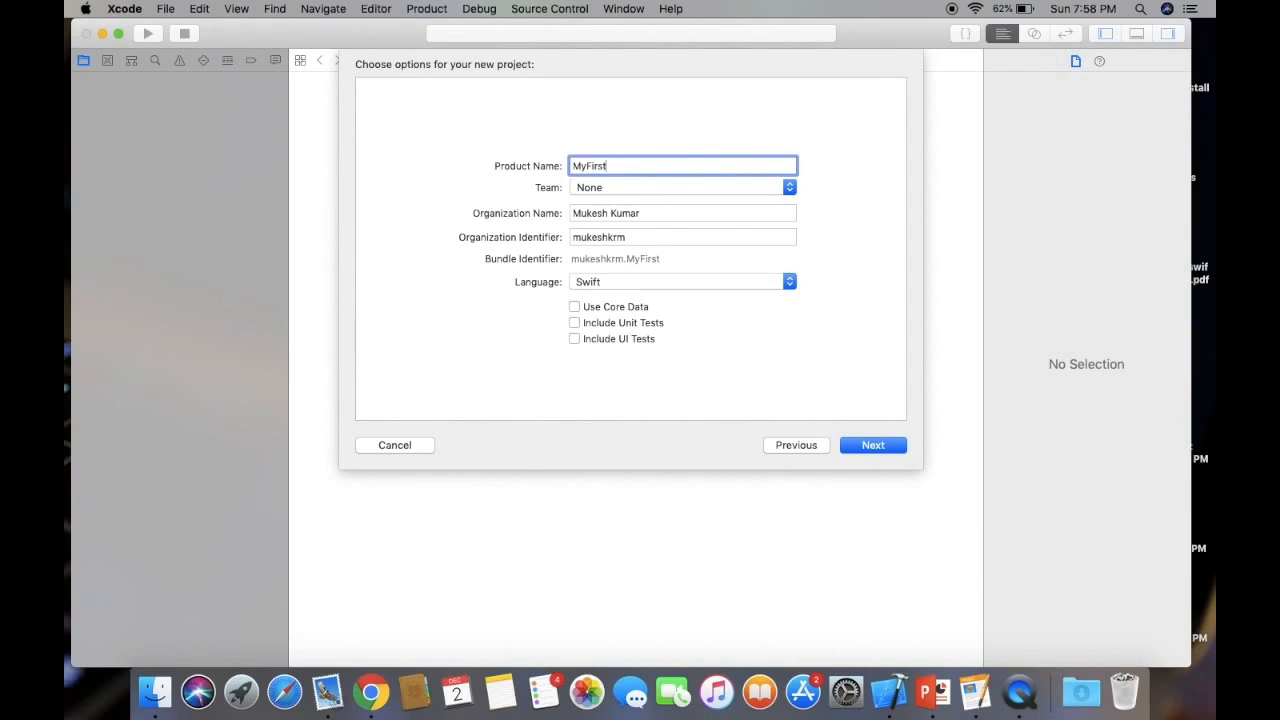
text(Demo)
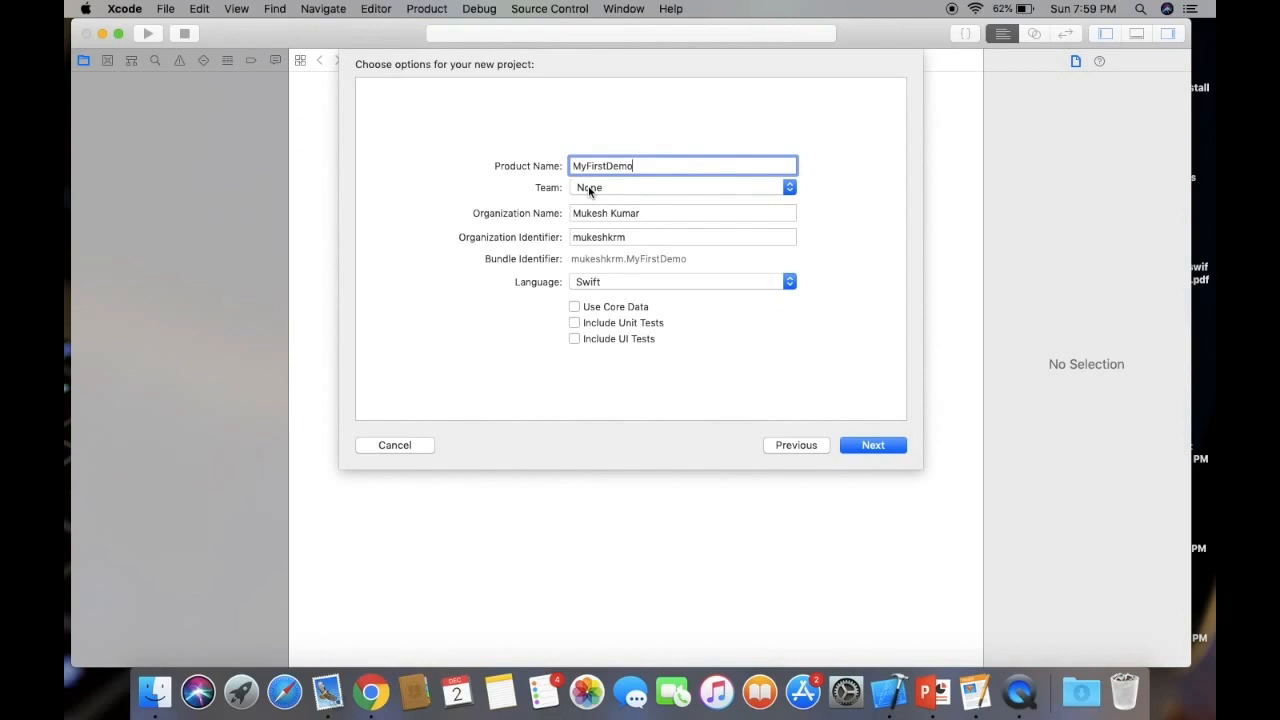
mouse_move(589, 188)
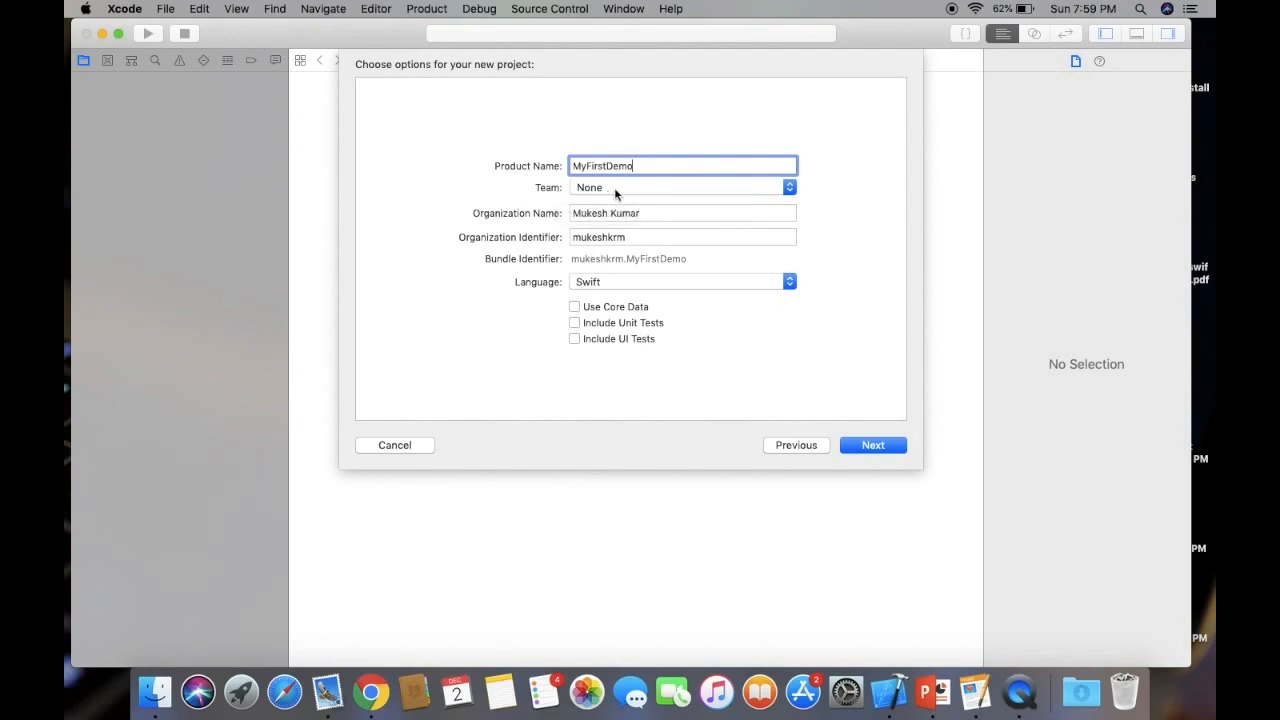
- Keep Team as None, review the organization name and identifier, and keep Swift
click(683, 187)
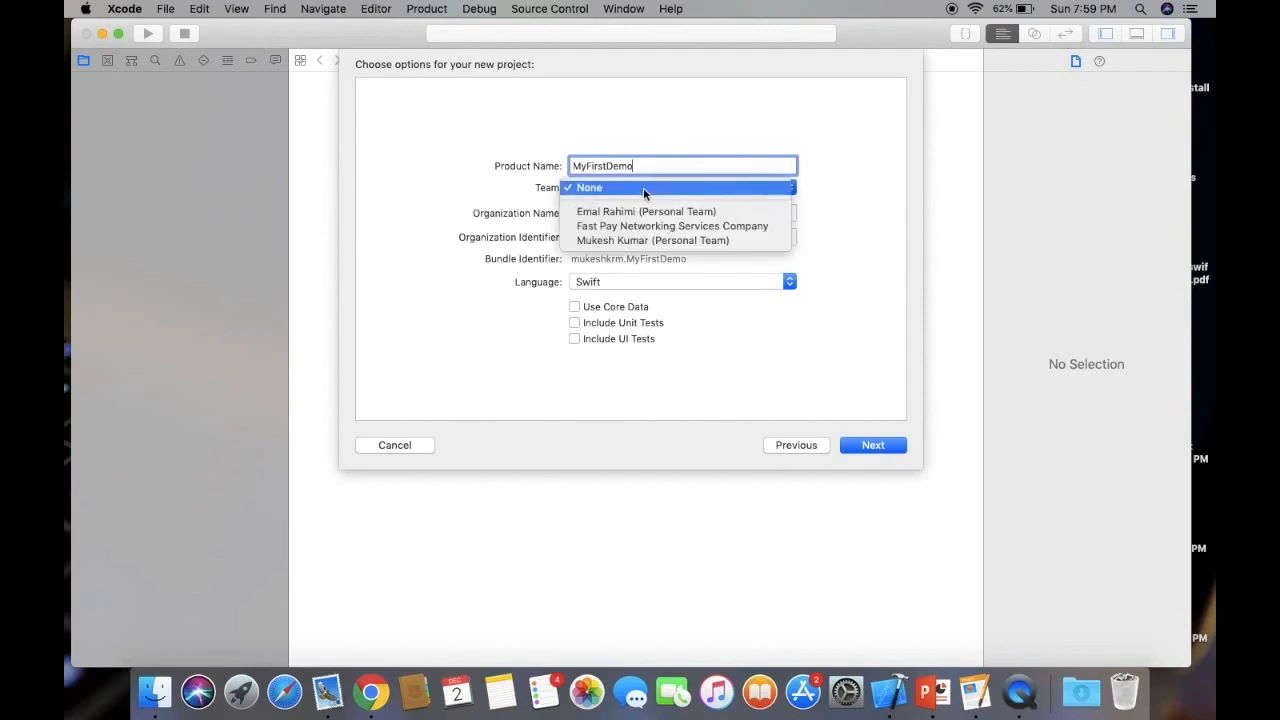
click(589, 187)
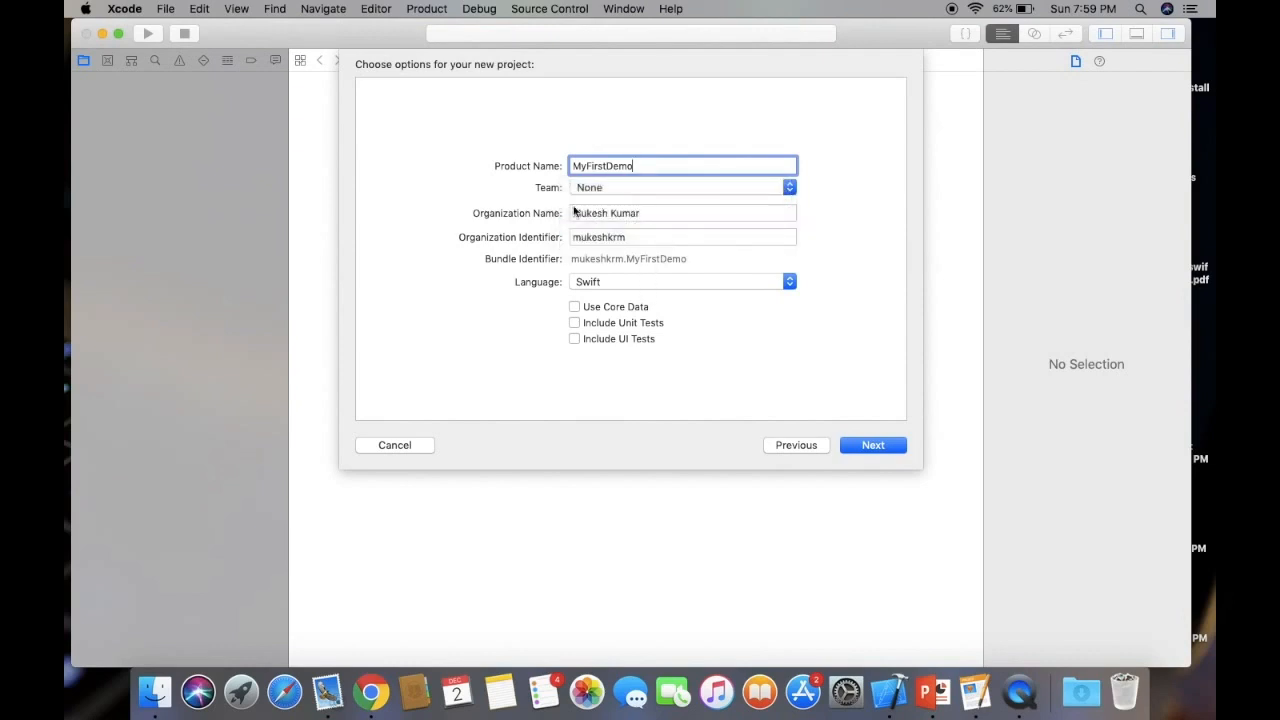
mouse_move(547, 222)
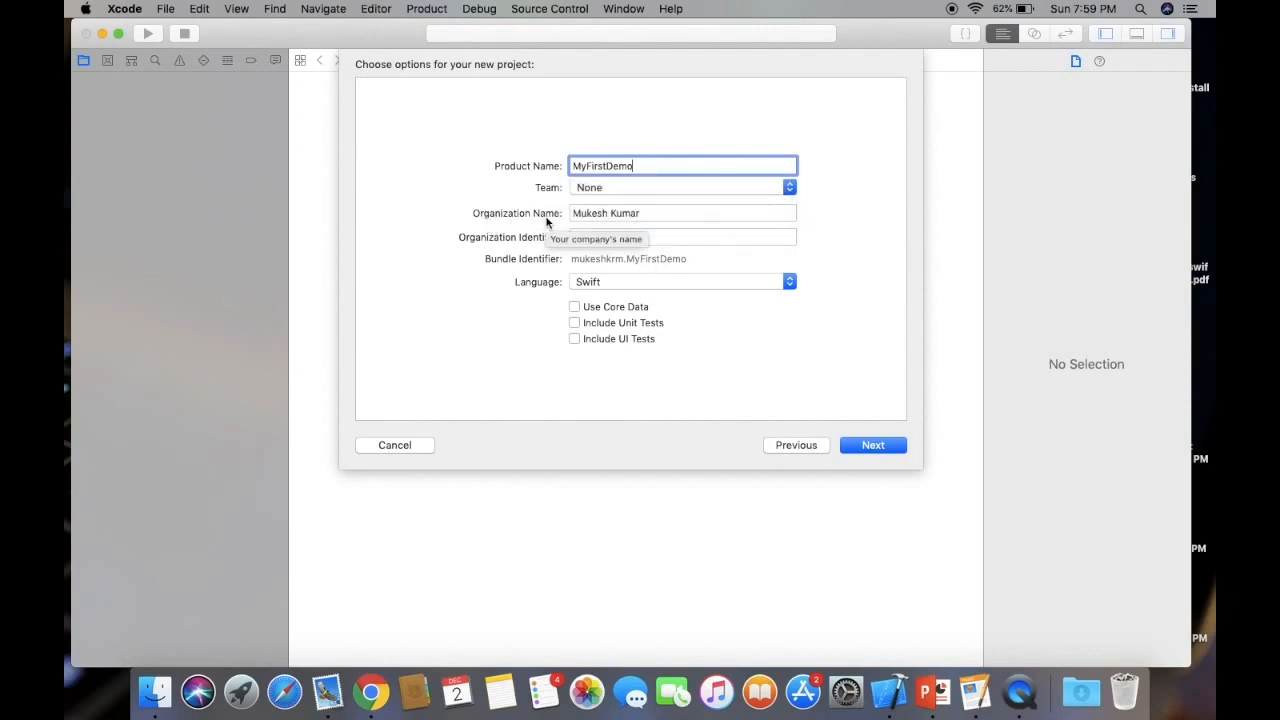
click(683, 213)
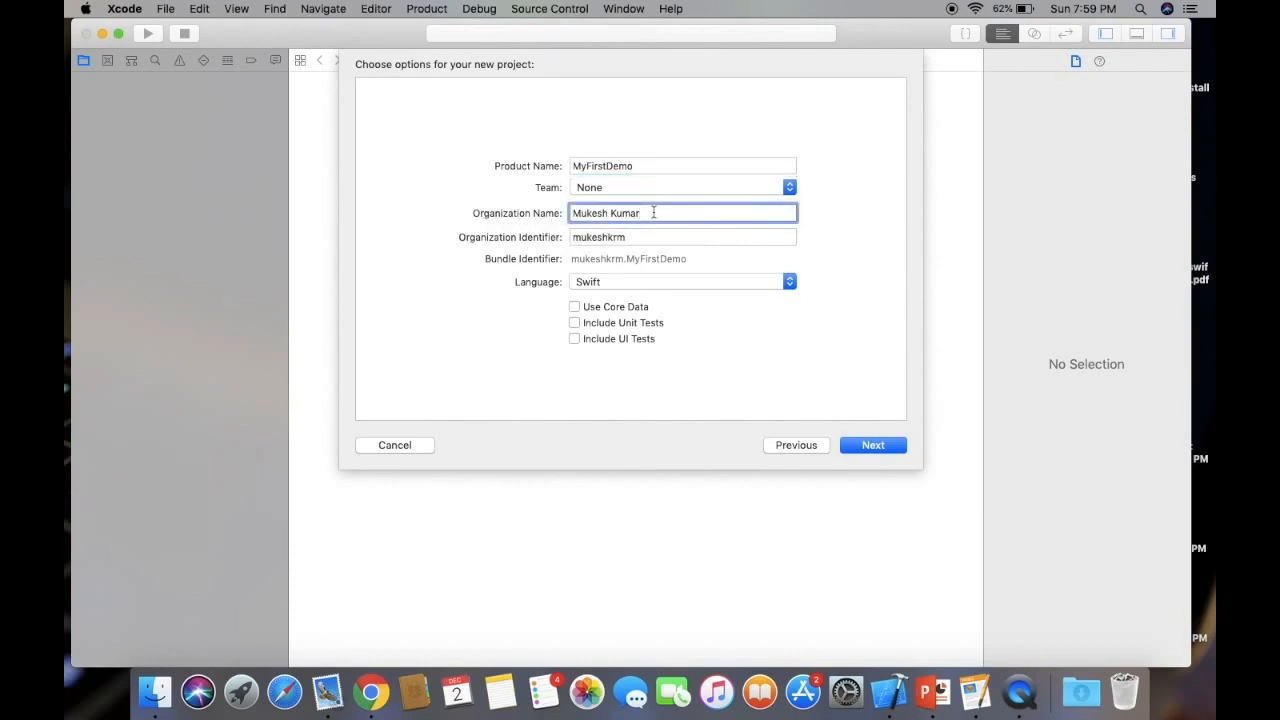
double_click(625, 213)
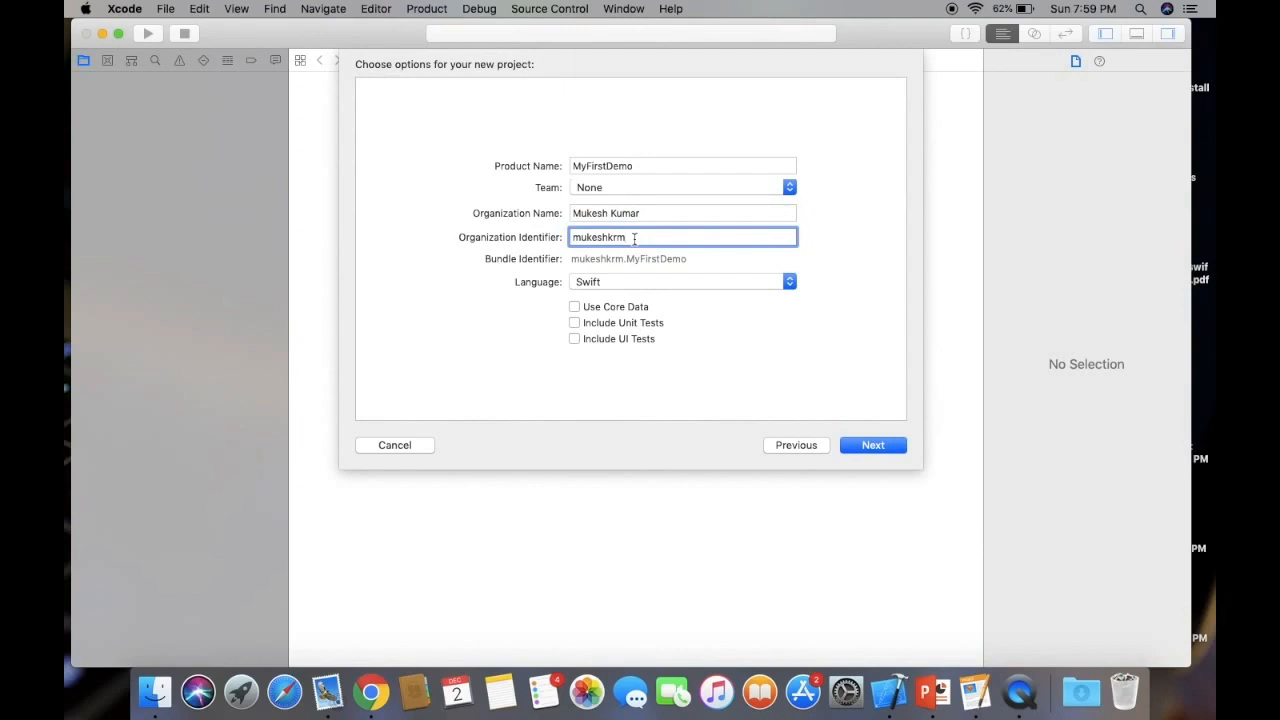
mouse_move(550, 272)
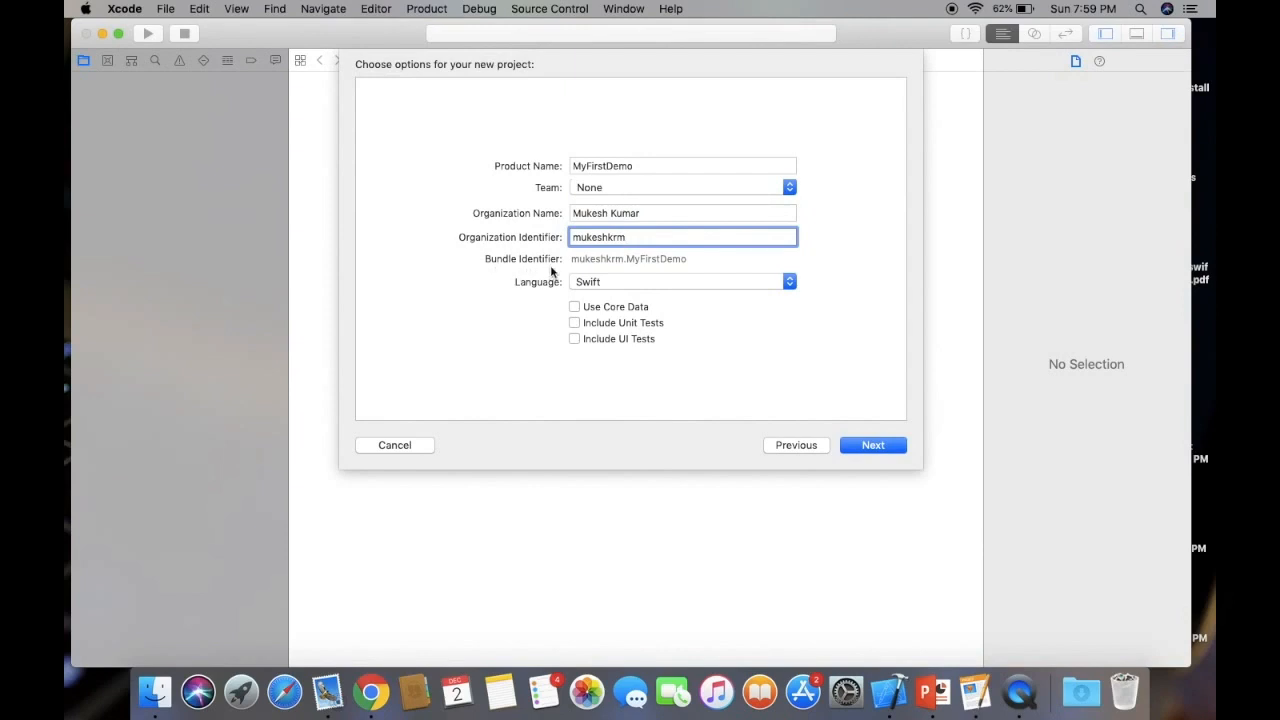
mouse_move(613, 268)
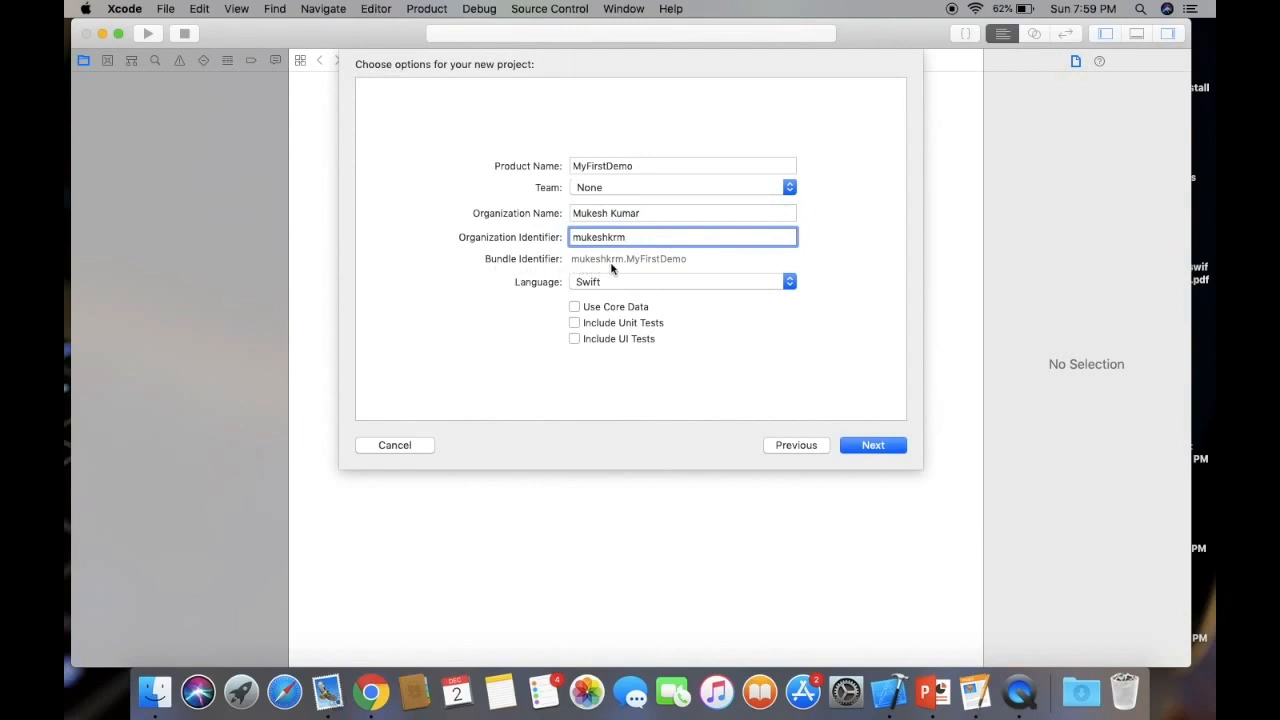
mouse_move(538, 283)
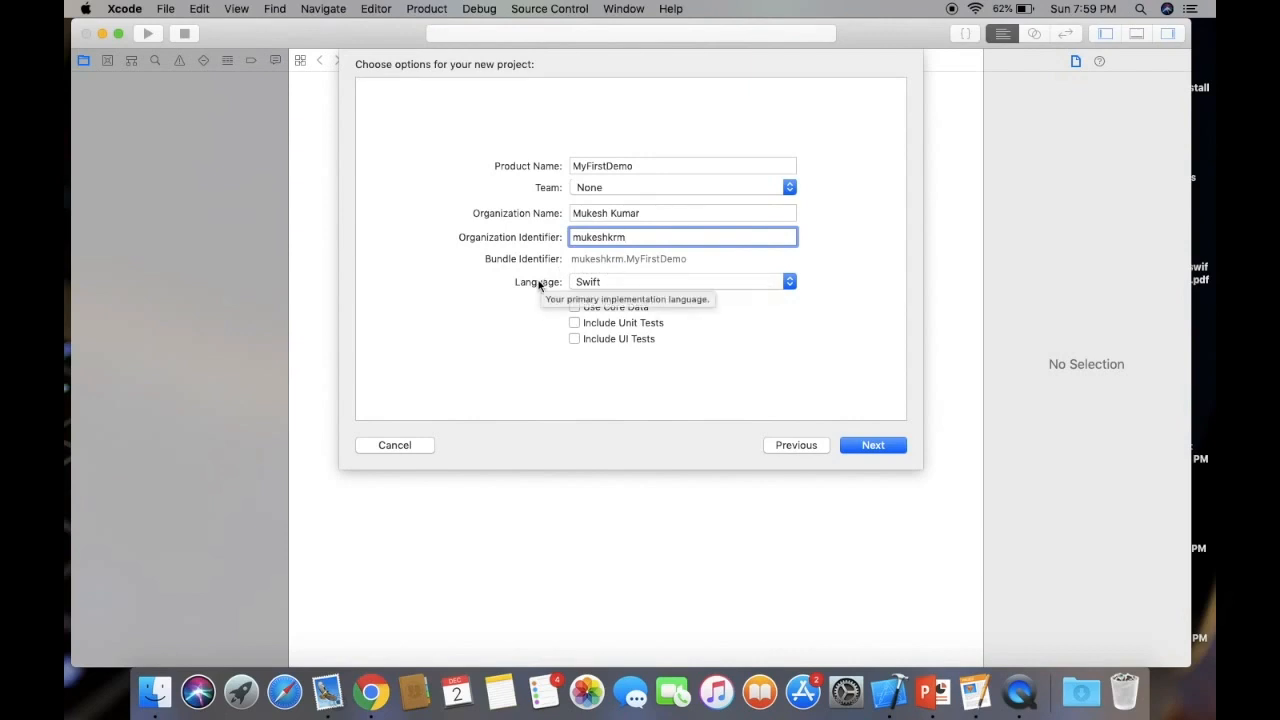
mouse_move(620, 287)
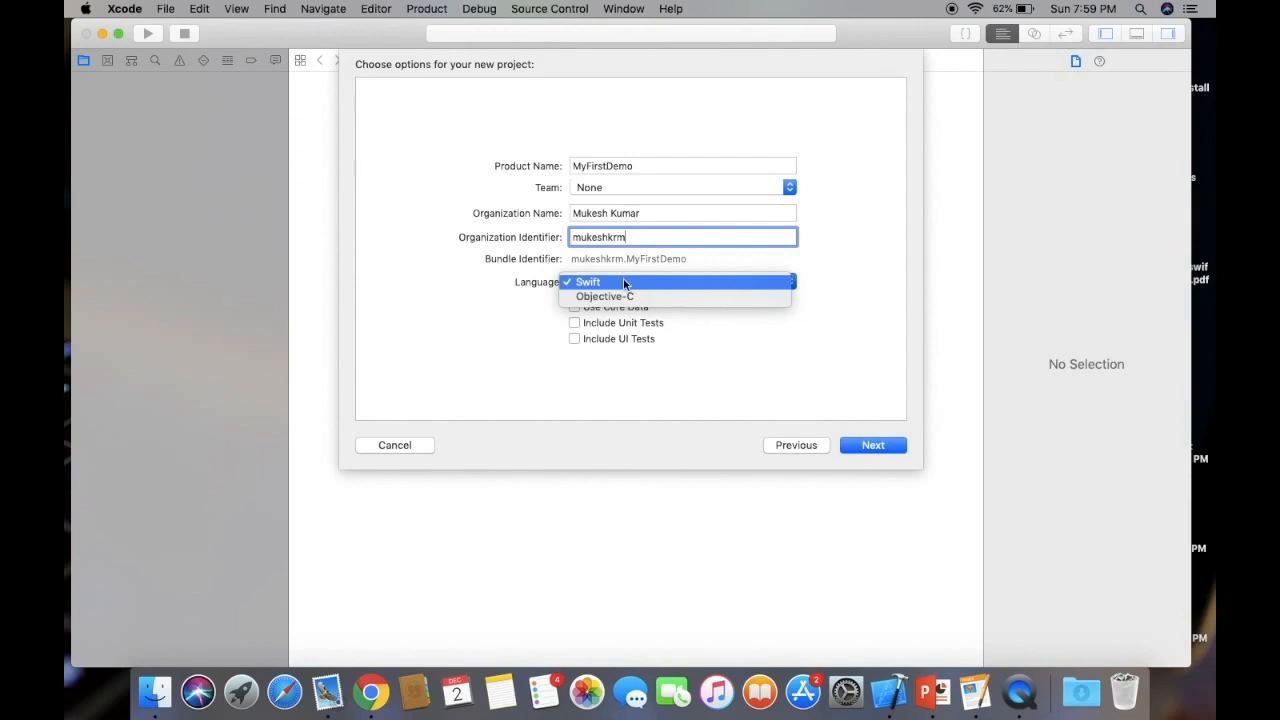
click(588, 282)
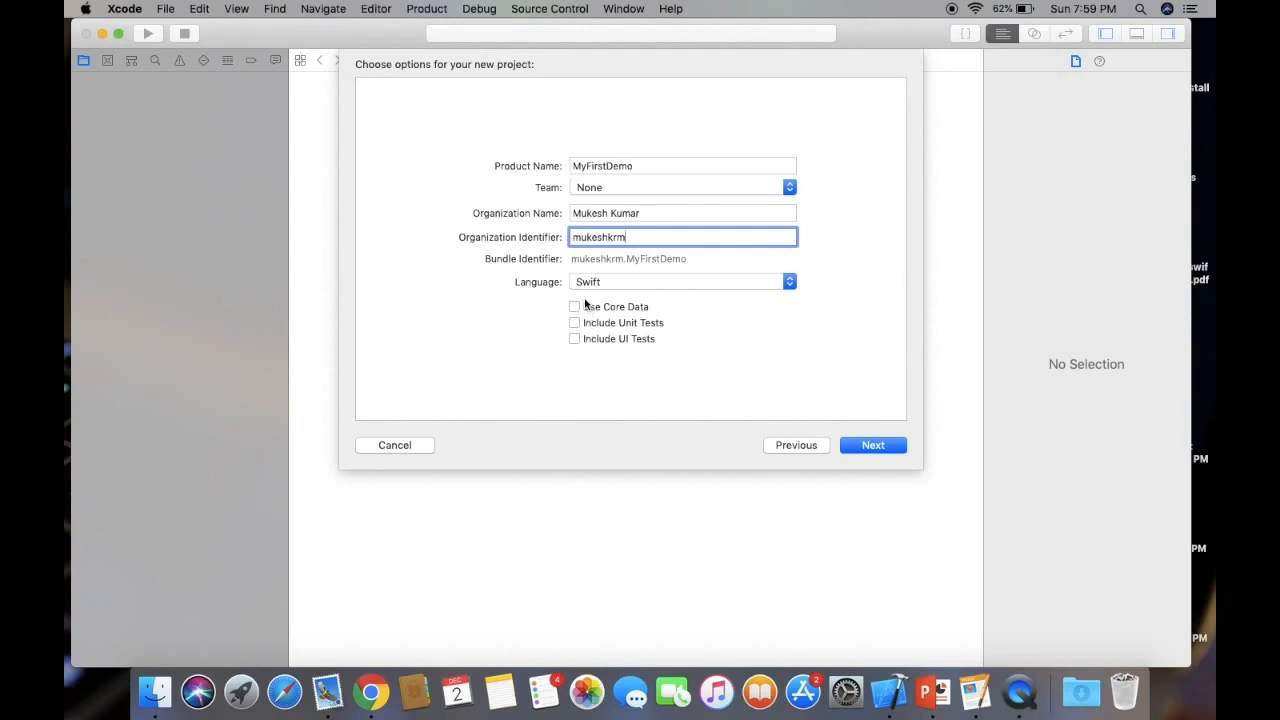
click(872, 445)
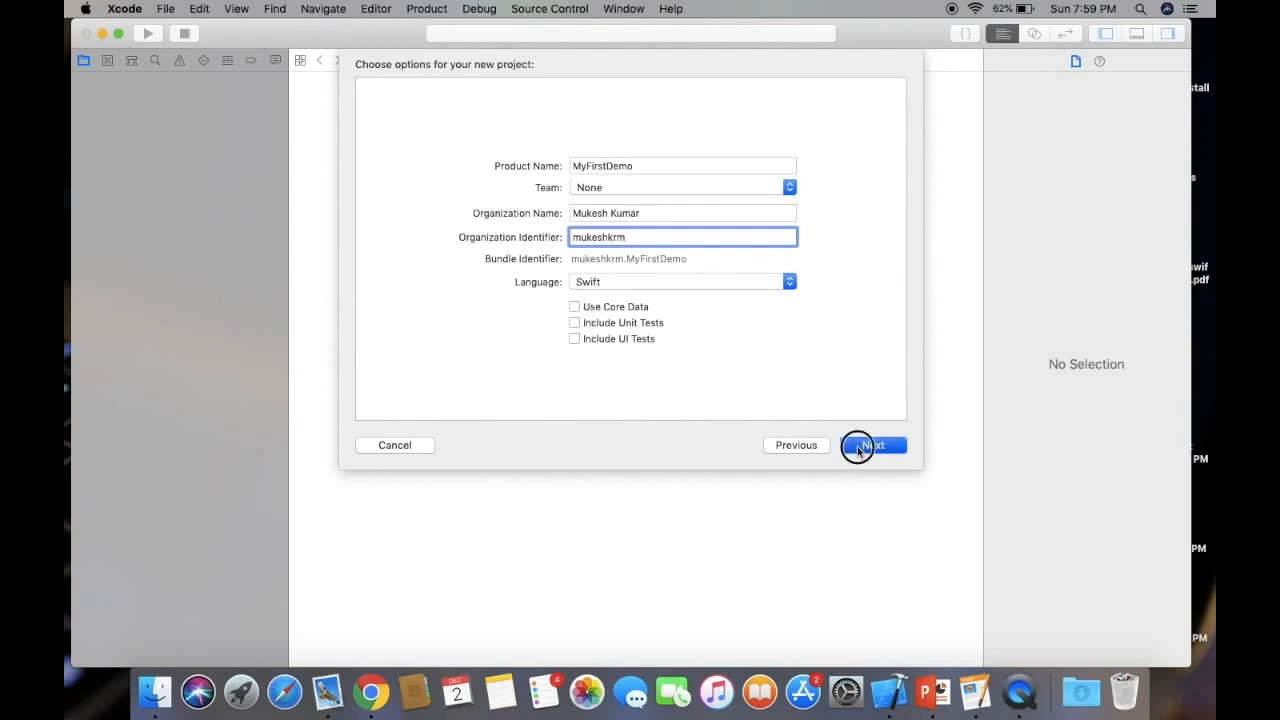
- Save the MyFirstDemo project in the Documents folder
click(870, 445)
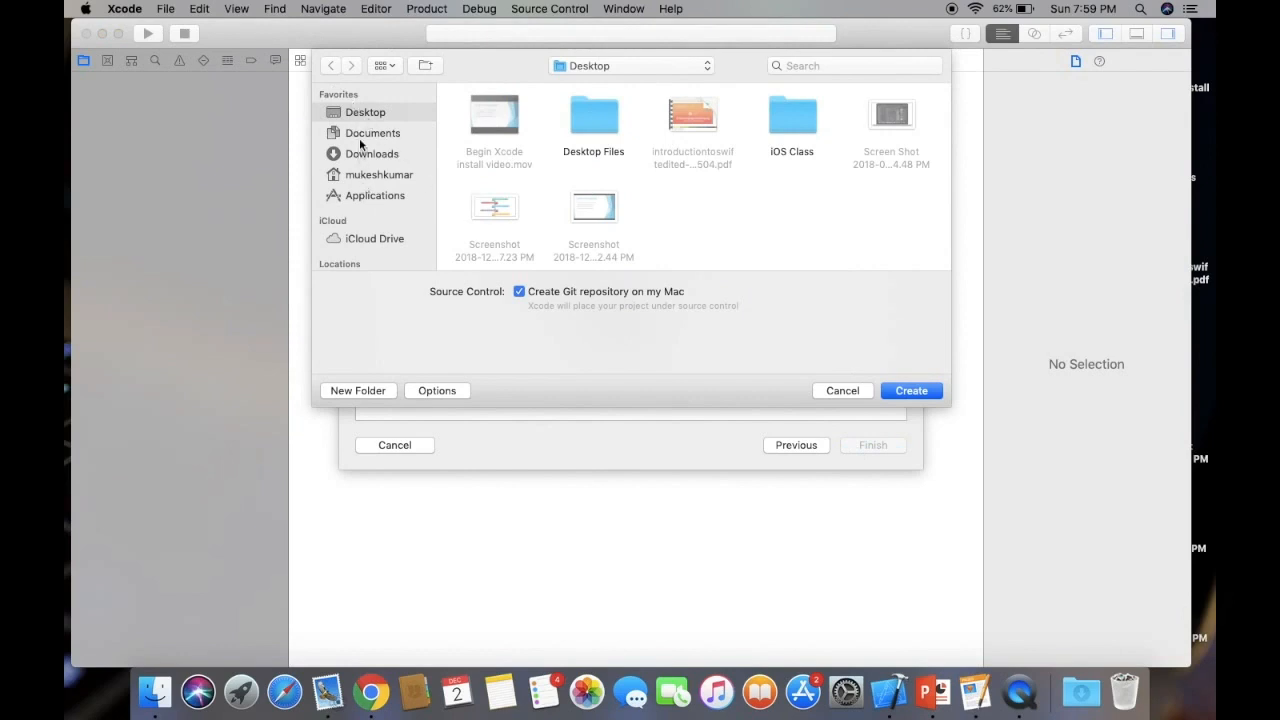
click(373, 132)
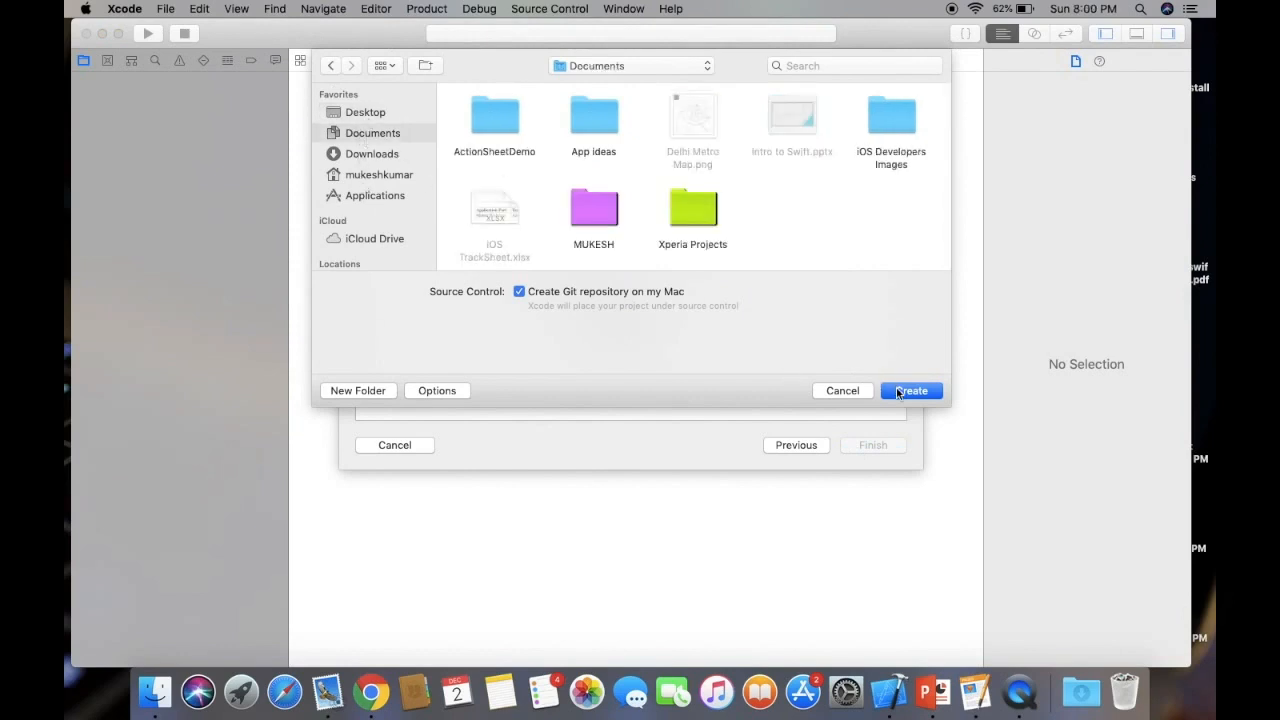
click(910, 390)
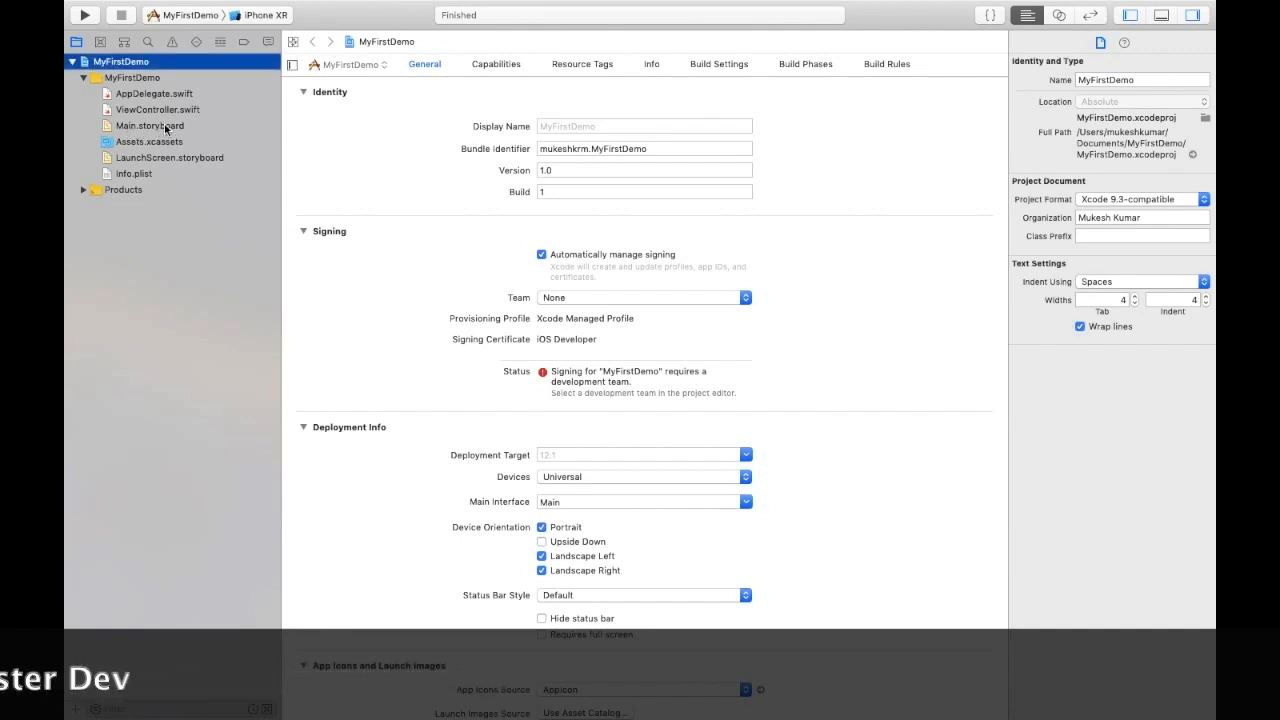
click(150, 125)
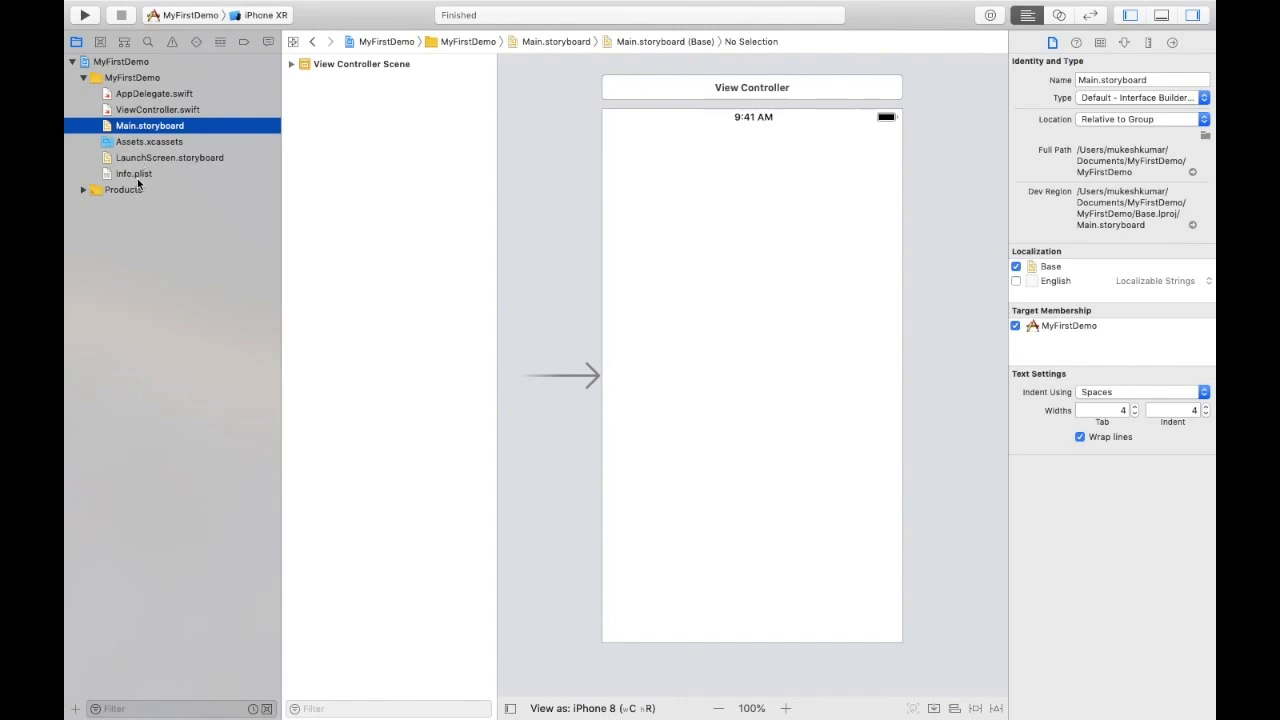
mouse_move(1171, 146)
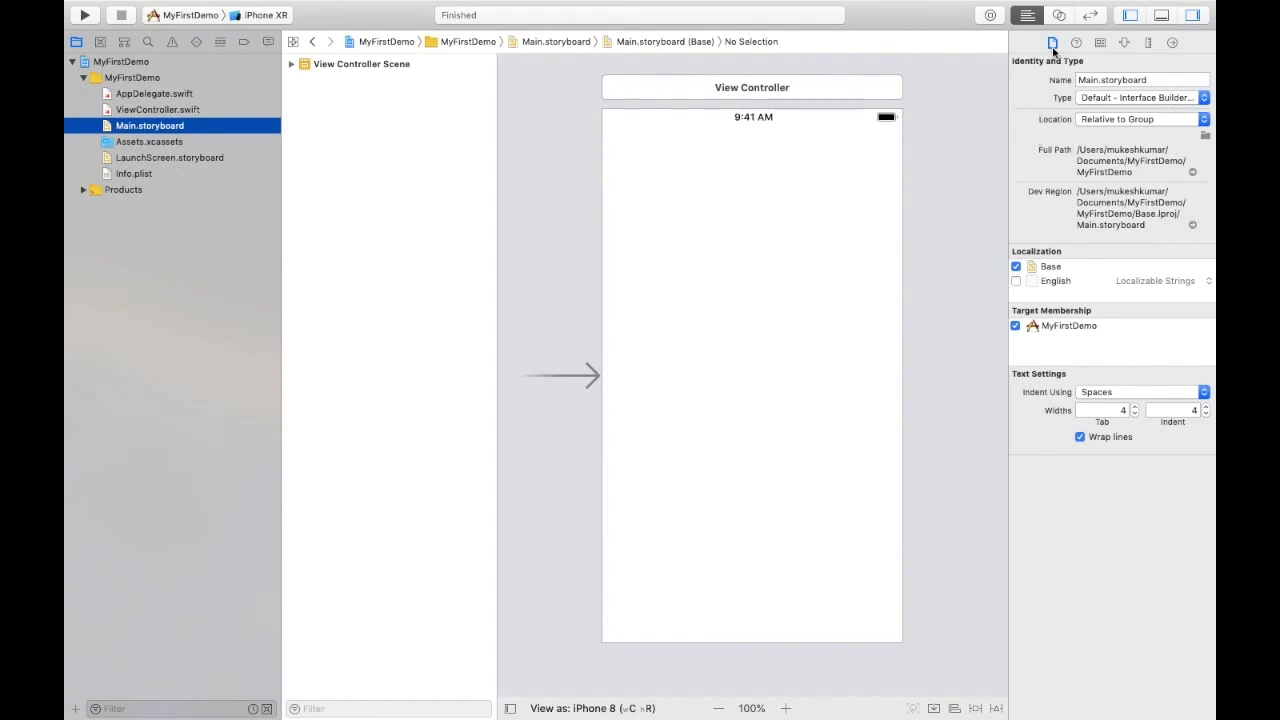
mouse_move(1053, 42)
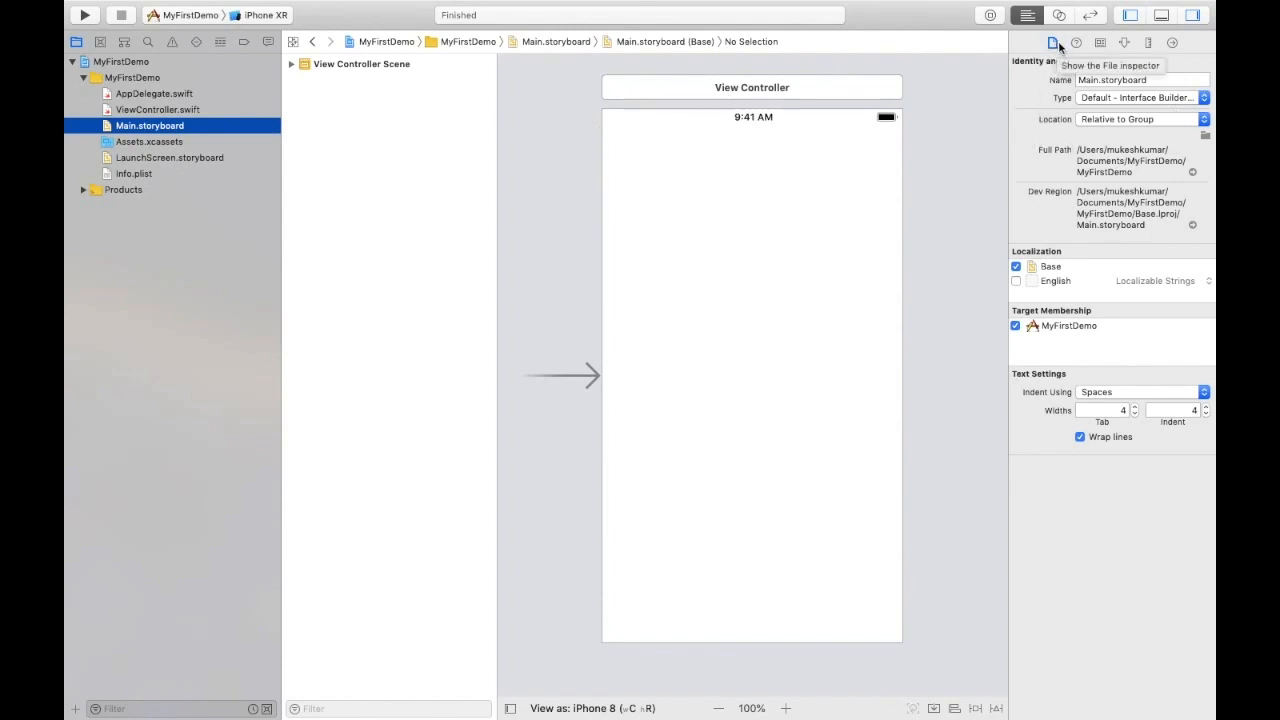
mouse_move(1030, 97)
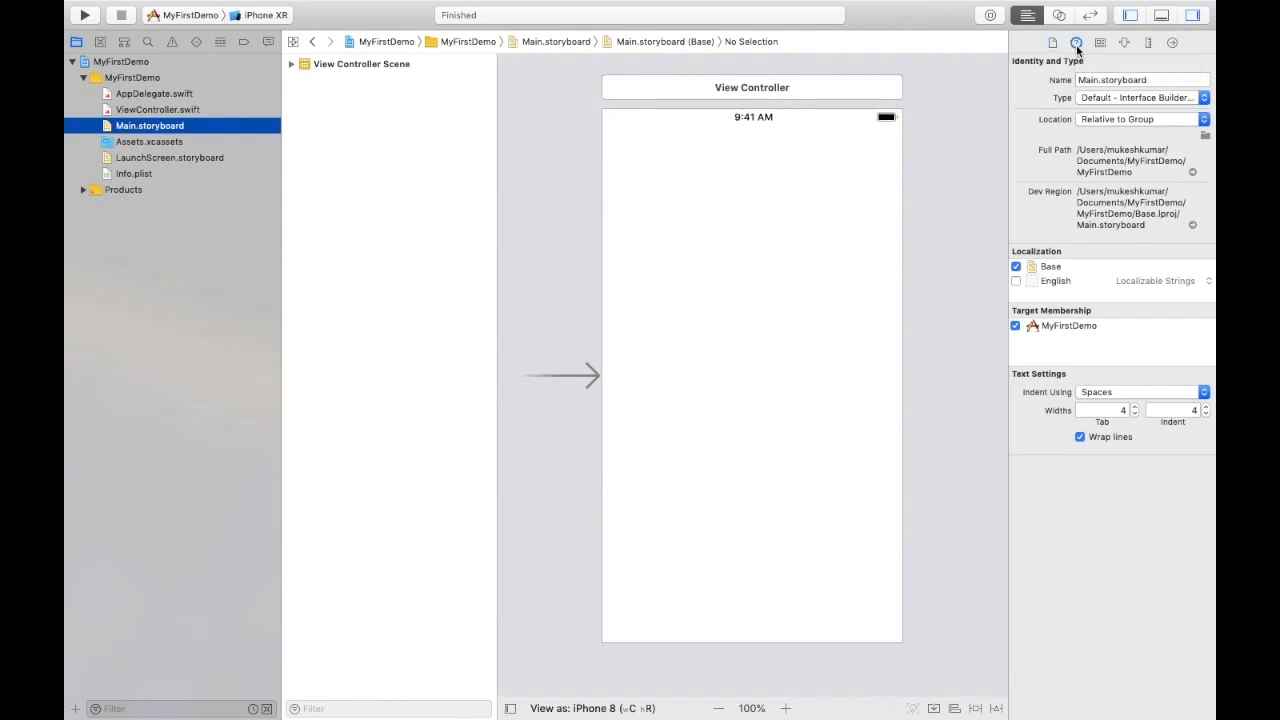
- Switch the storyboard's inspector to the Quick Help and Attributes tabs
click(1076, 42)
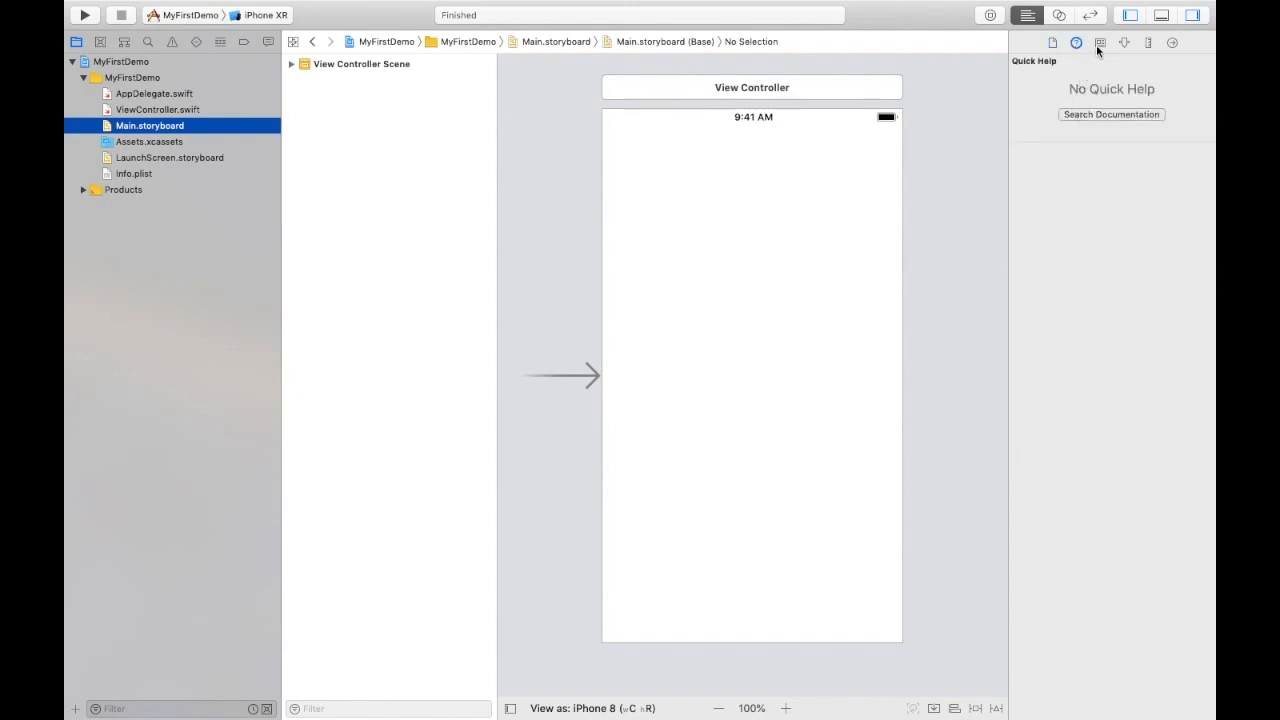
click(1100, 42)
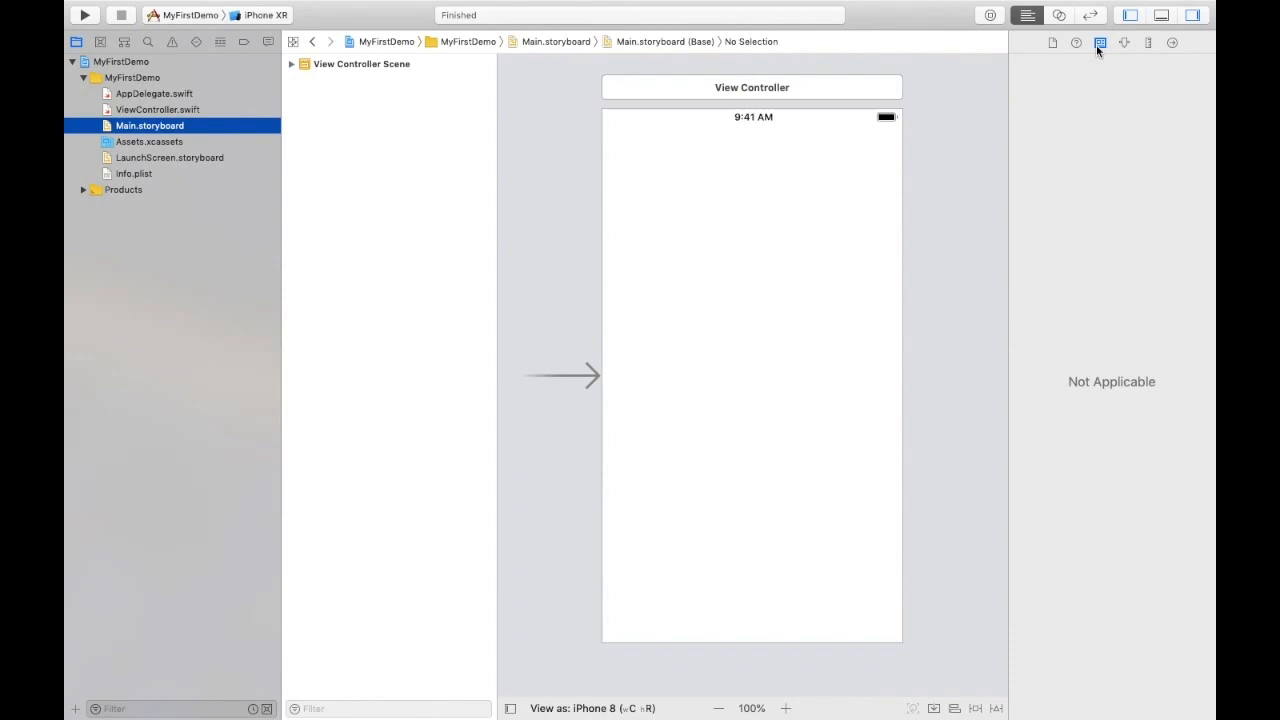
mouse_move(1122, 42)
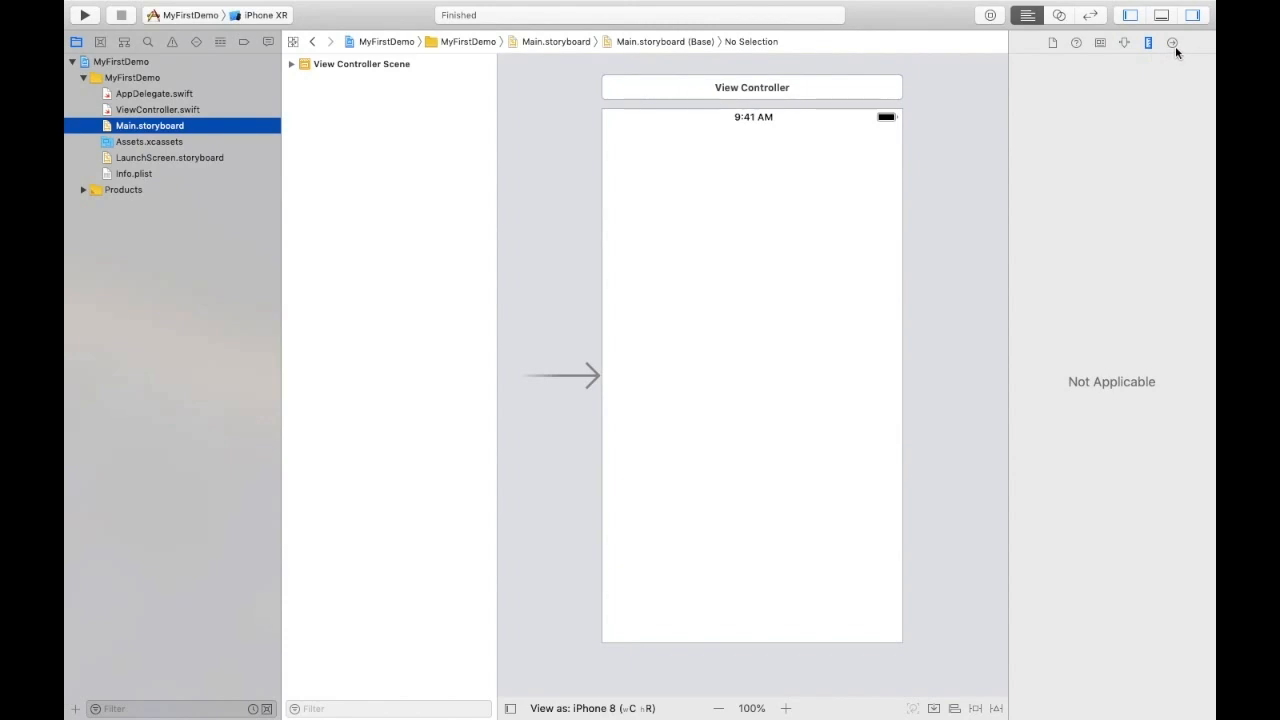
mouse_move(1174, 42)
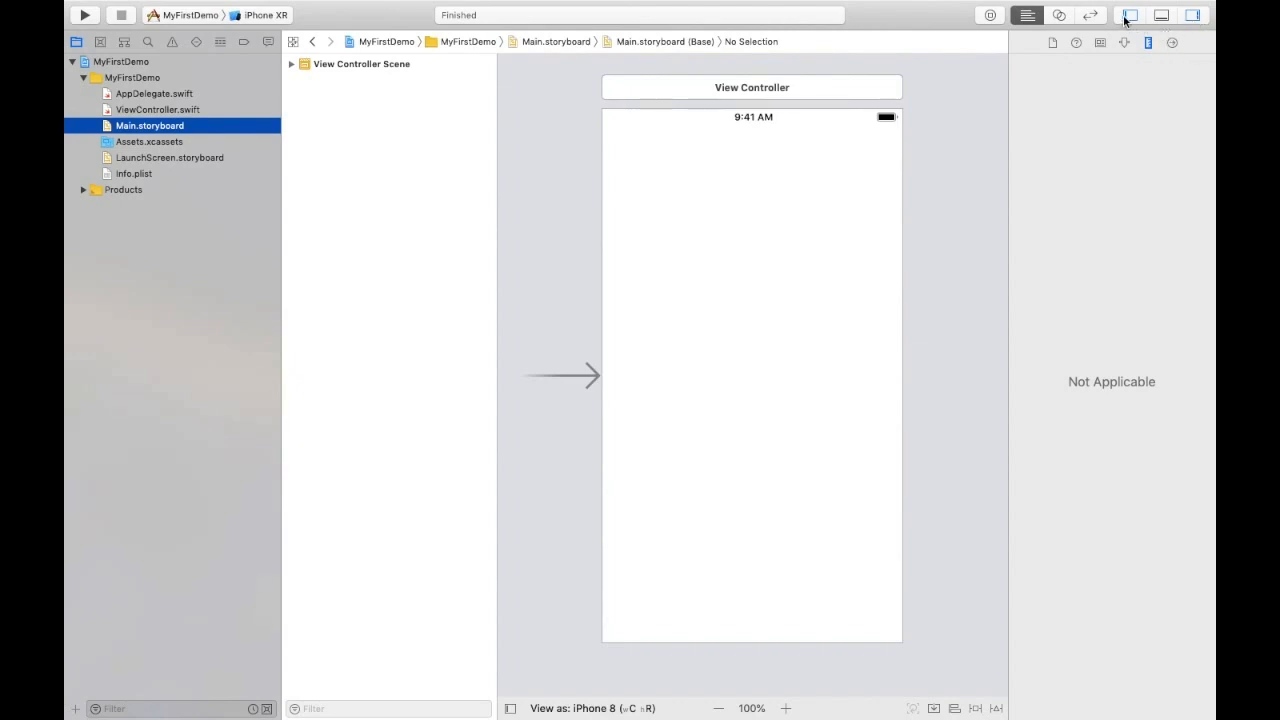
click(1129, 15)
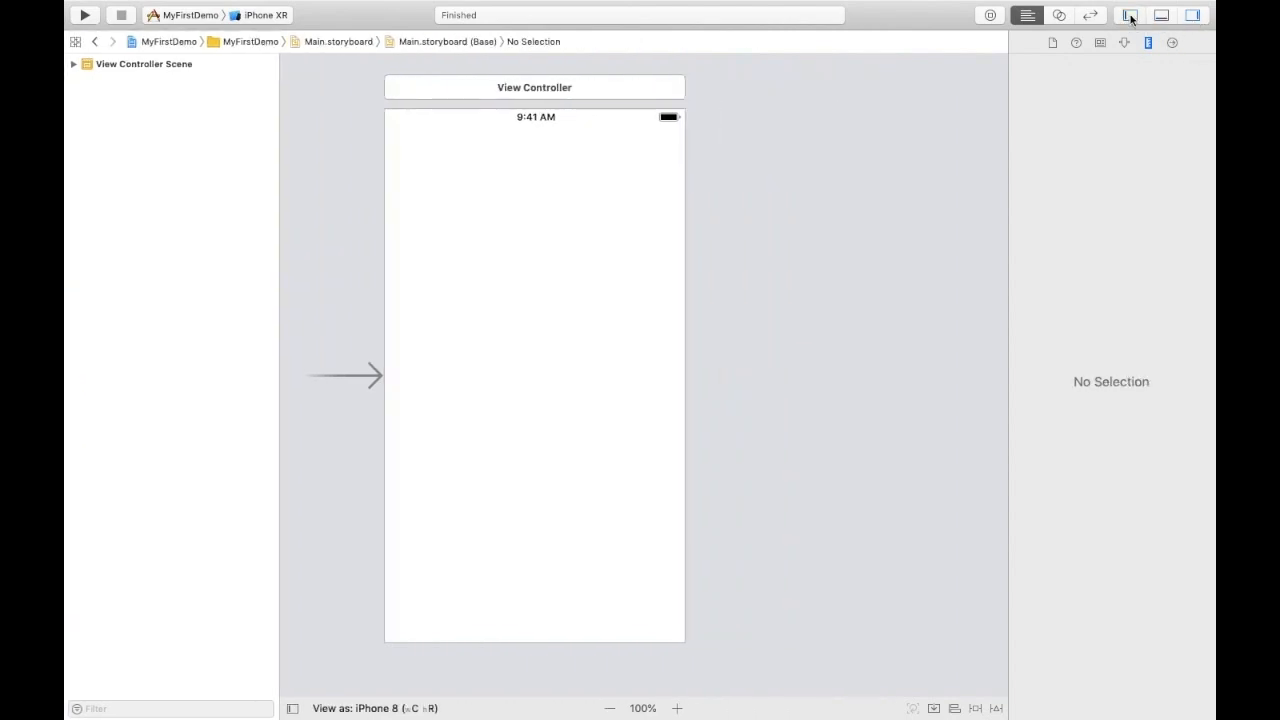
click(1128, 15)
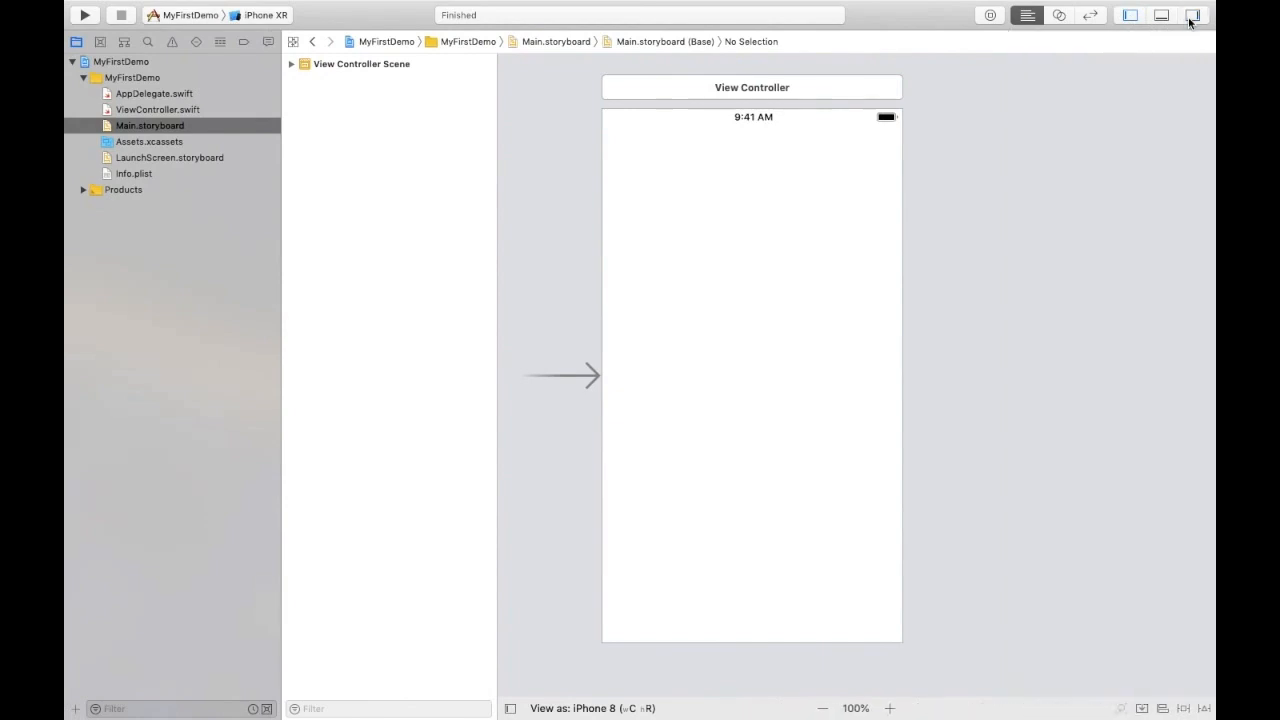
click(1192, 14)
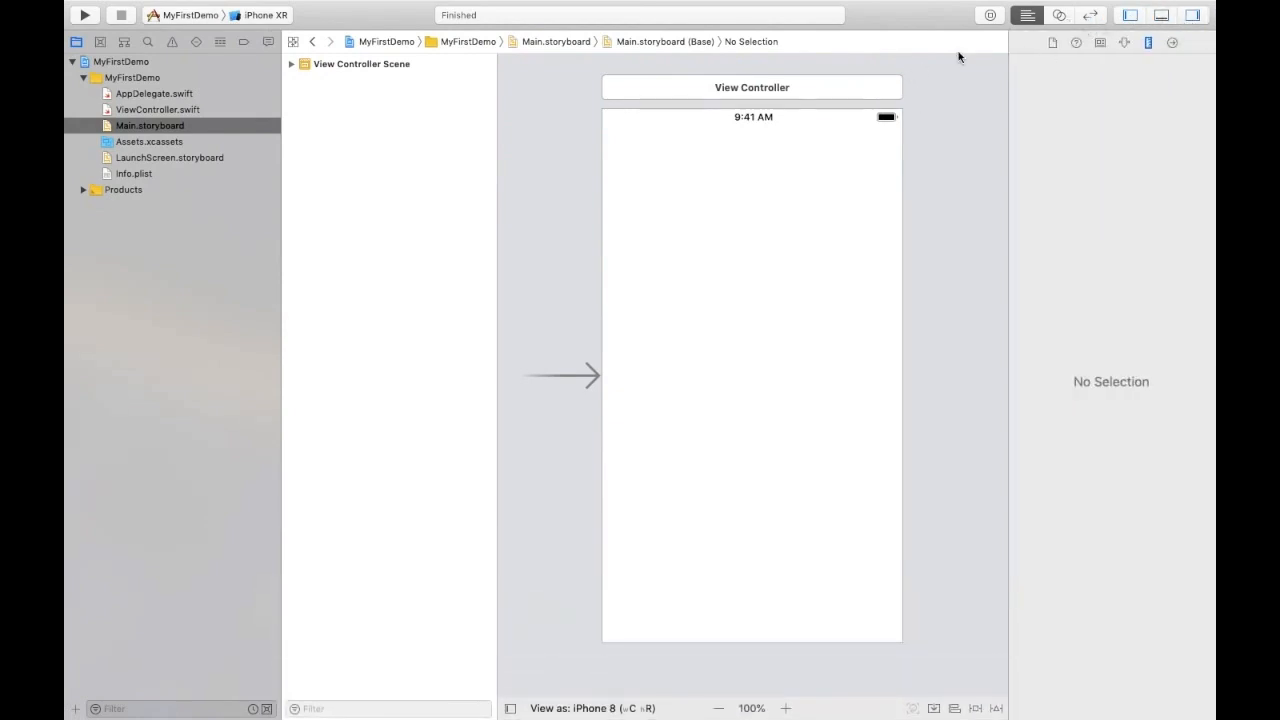
click(262, 15)
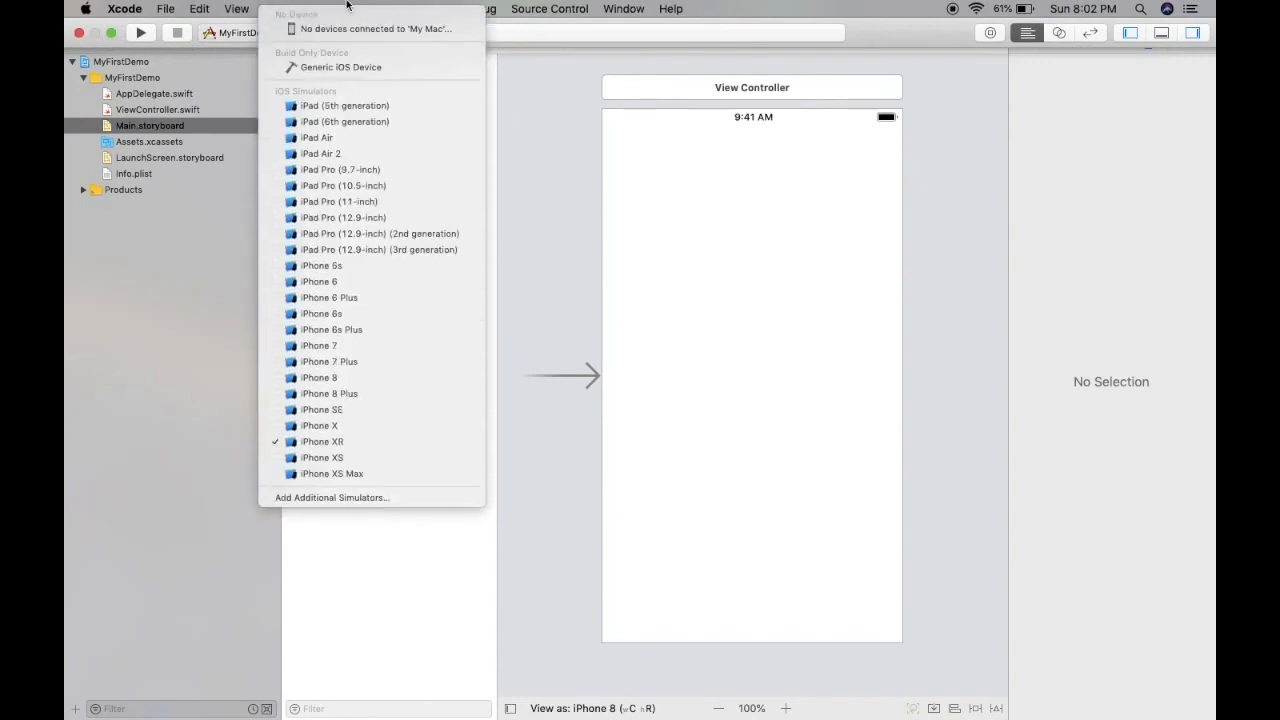
mouse_move(345, 105)
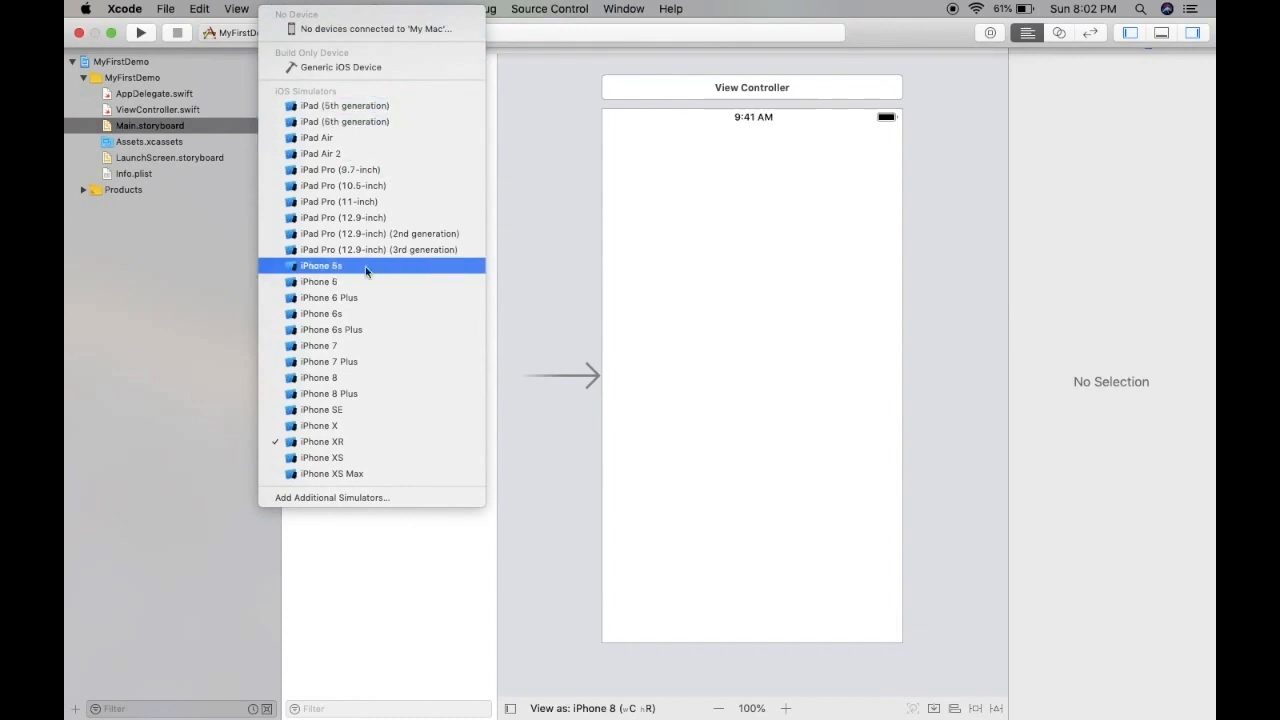
mouse_move(467, 79)
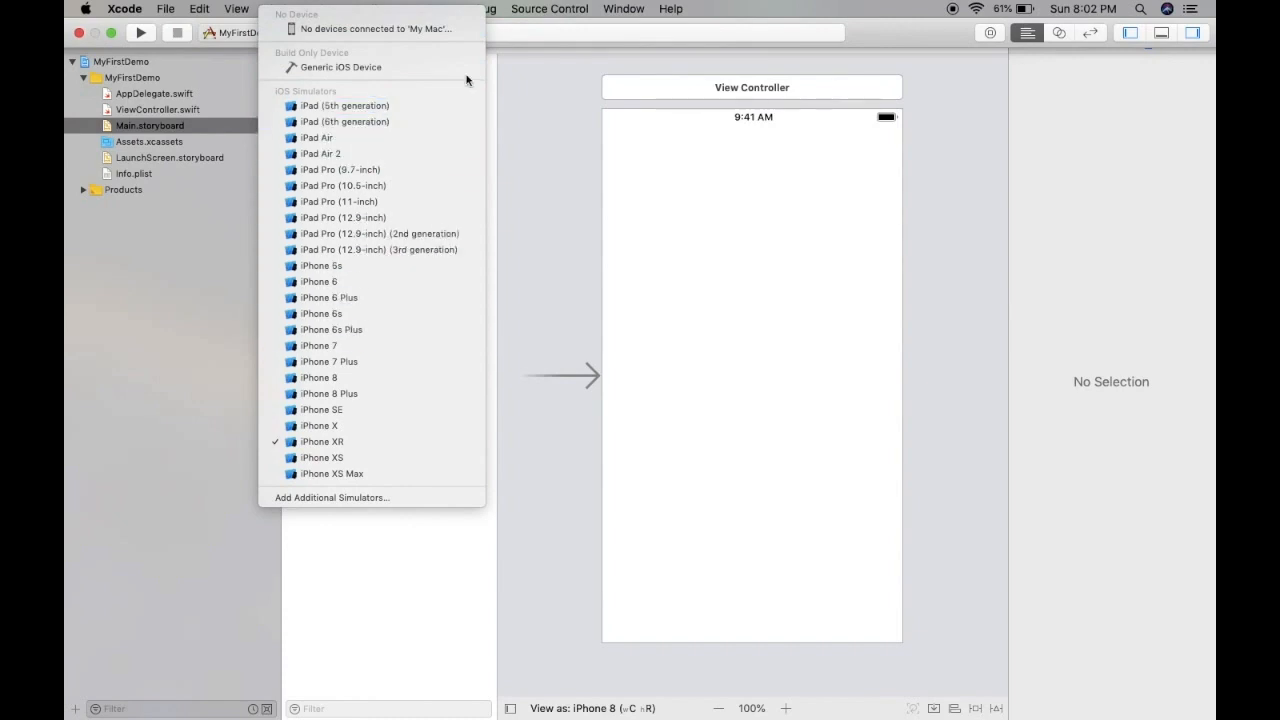
click(321, 441)
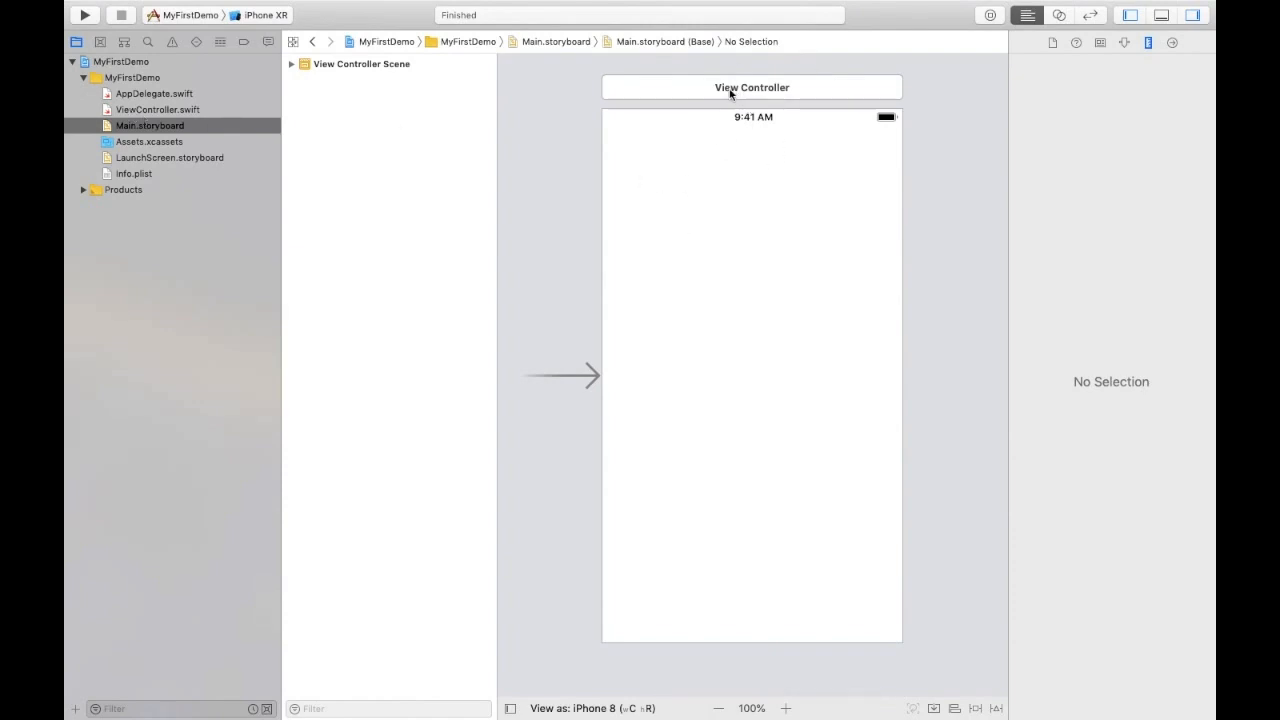
- Select the View Controller, show its Identity inspector, and inspect View, Exit and Entry Point
click(751, 87)
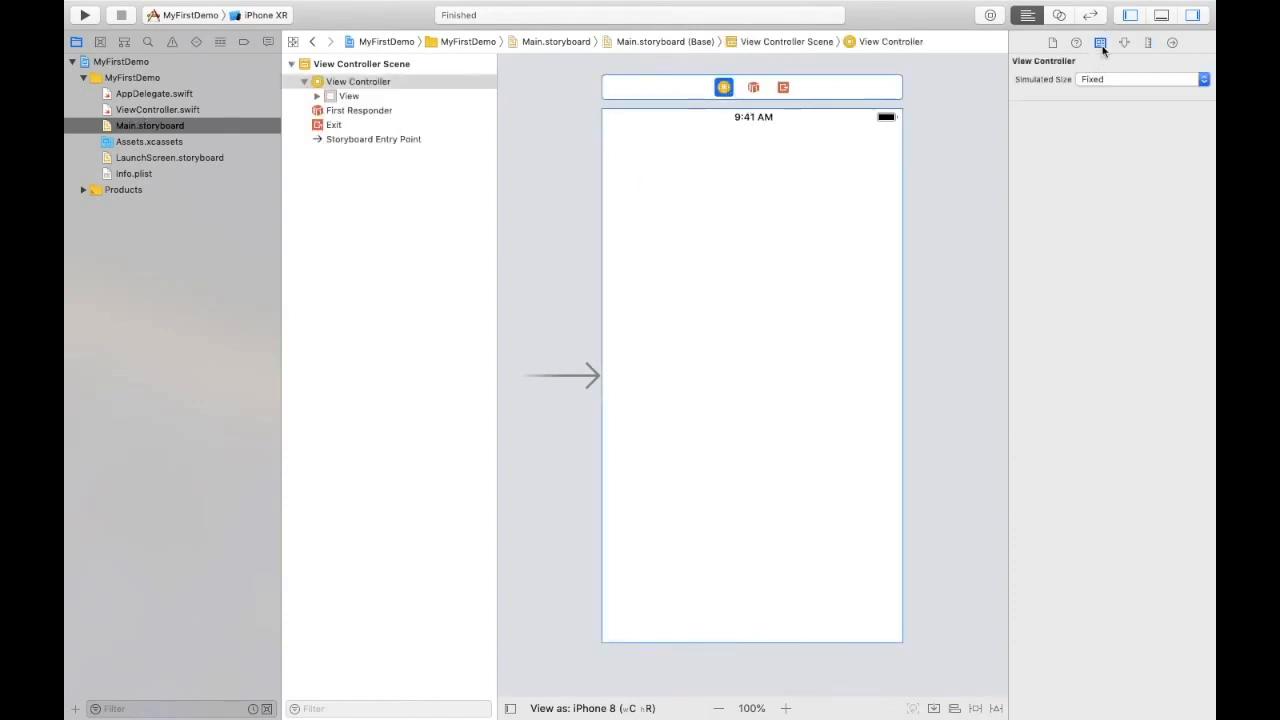
click(1100, 42)
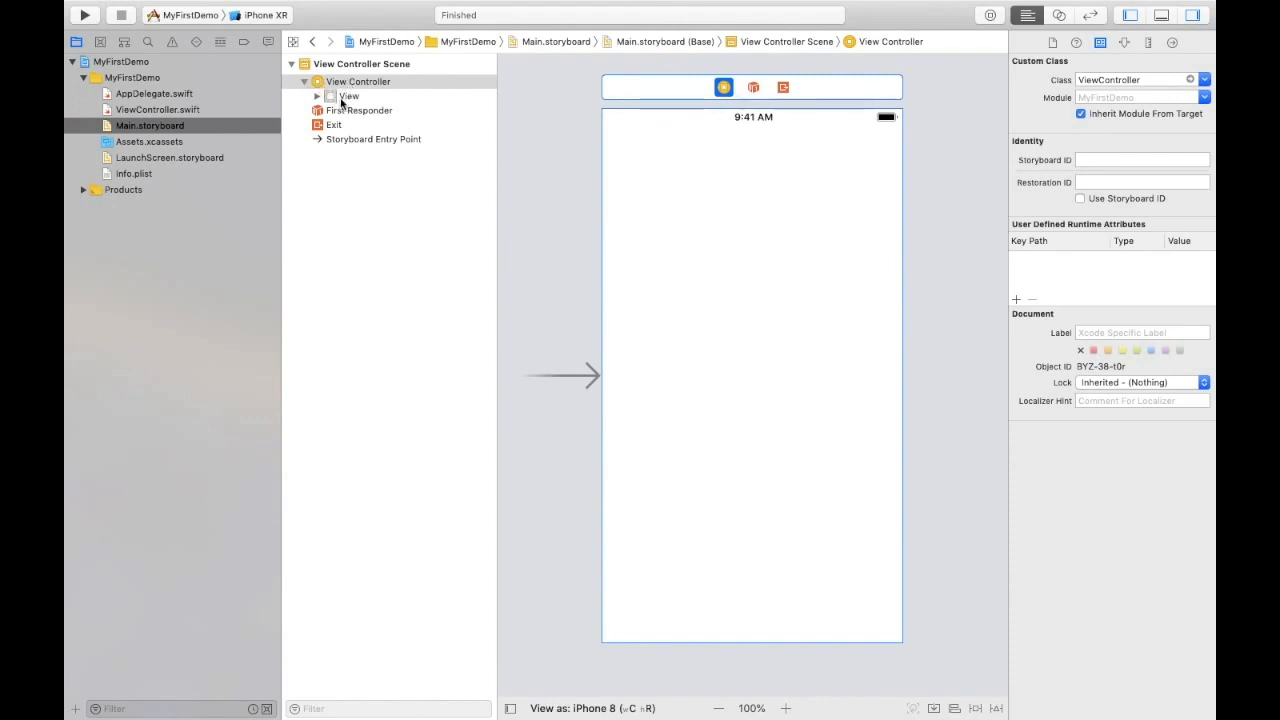
click(370, 110)
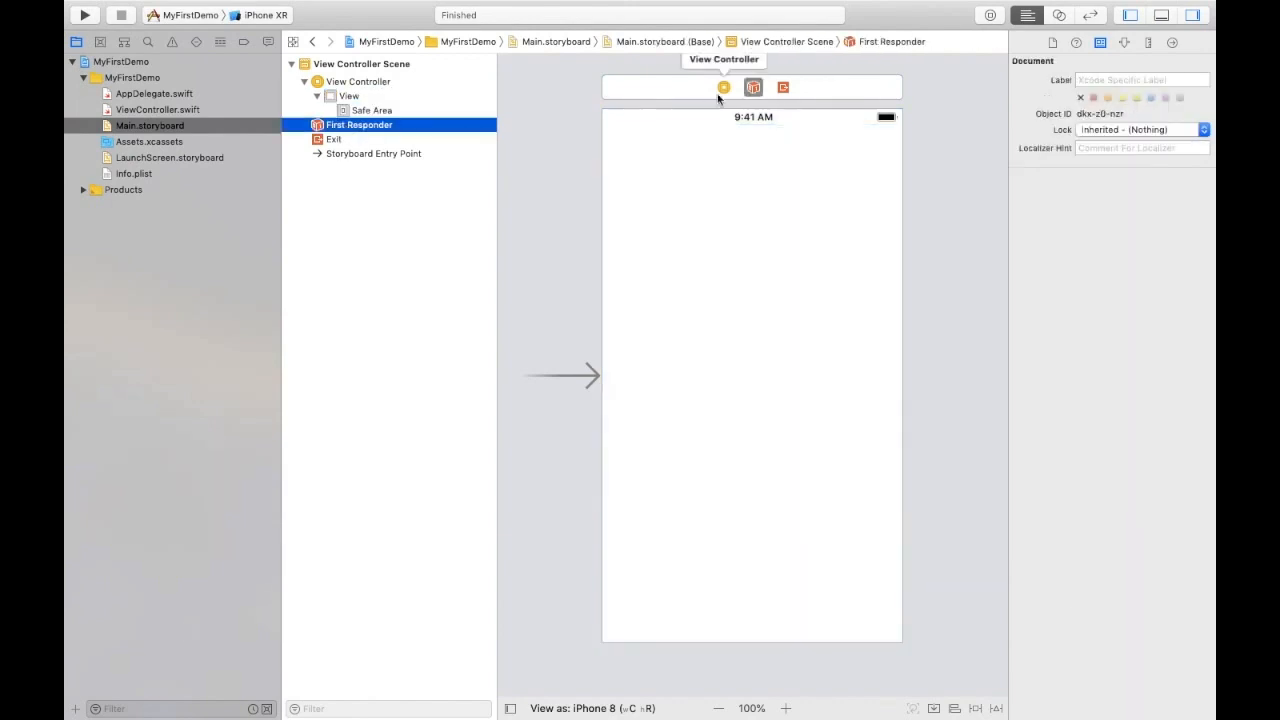
click(333, 139)
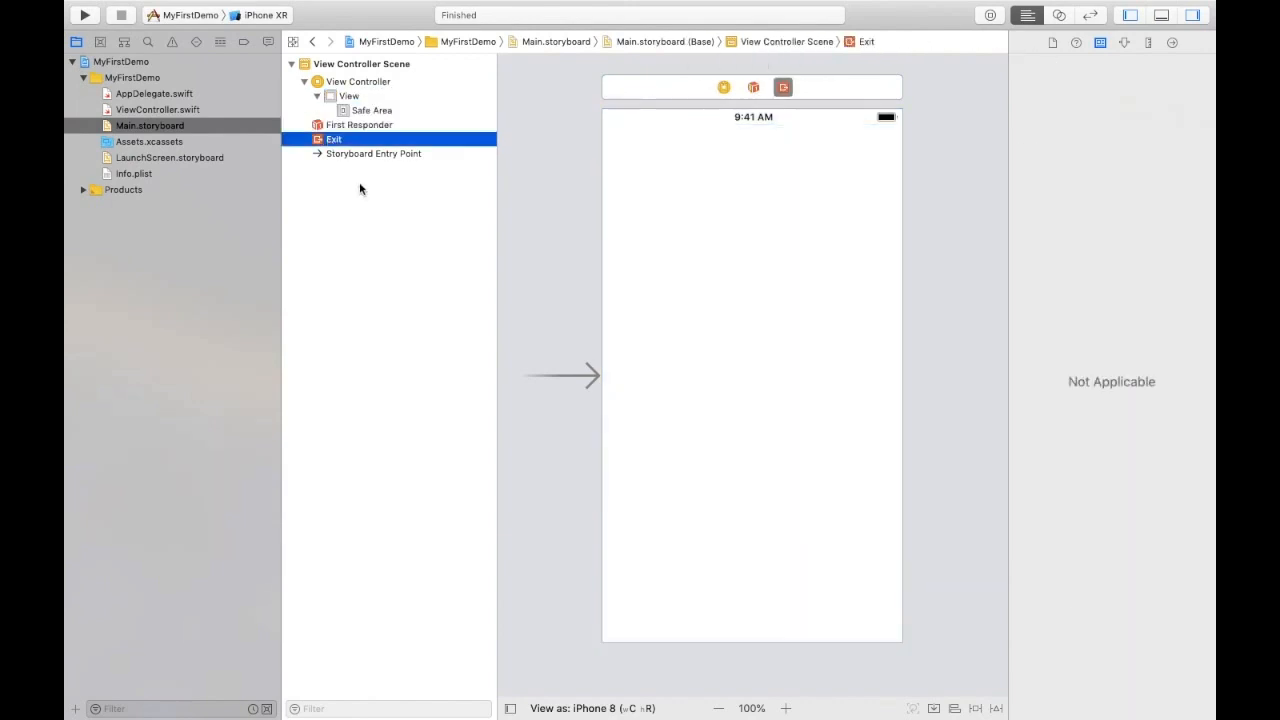
click(374, 153)
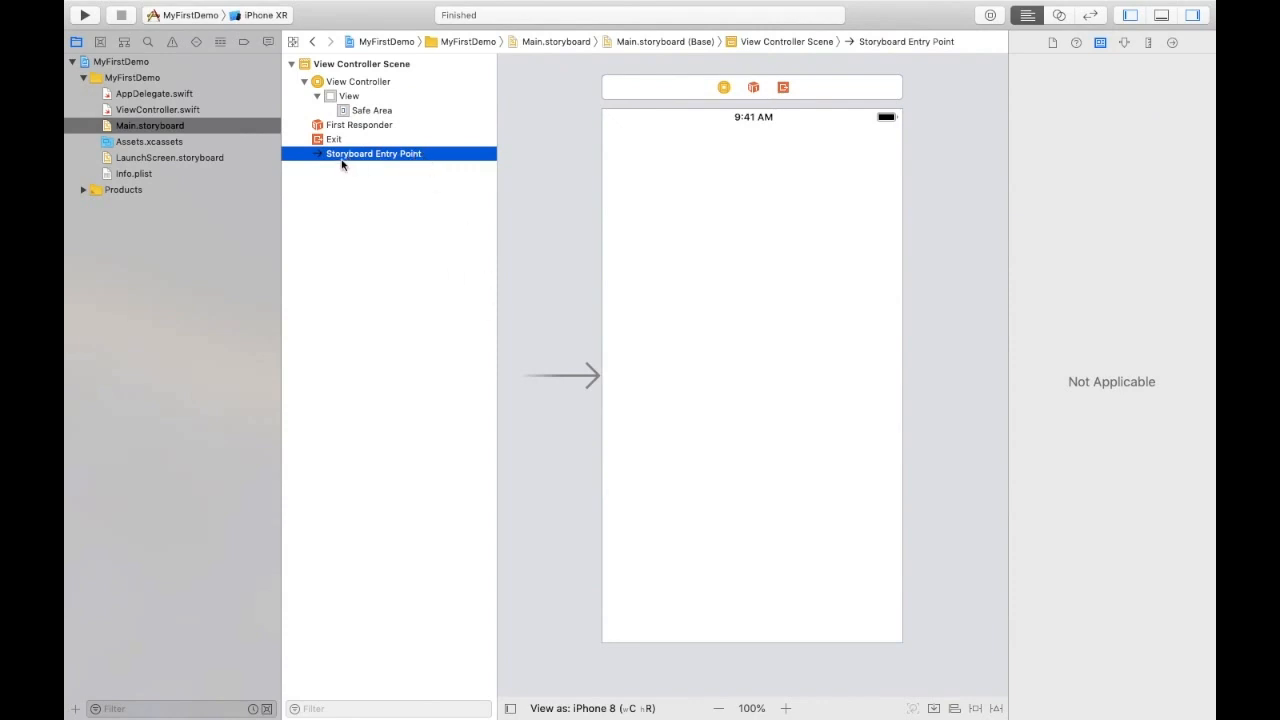
mouse_move(524, 269)
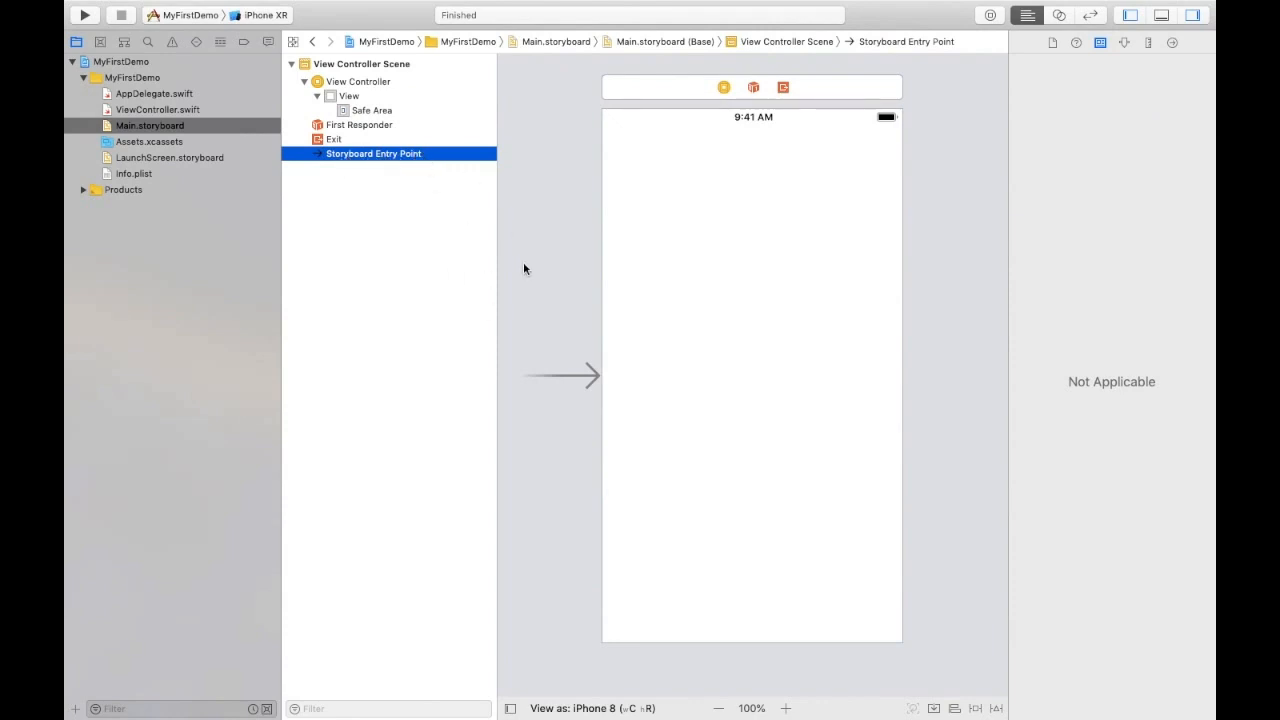
mouse_move(684, 316)
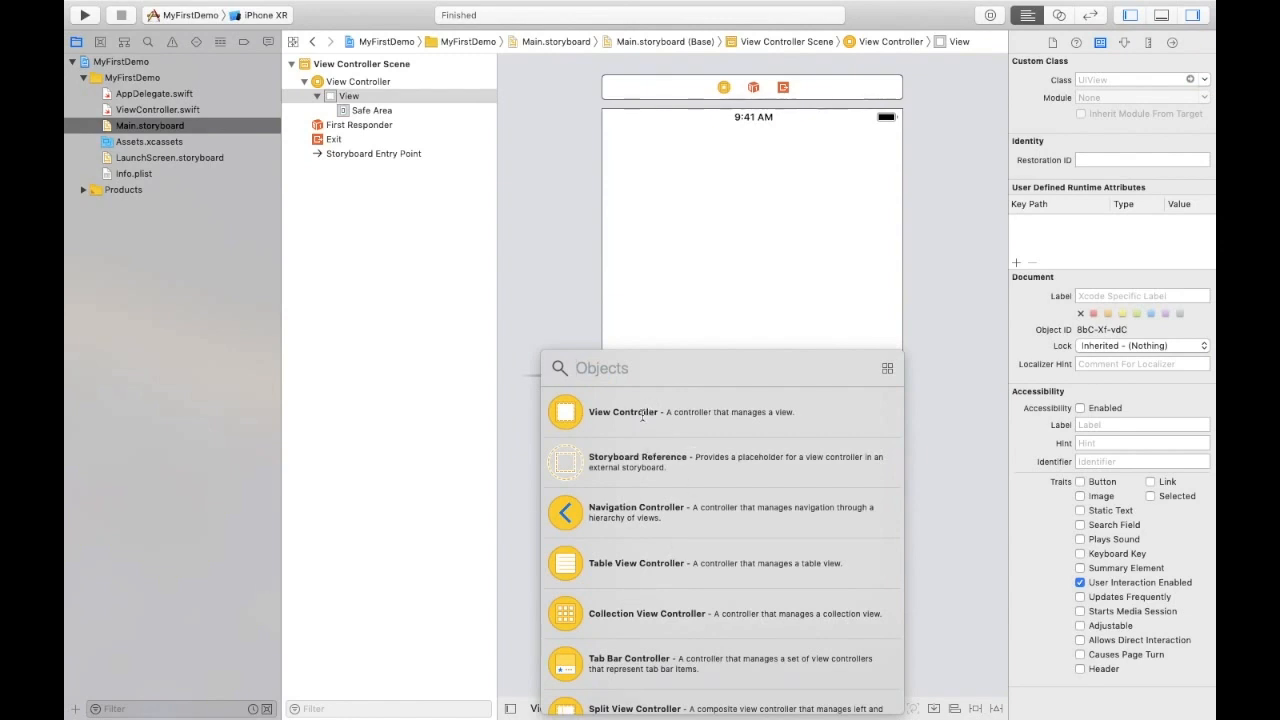
- Search the Objects library for 'label'
scroll(down, 3)
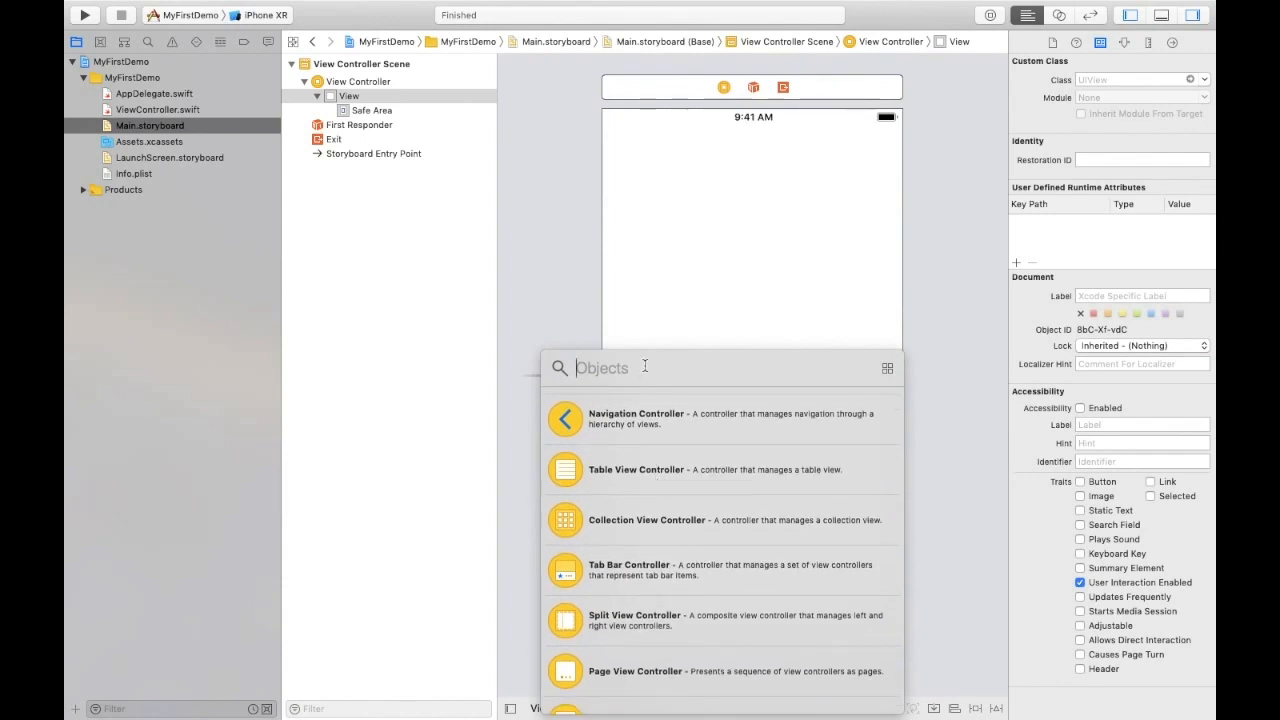
text(label)
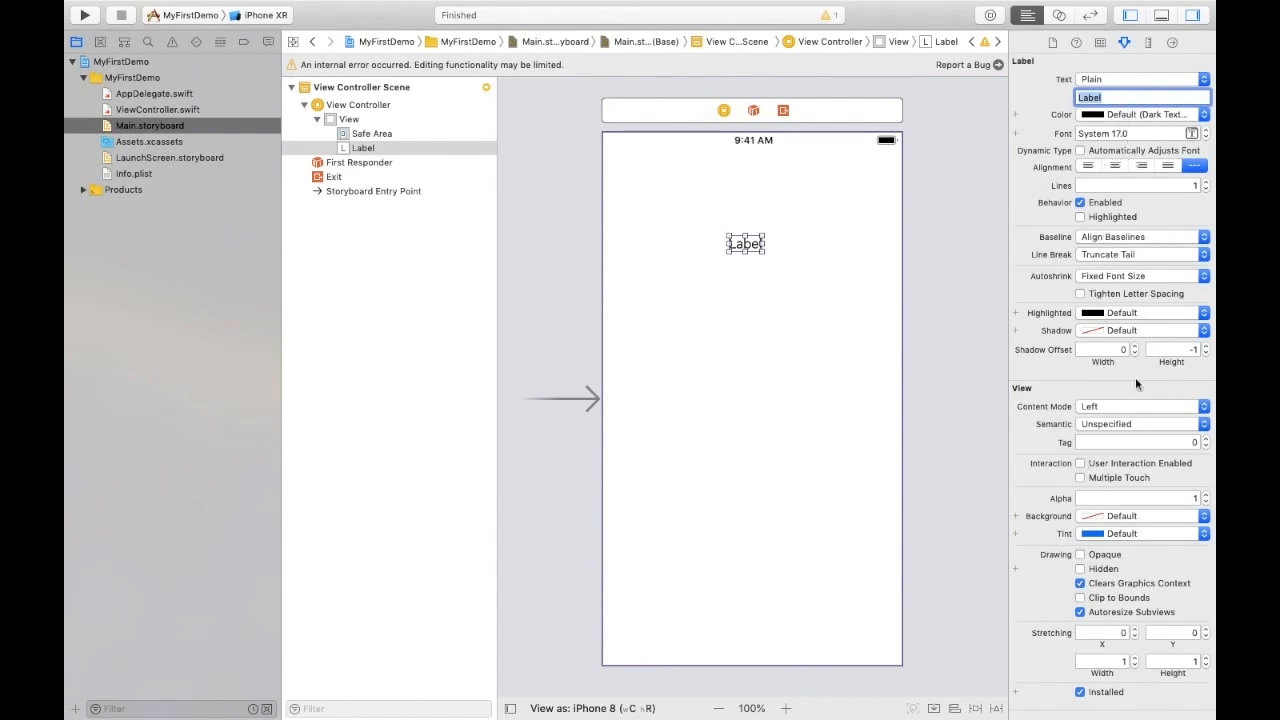
- Set the new label's text to 'My First Screen' in the Attributes inspector
click(1140, 97)
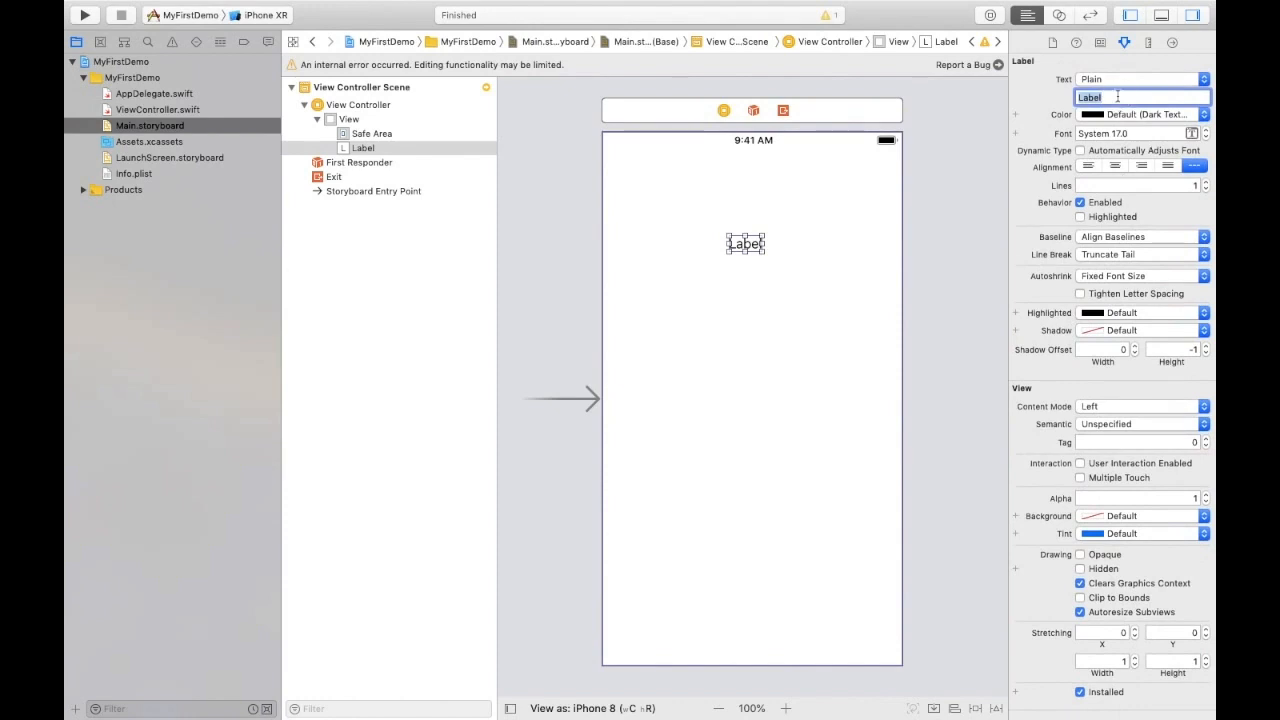
text(My First Screen)
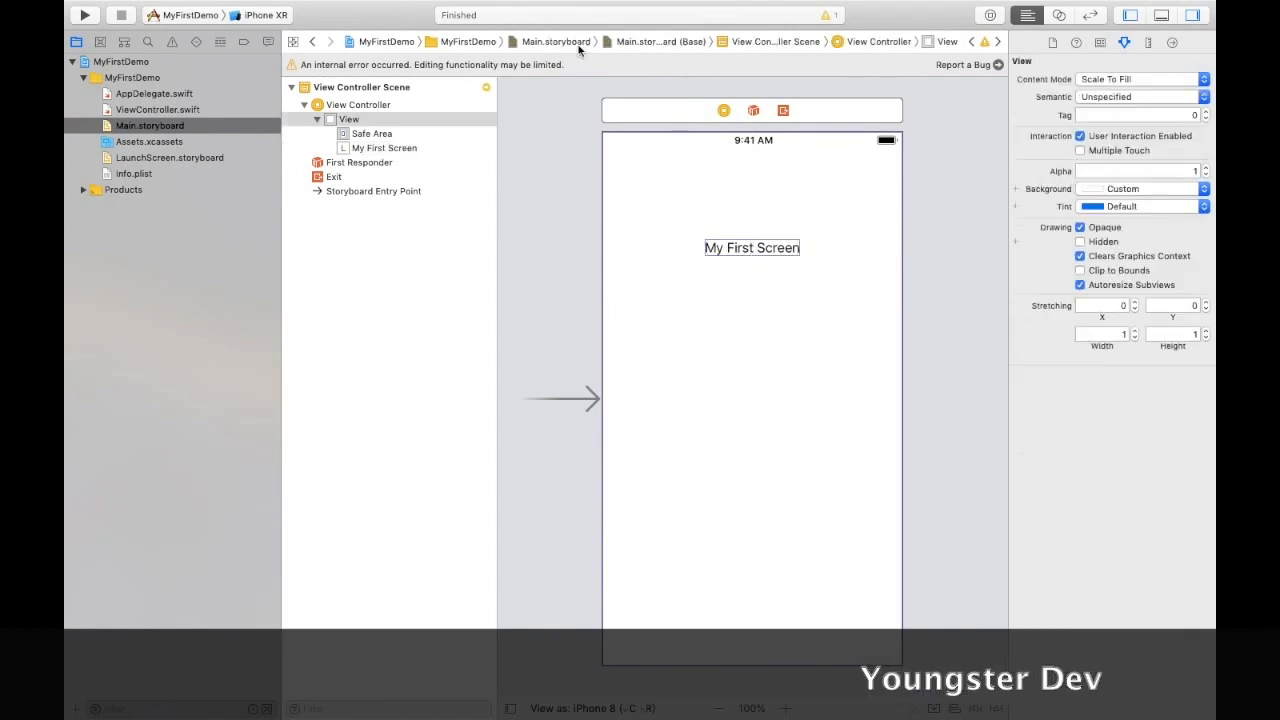
mouse_move(576, 402)
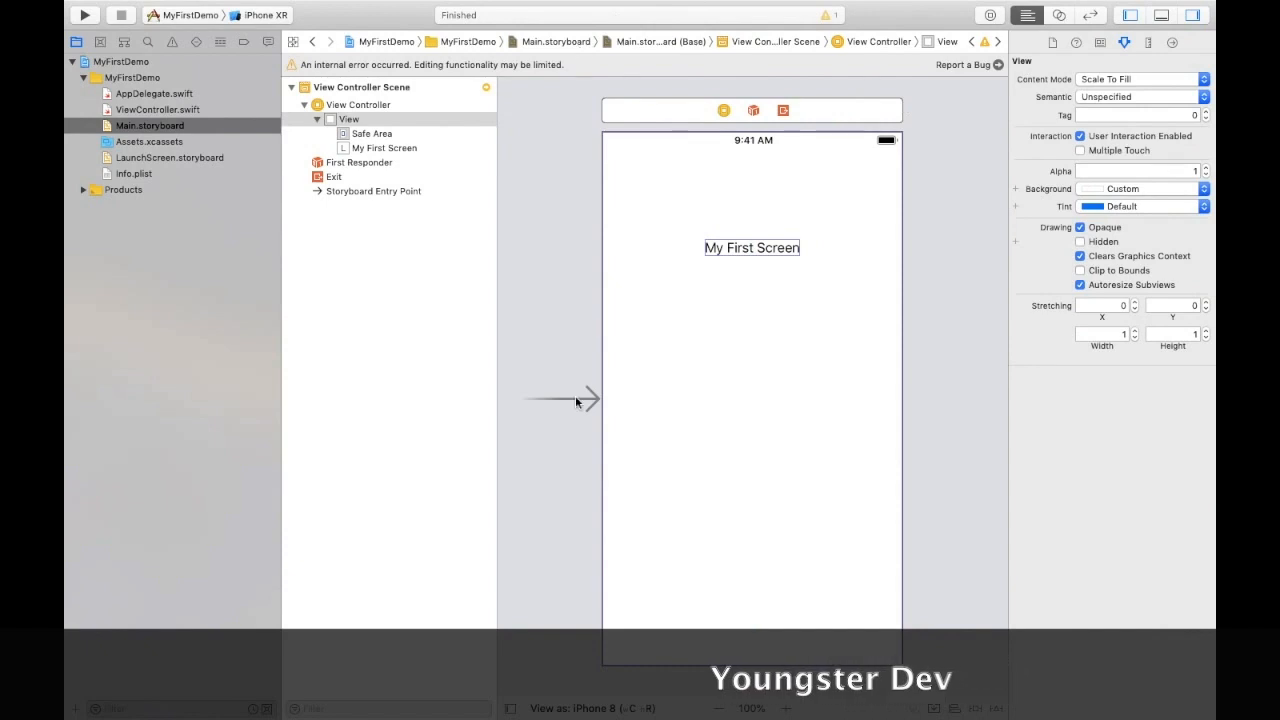